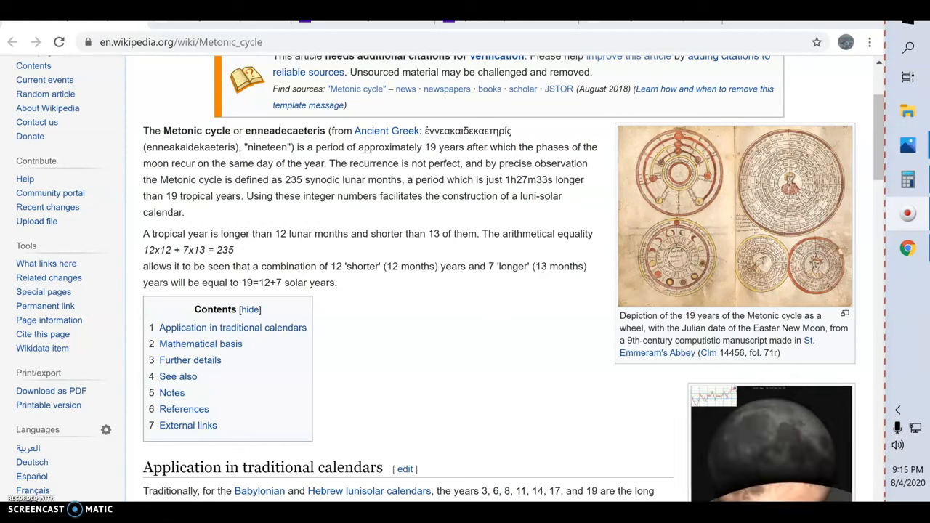
mouse_move(149, 427)
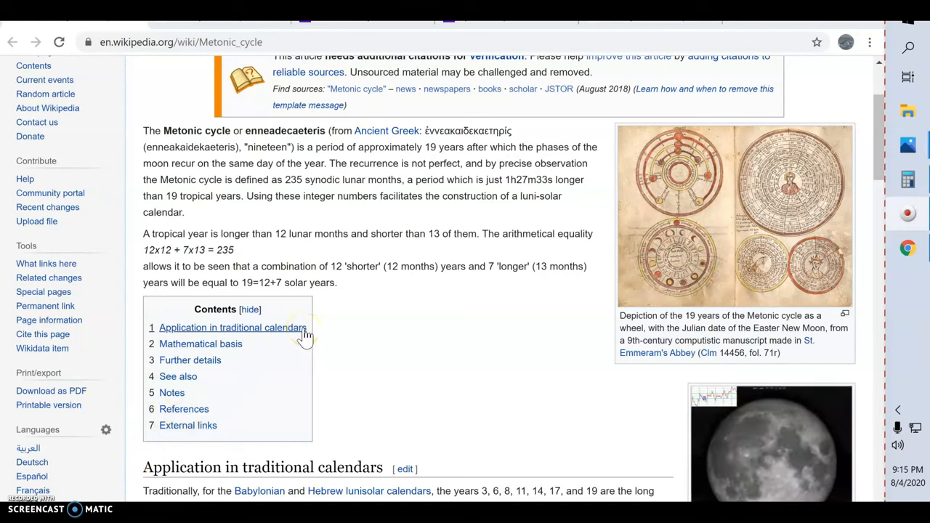
mouse_move(88, 83)
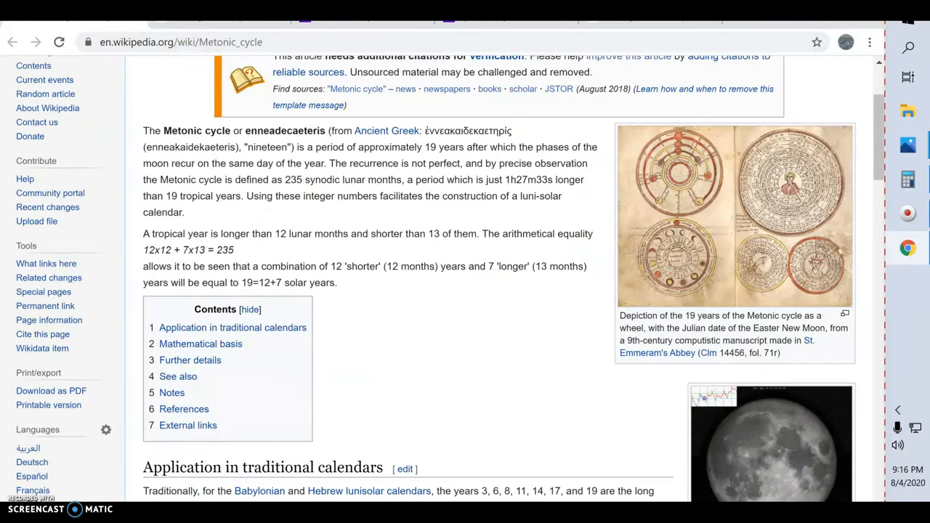
mouse_move(118, 27)
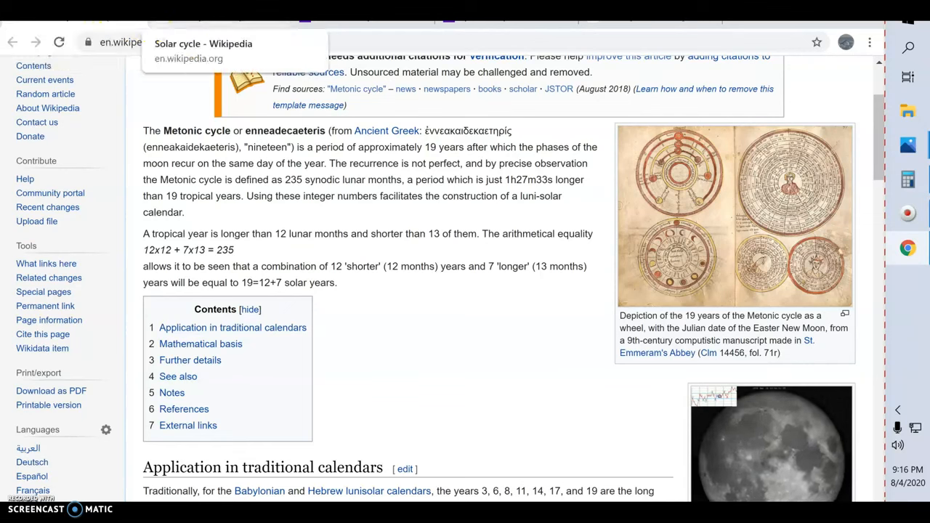
mouse_move(741, 472)
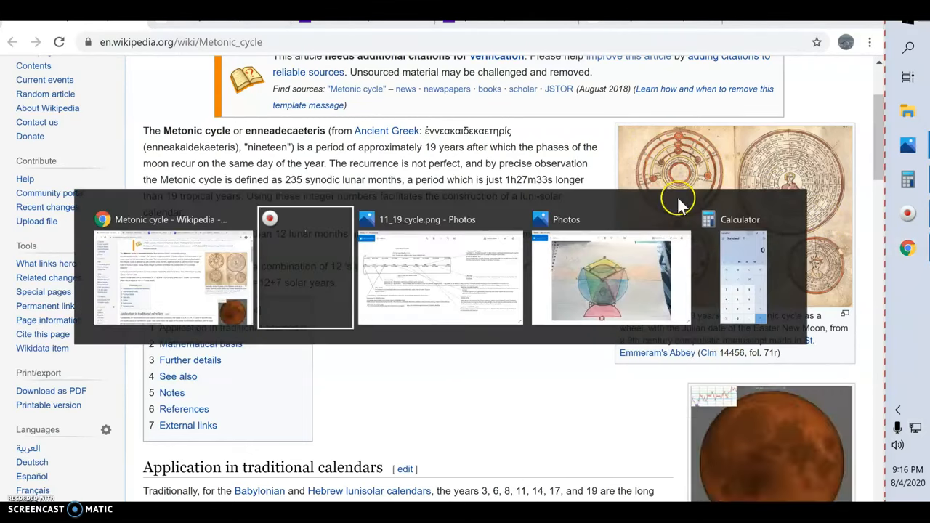
Step: Switch to the _MG_1616.JPG Photos window showing the hand-drawn circle diagram
click(610, 276)
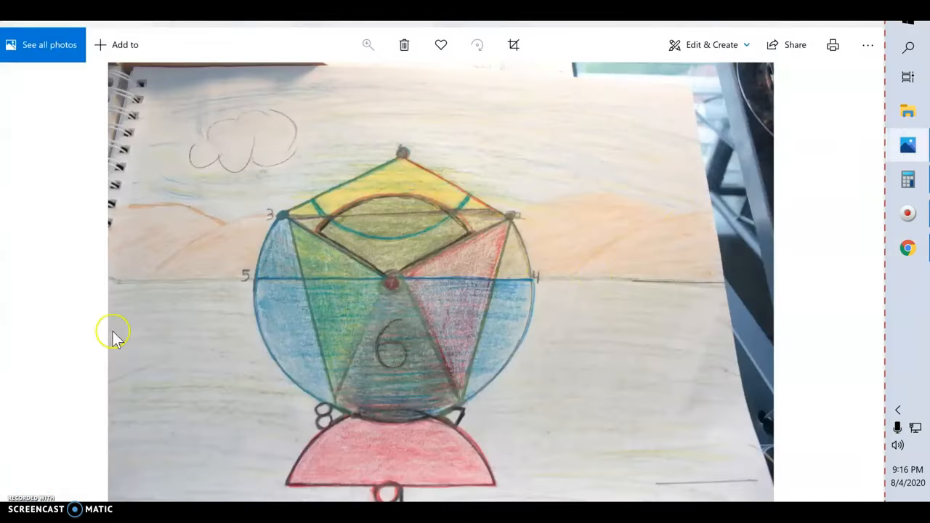
mouse_move(519, 323)
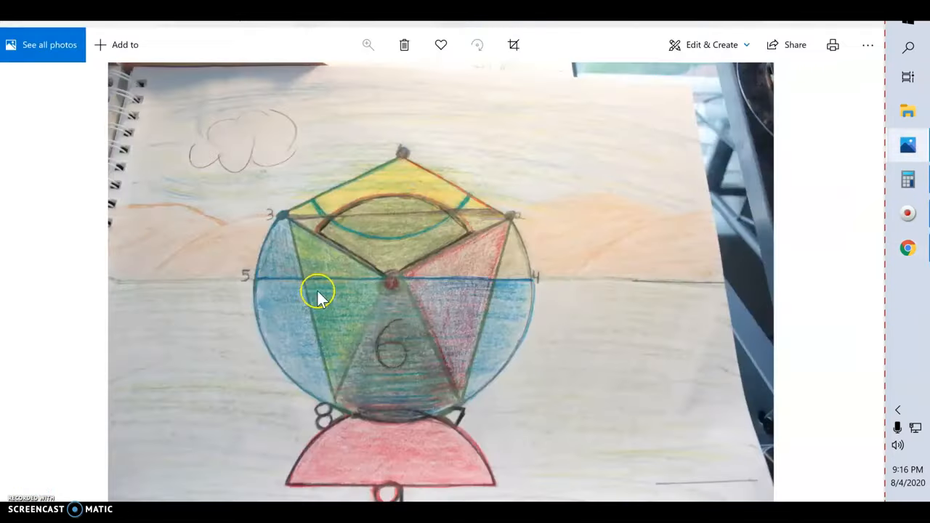
mouse_move(472, 385)
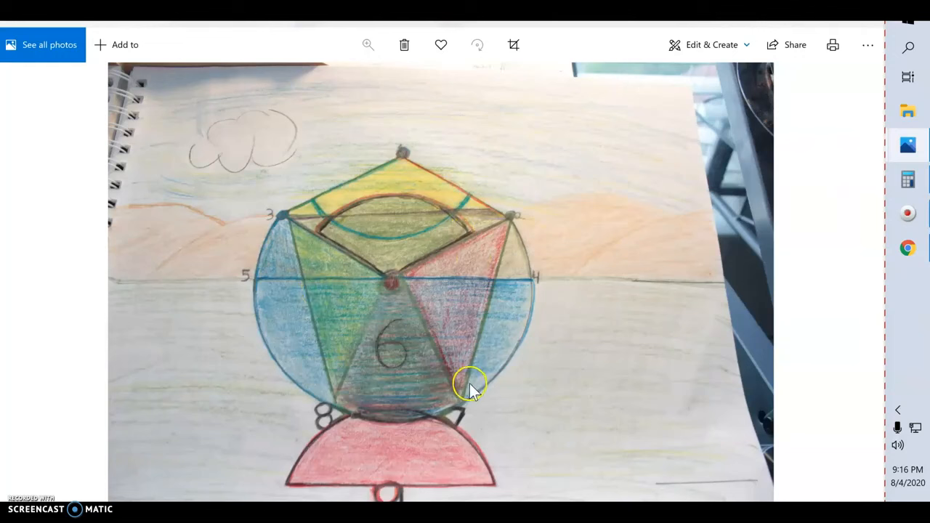
mouse_move(428, 133)
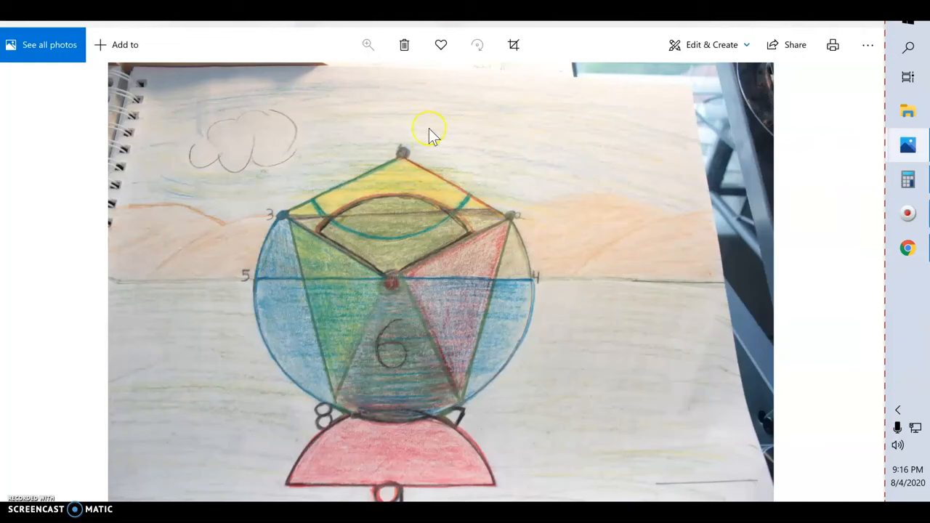
mouse_move(423, 214)
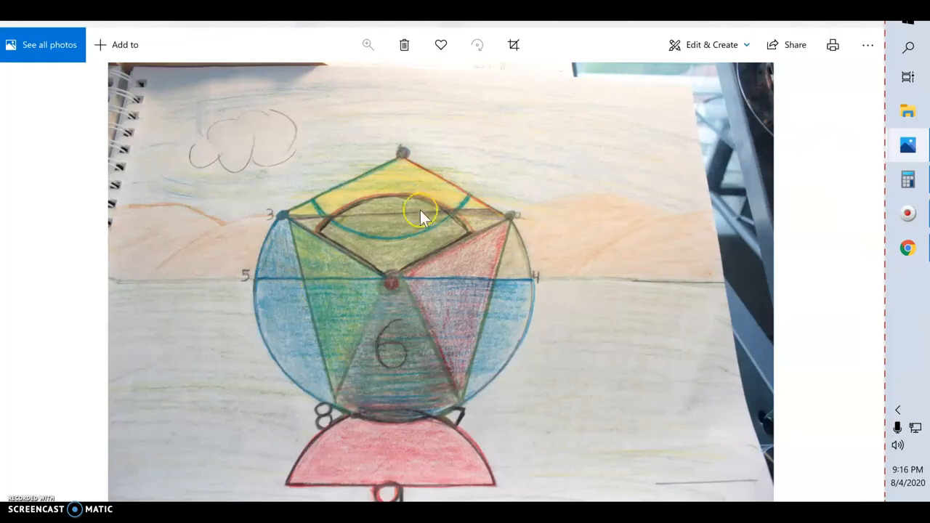
mouse_move(356, 287)
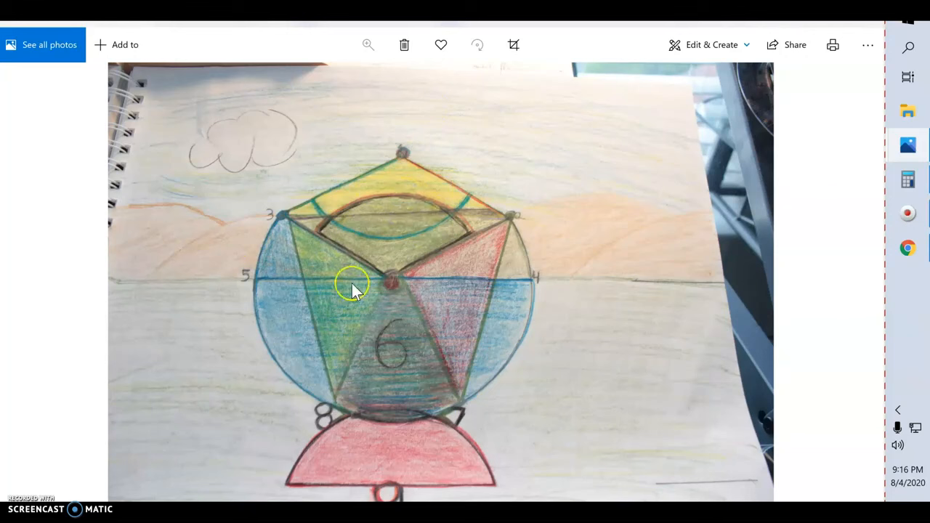
mouse_move(480, 262)
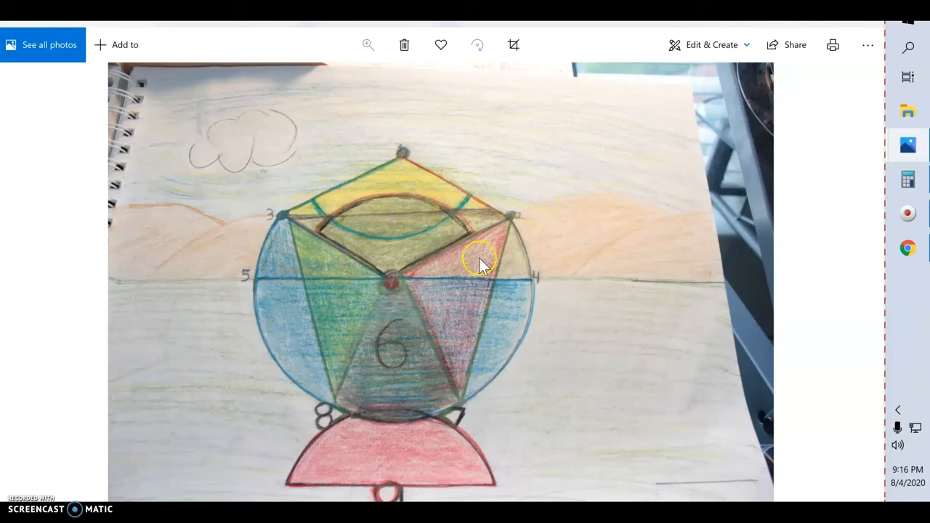
mouse_move(326, 287)
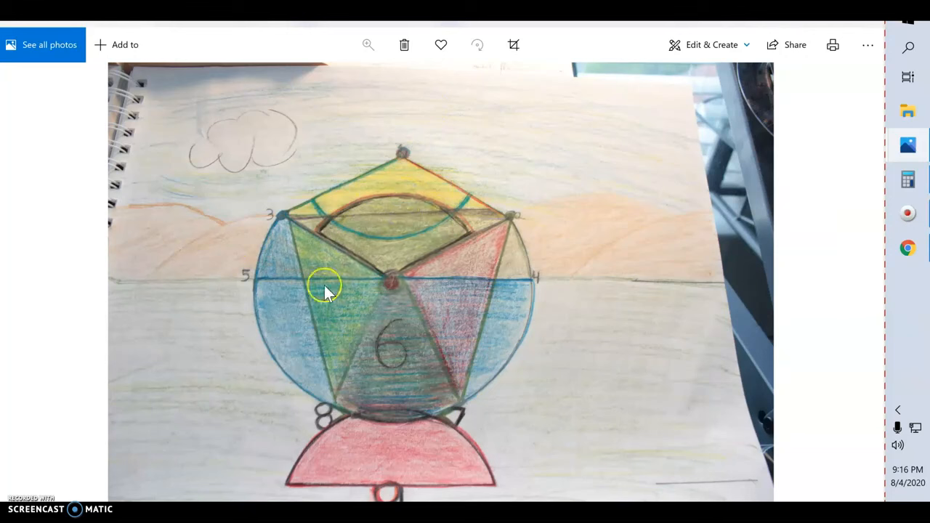
mouse_move(464, 331)
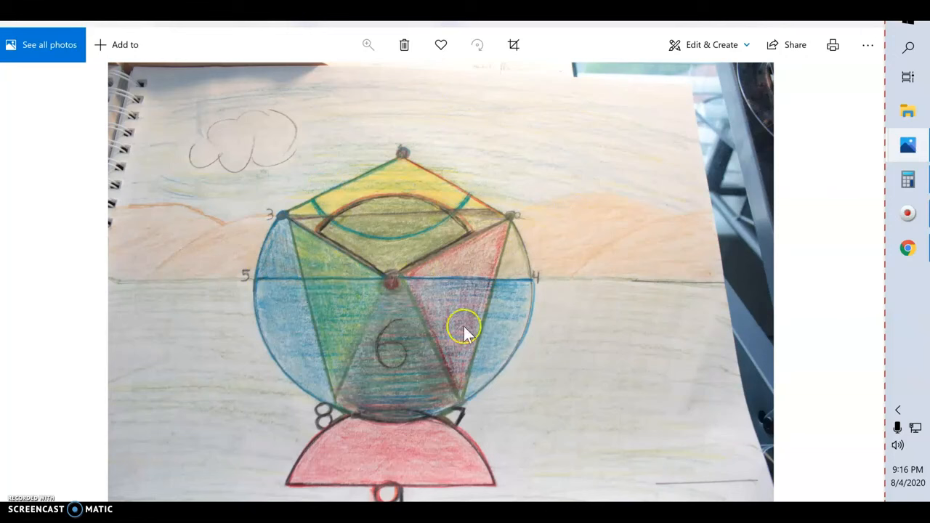
mouse_move(390, 326)
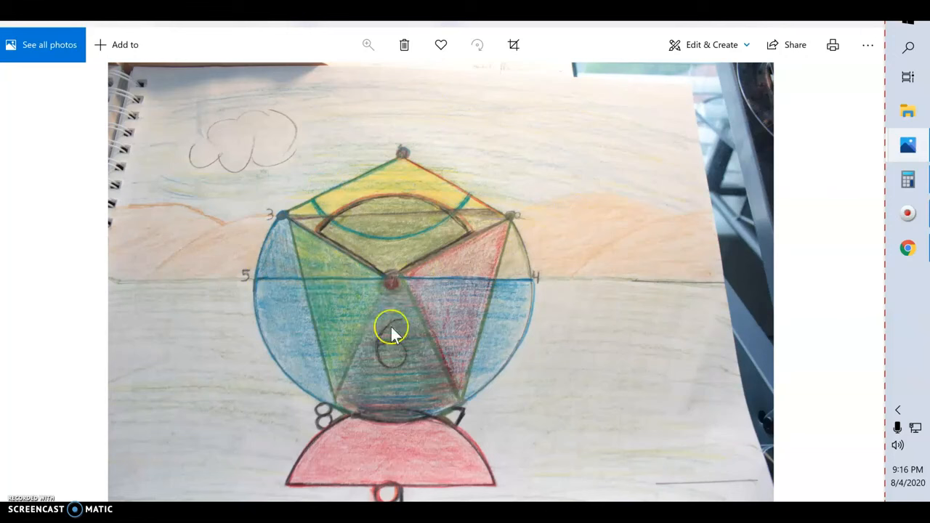
mouse_move(392, 312)
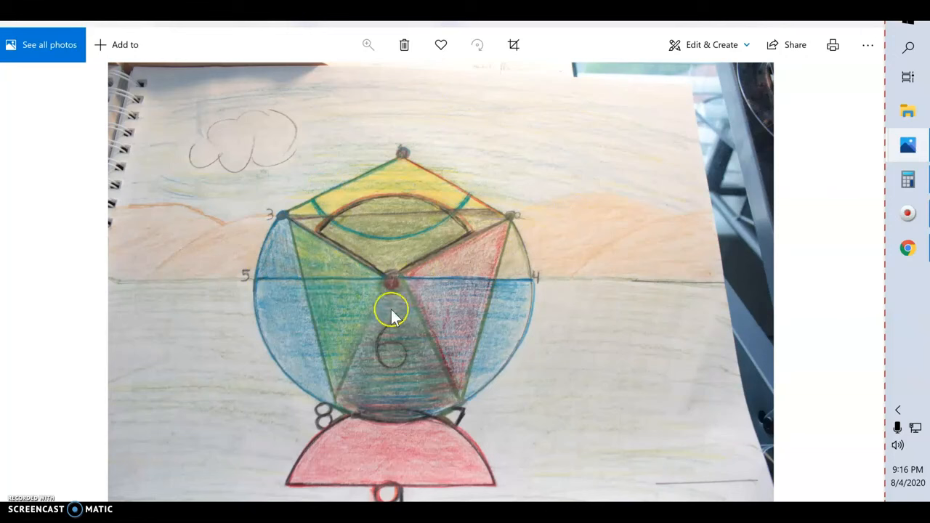
mouse_move(186, 361)
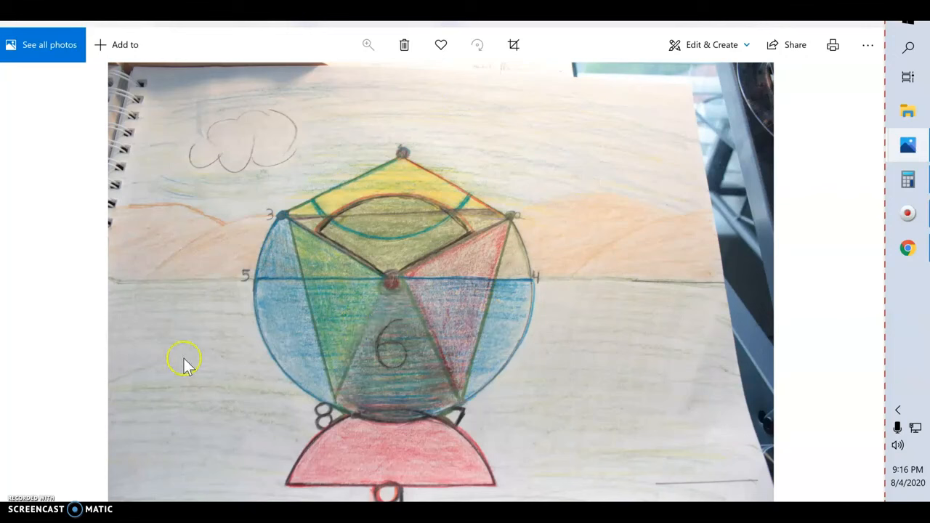
mouse_move(457, 416)
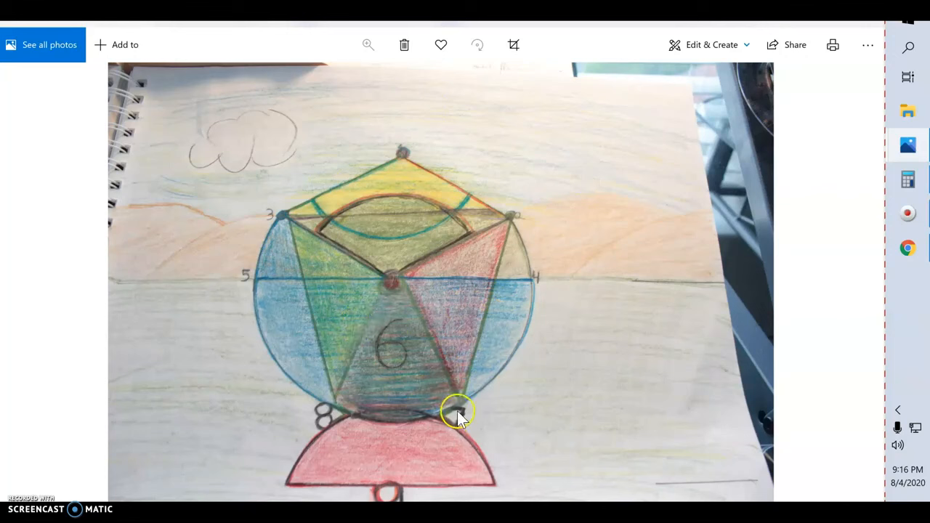
mouse_move(459, 422)
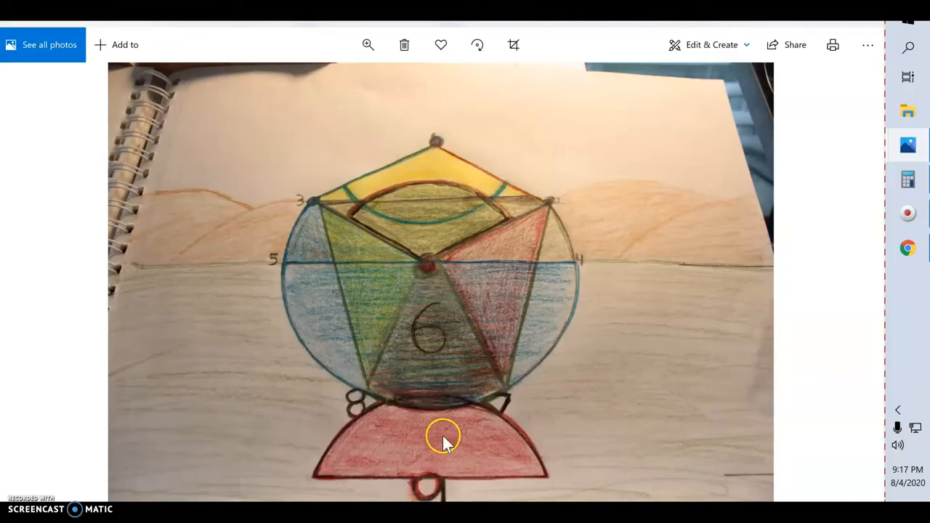
mouse_move(744, 202)
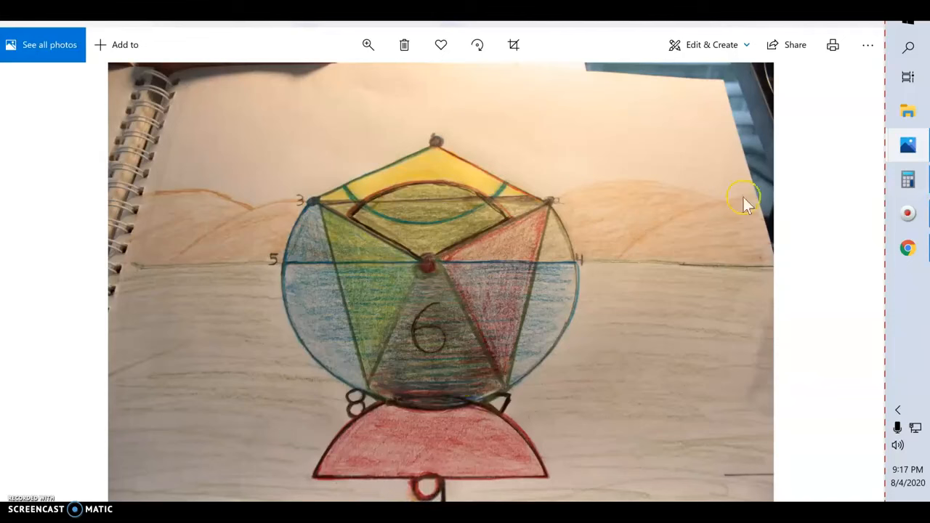
mouse_move(257, 66)
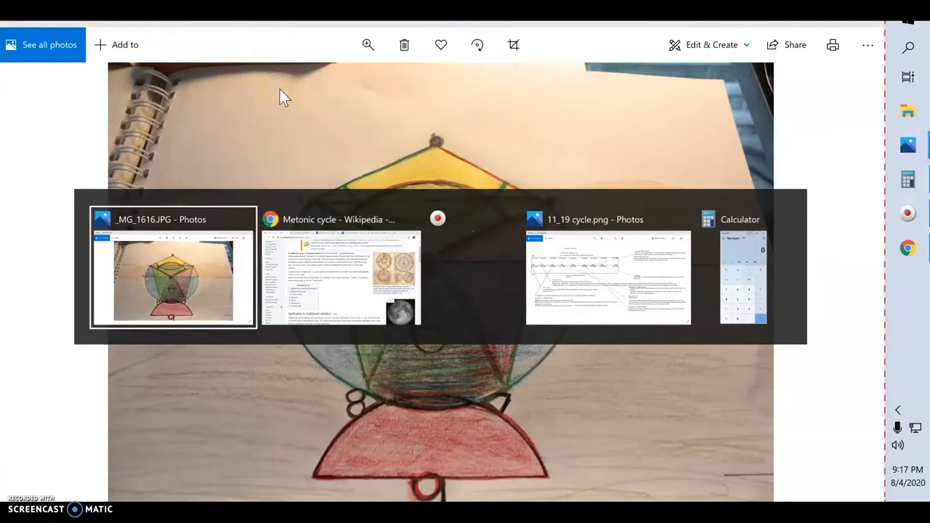
Step: Bring up the Yahoo image results with the enlarged Burning Man aerial map preview
click(340, 276)
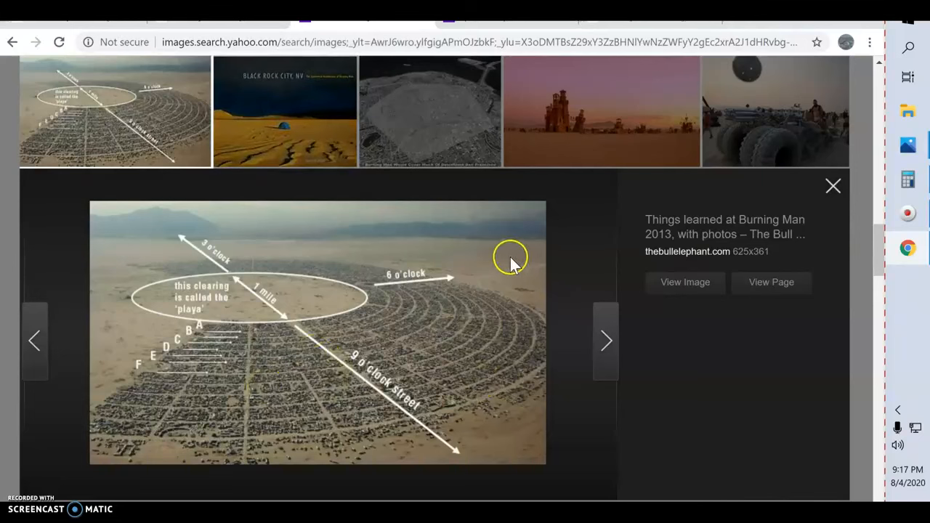
mouse_move(204, 269)
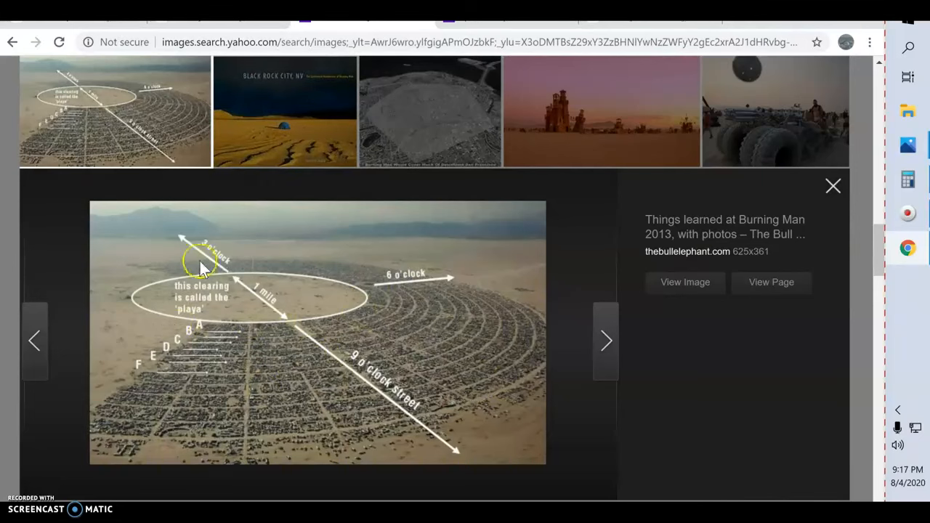
mouse_move(193, 302)
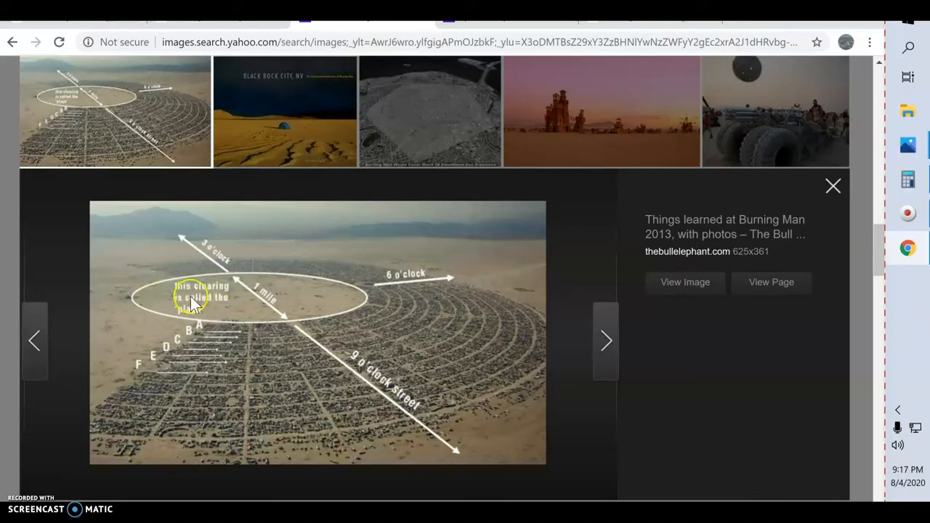
mouse_move(207, 325)
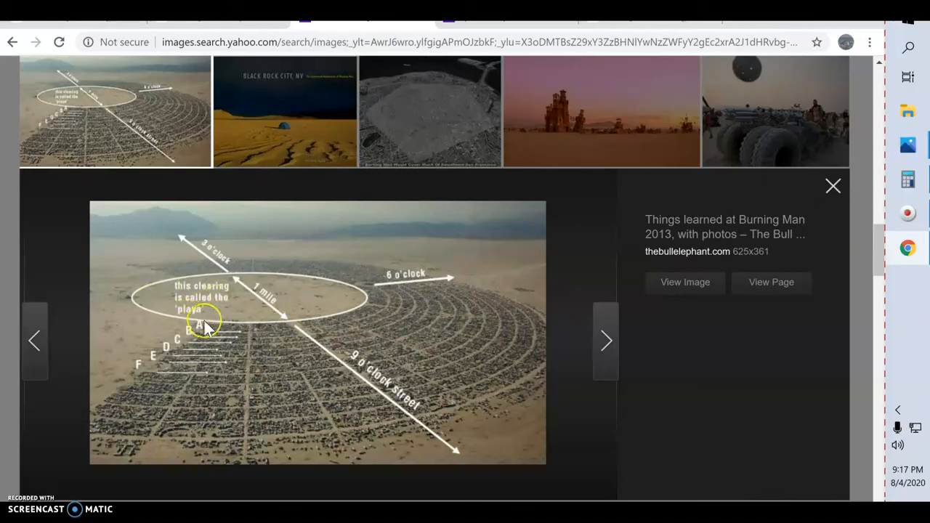
mouse_move(214, 316)
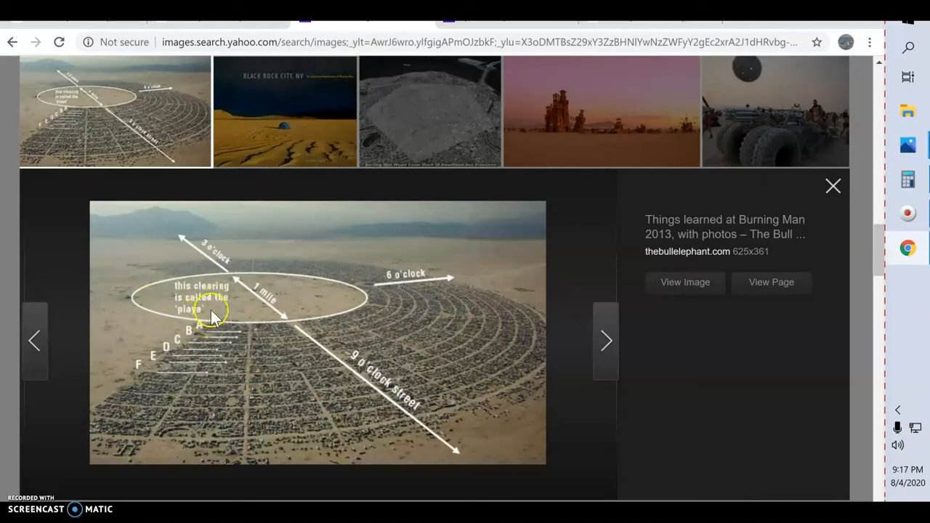
mouse_move(247, 305)
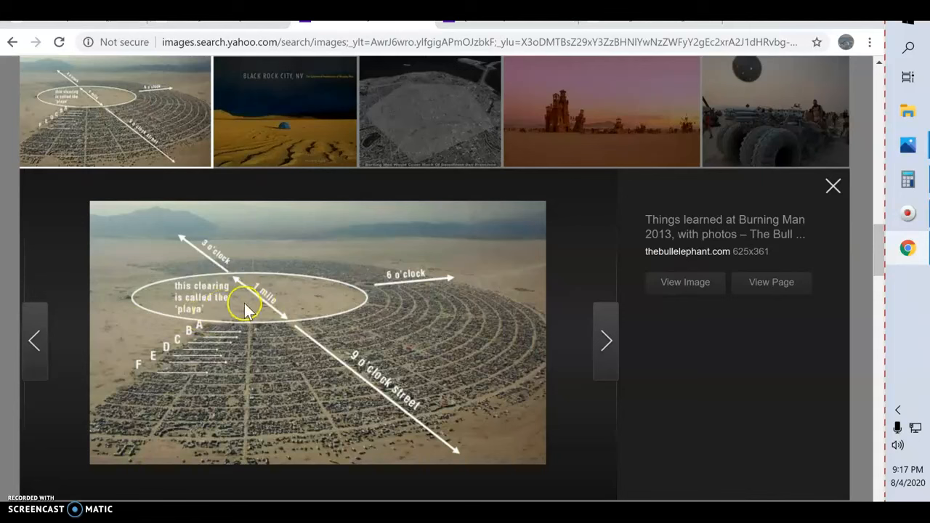
mouse_move(254, 287)
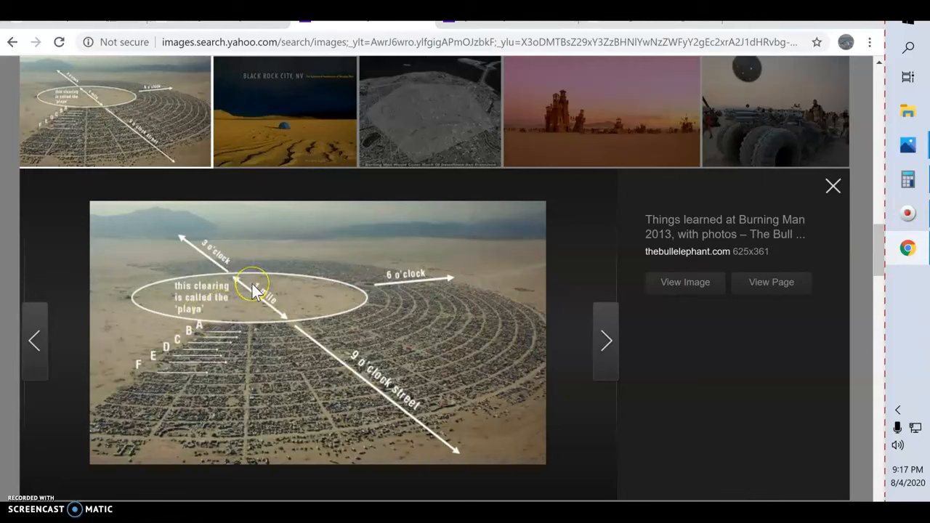
mouse_move(280, 308)
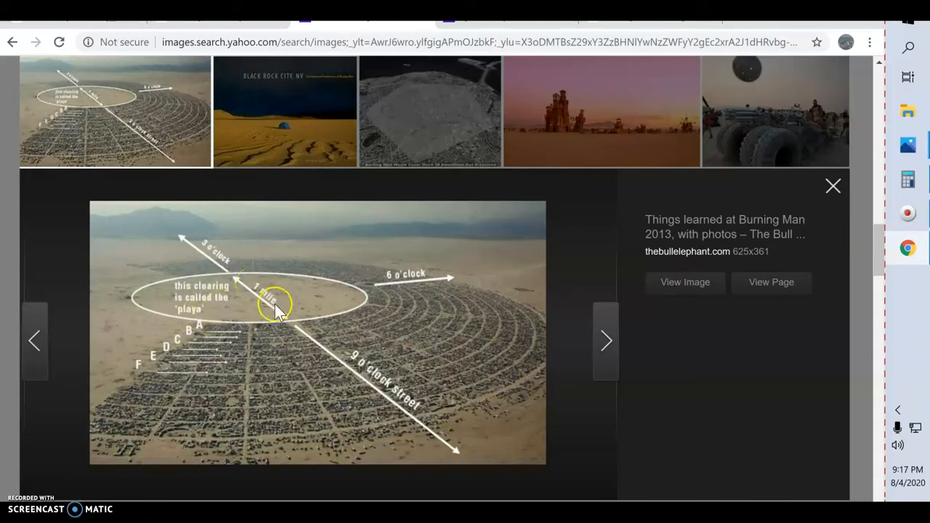
mouse_move(286, 302)
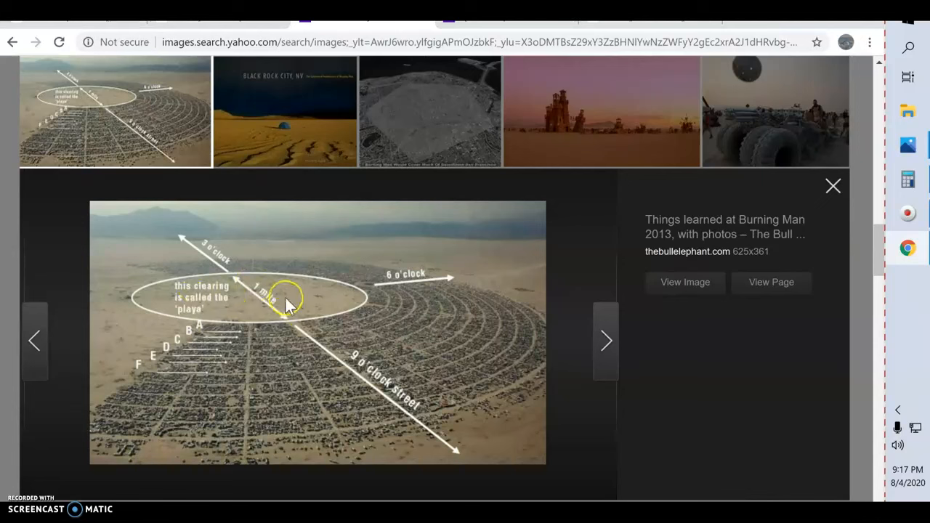
mouse_move(243, 305)
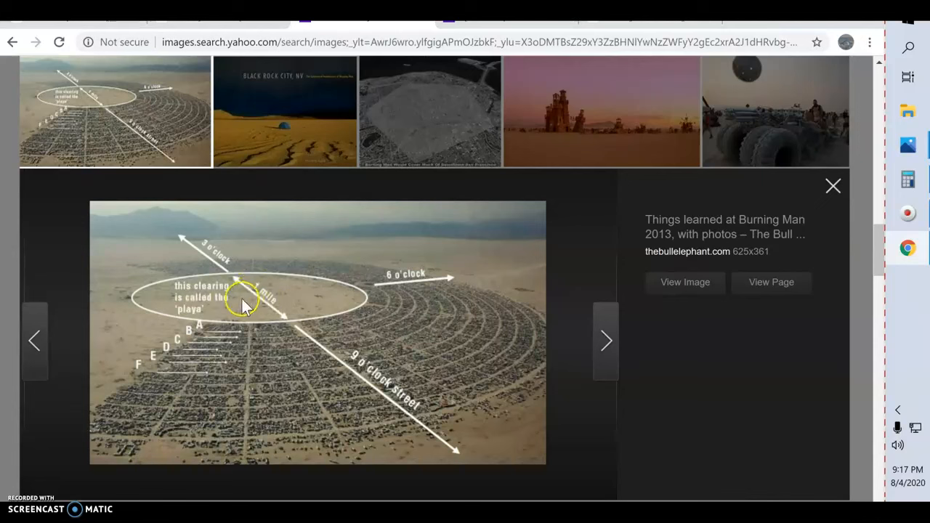
mouse_move(253, 309)
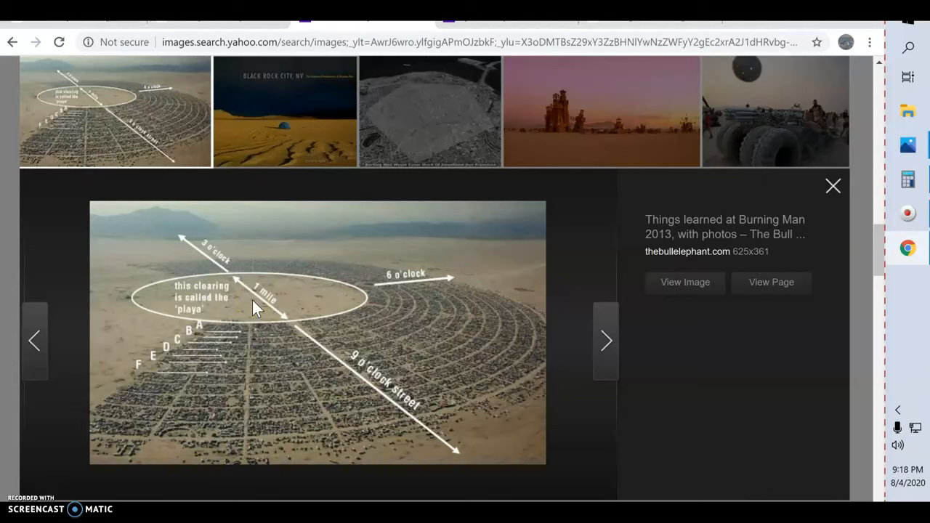
mouse_move(254, 177)
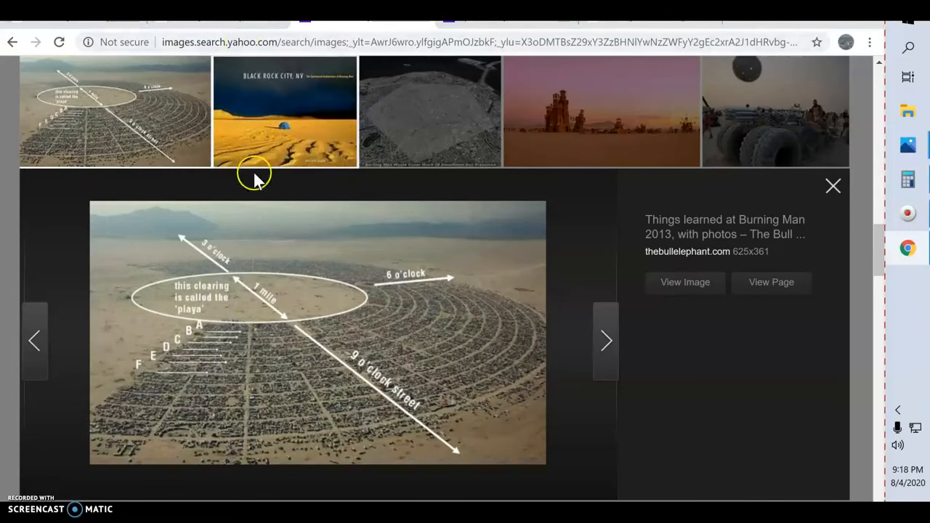
mouse_move(289, 209)
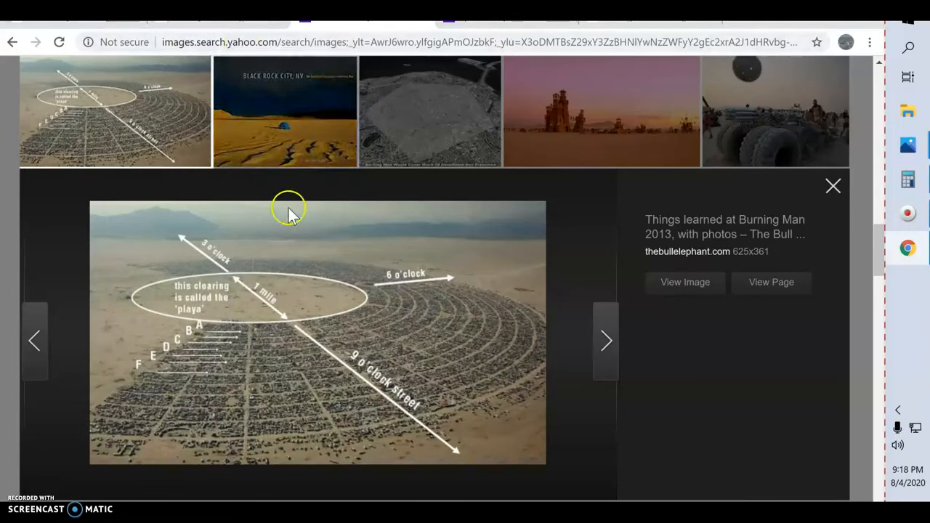
mouse_move(369, 290)
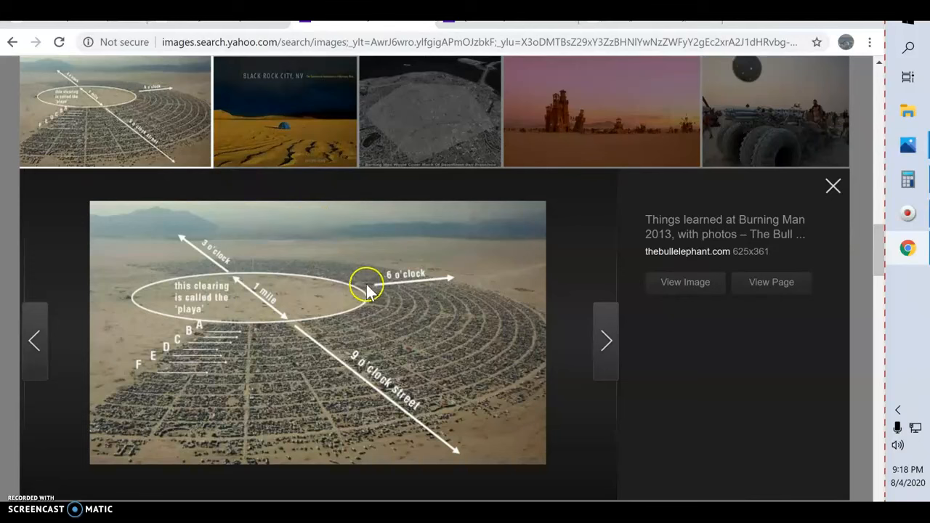
mouse_move(185, 331)
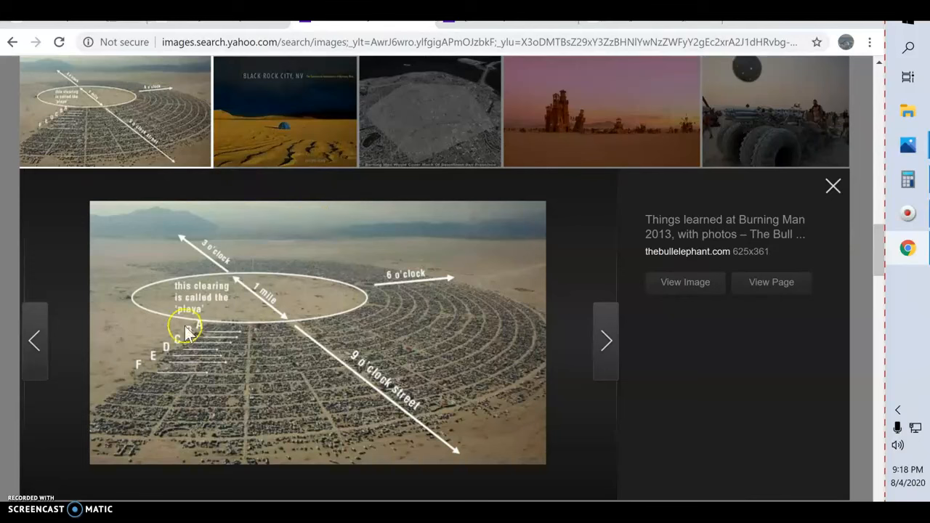
mouse_move(166, 363)
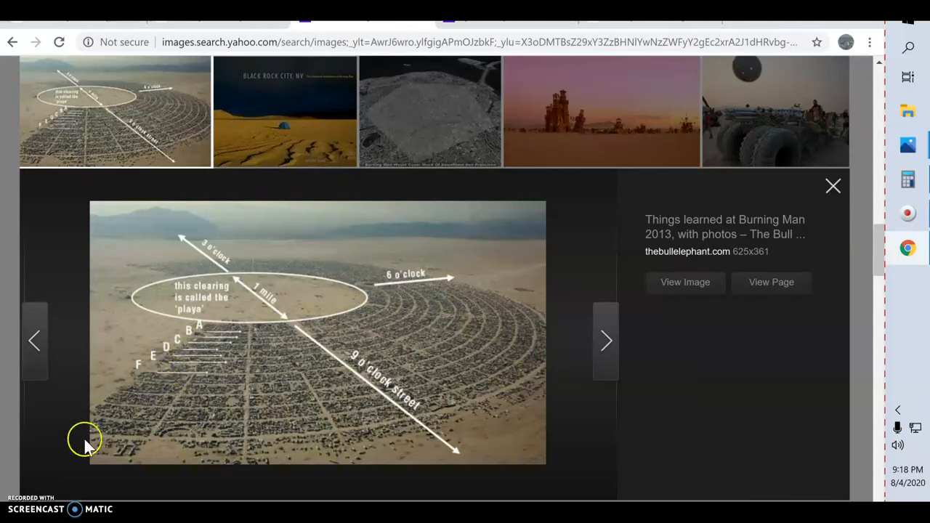
mouse_move(332, 463)
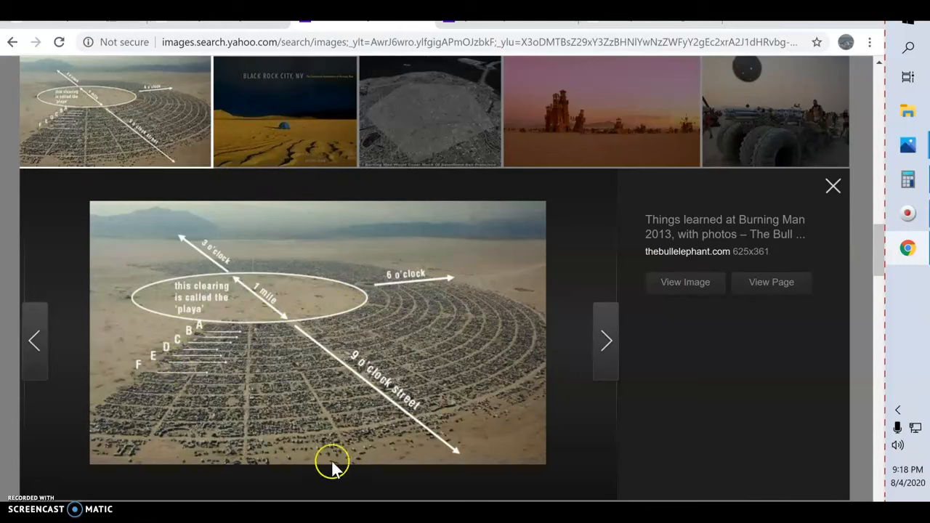
mouse_move(334, 465)
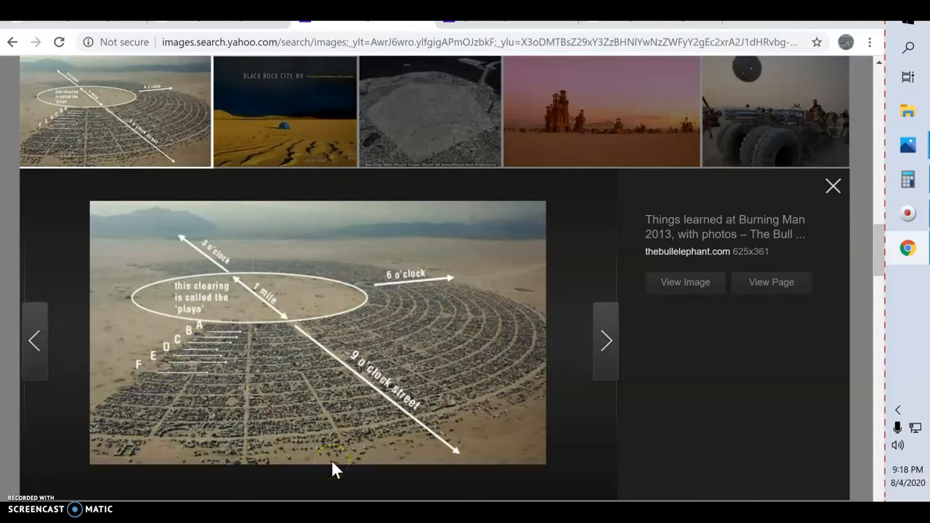
mouse_move(152, 345)
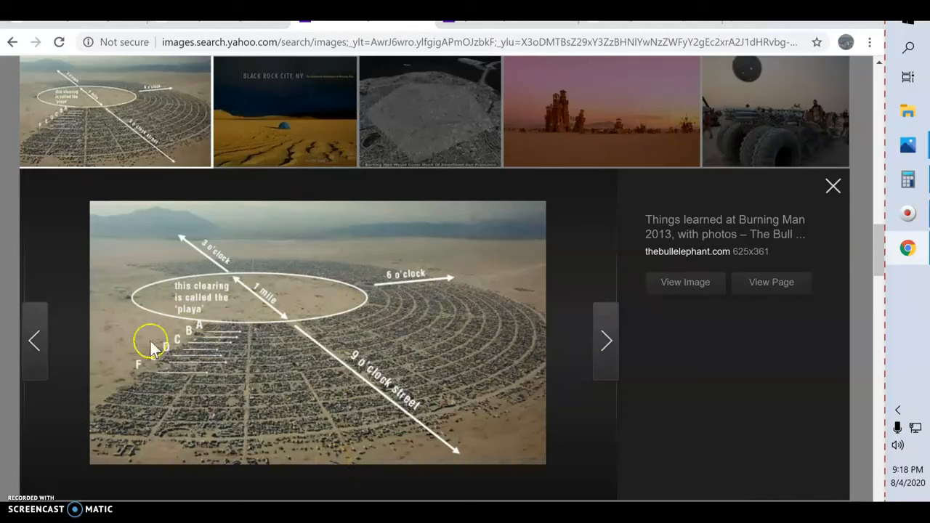
mouse_move(305, 291)
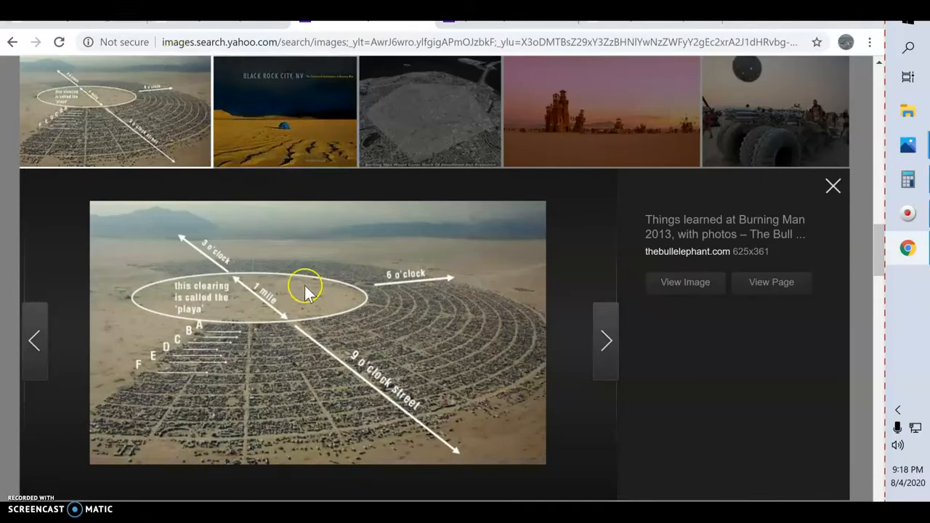
mouse_move(545, 229)
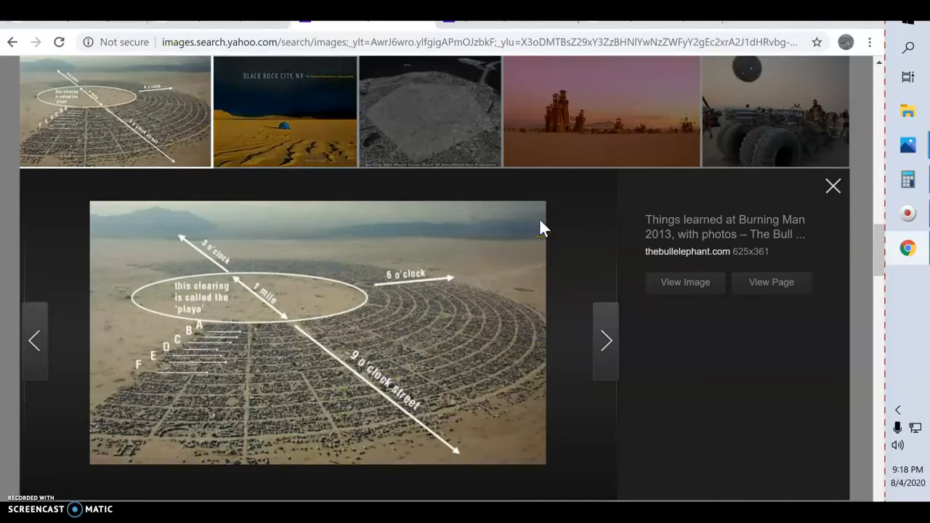
mouse_move(589, 236)
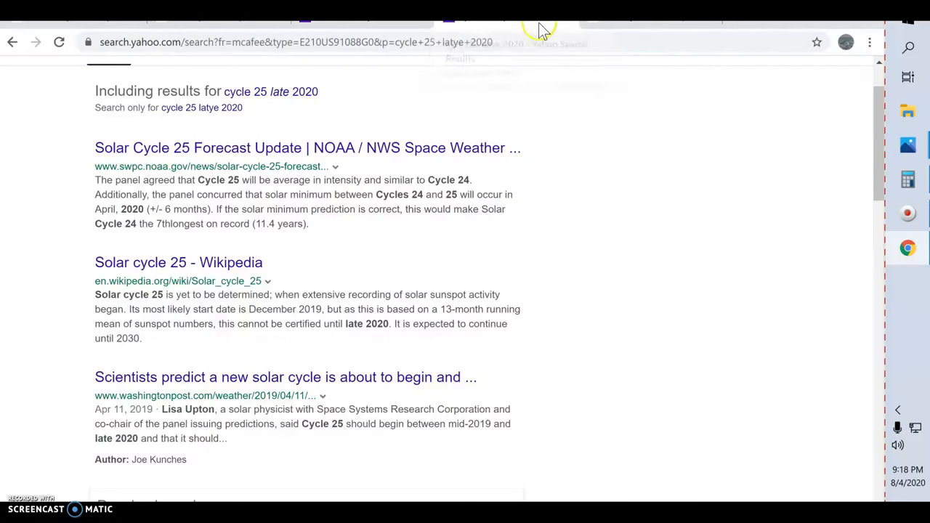
mouse_move(514, 120)
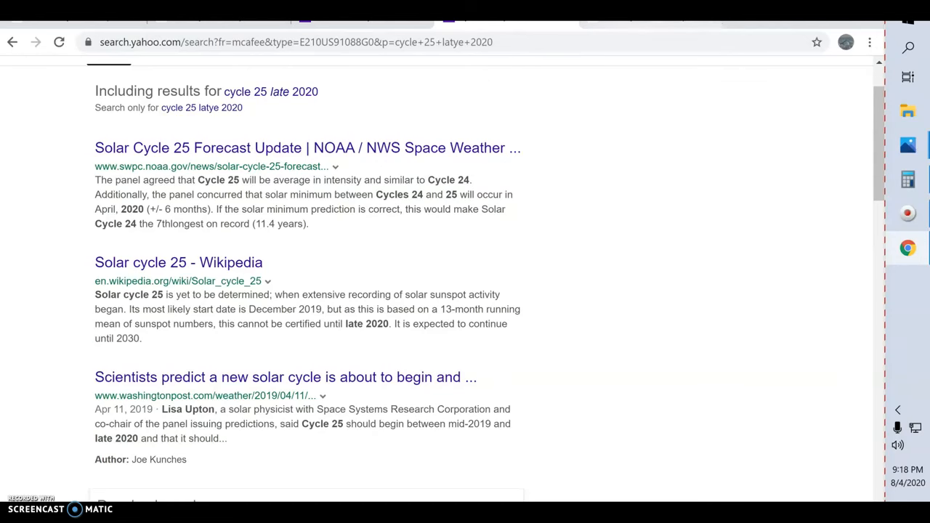
Step: Open the 'Solar cycle 25 - Wikipedia' result from the Yahoo search
click(178, 262)
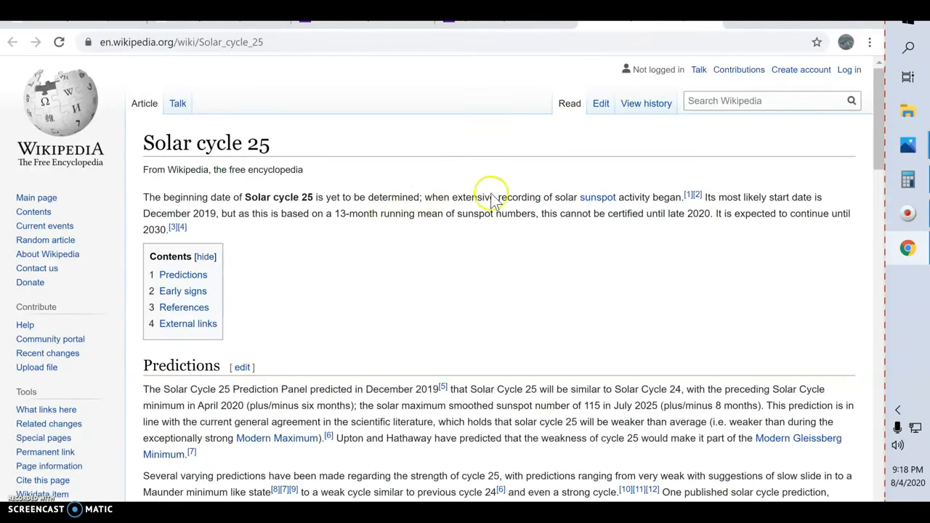
mouse_move(596, 260)
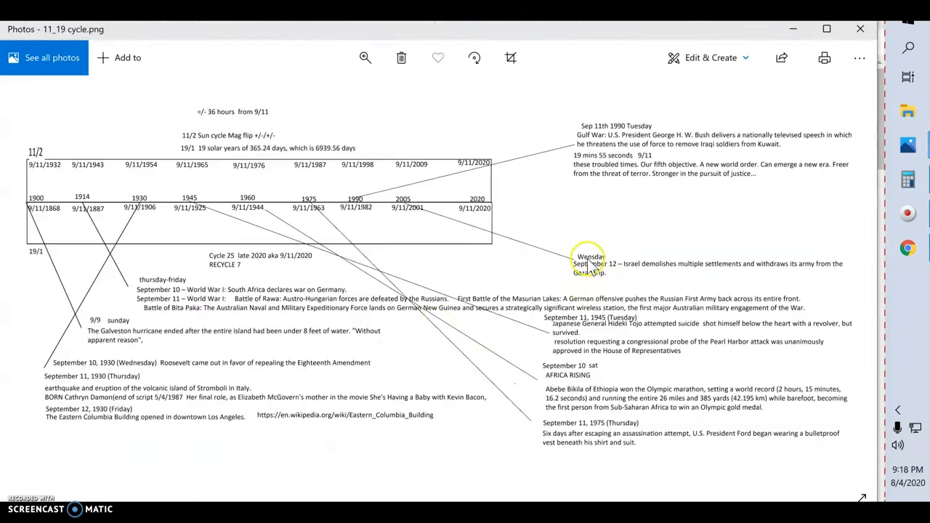
mouse_move(468, 214)
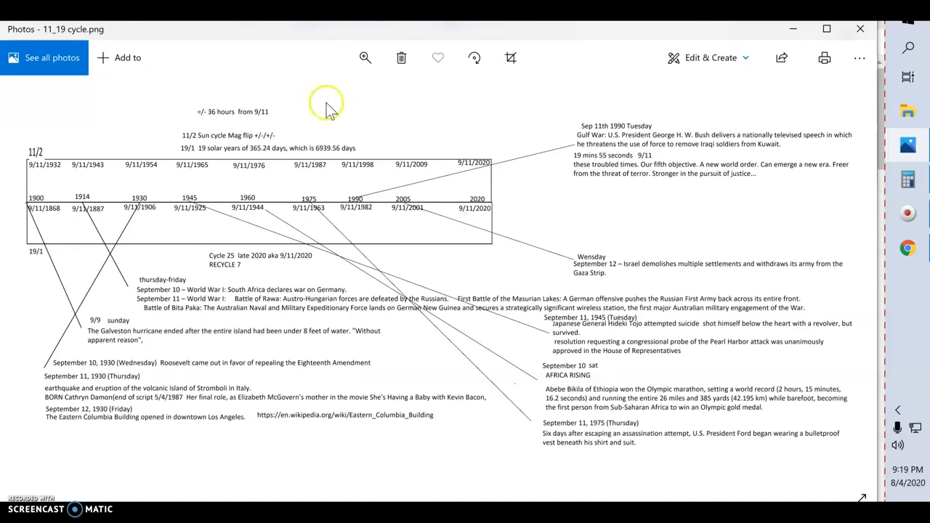
mouse_move(334, 113)
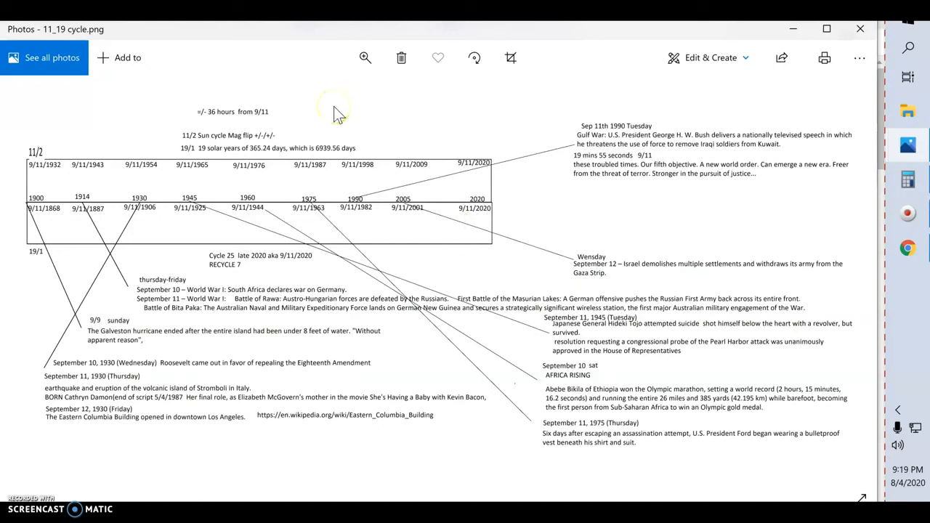
mouse_move(483, 222)
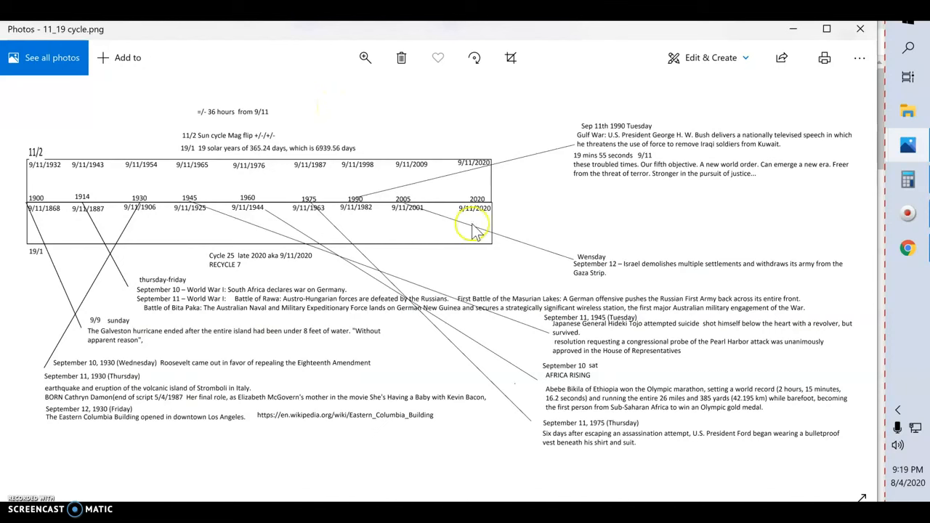
mouse_move(503, 163)
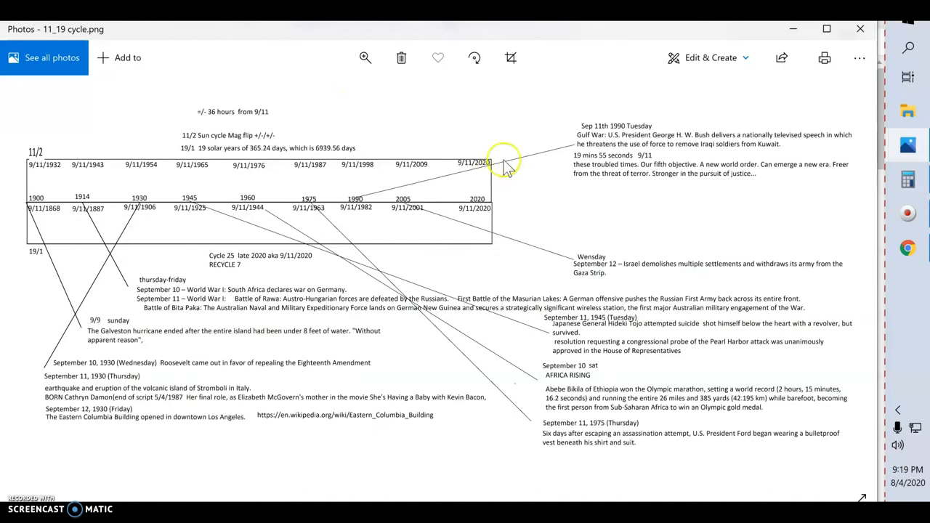
mouse_move(62, 178)
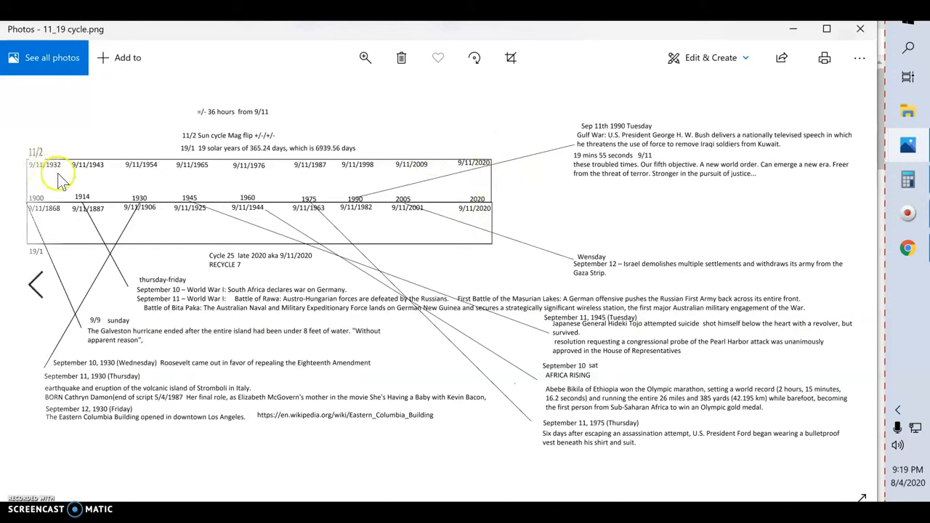
mouse_move(55, 171)
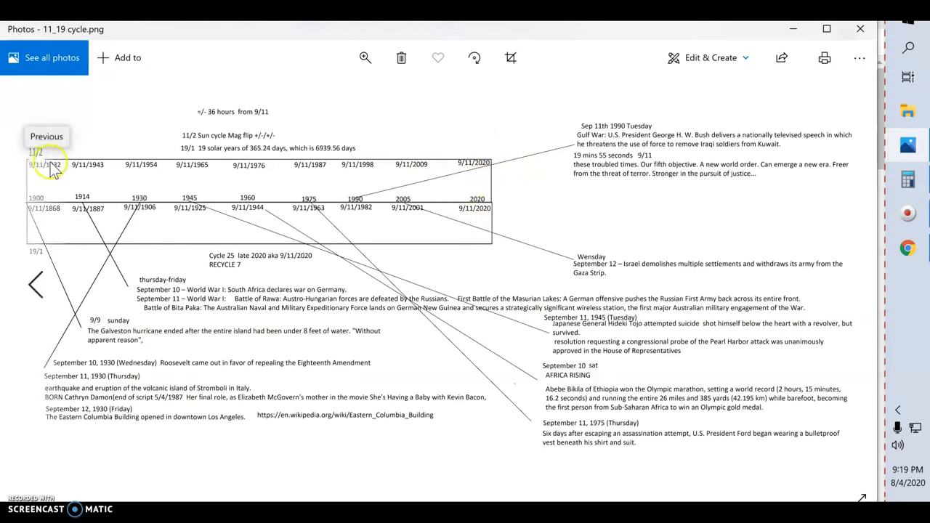
mouse_move(222, 166)
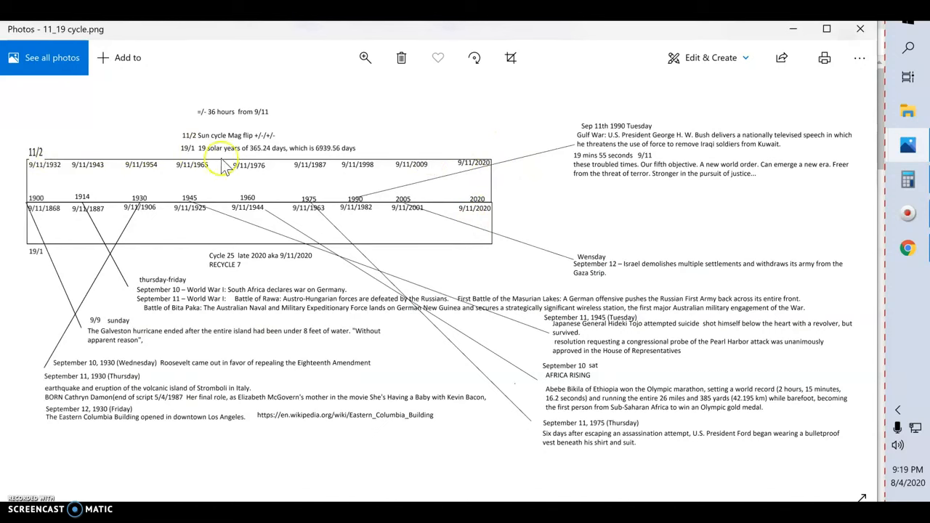
mouse_move(498, 161)
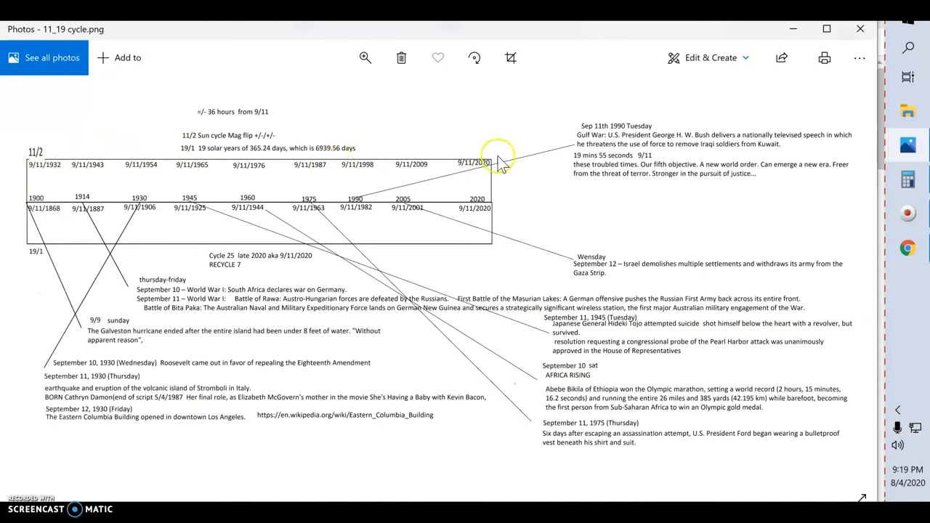
mouse_move(487, 162)
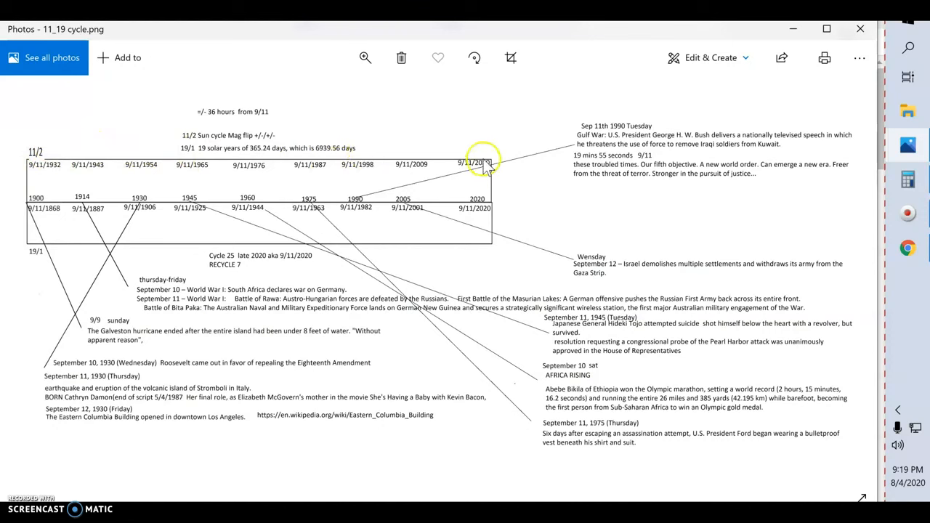
mouse_move(419, 210)
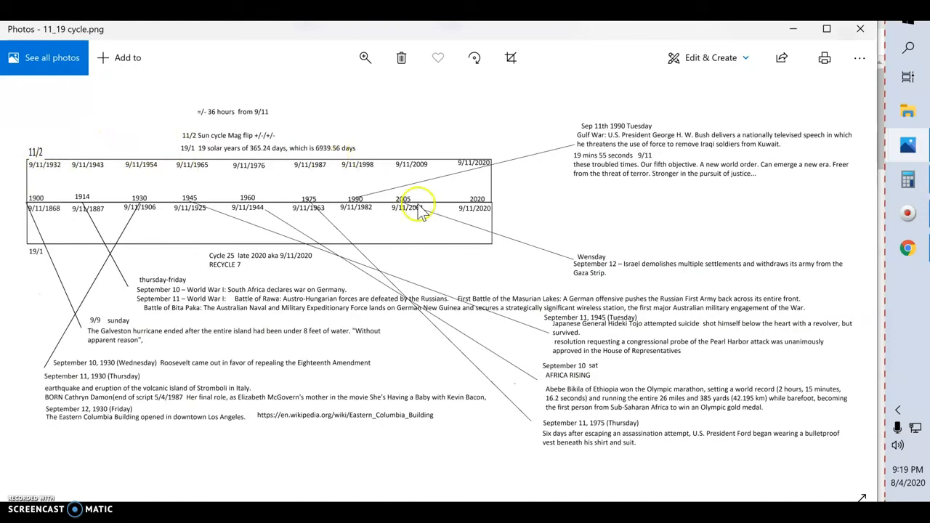
mouse_move(396, 211)
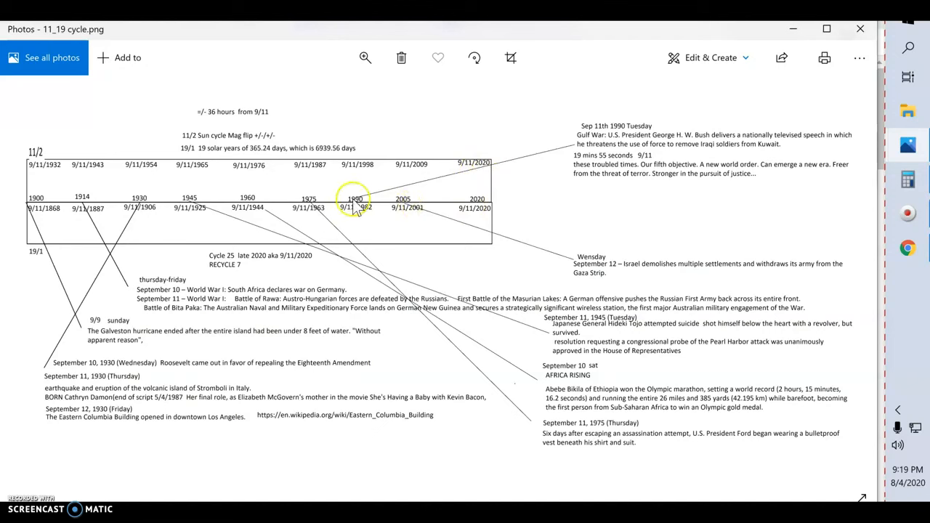
mouse_move(222, 196)
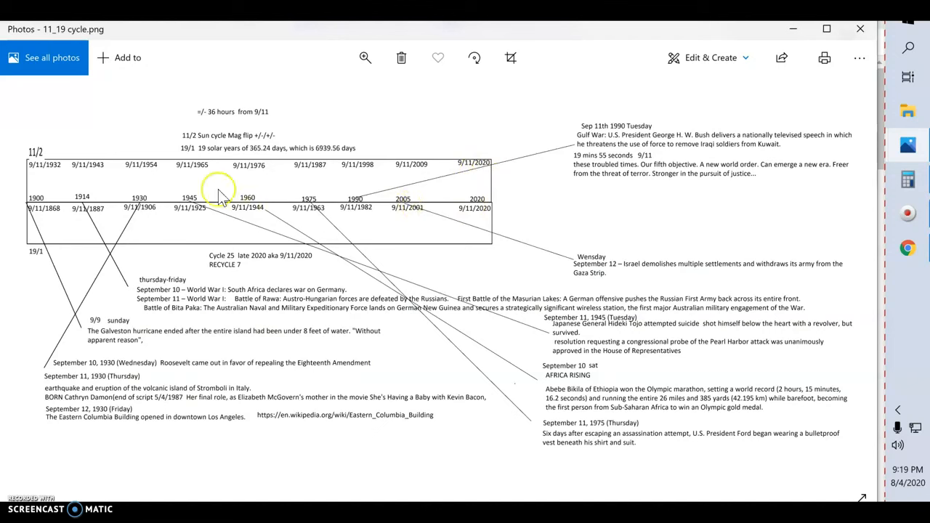
mouse_move(73, 236)
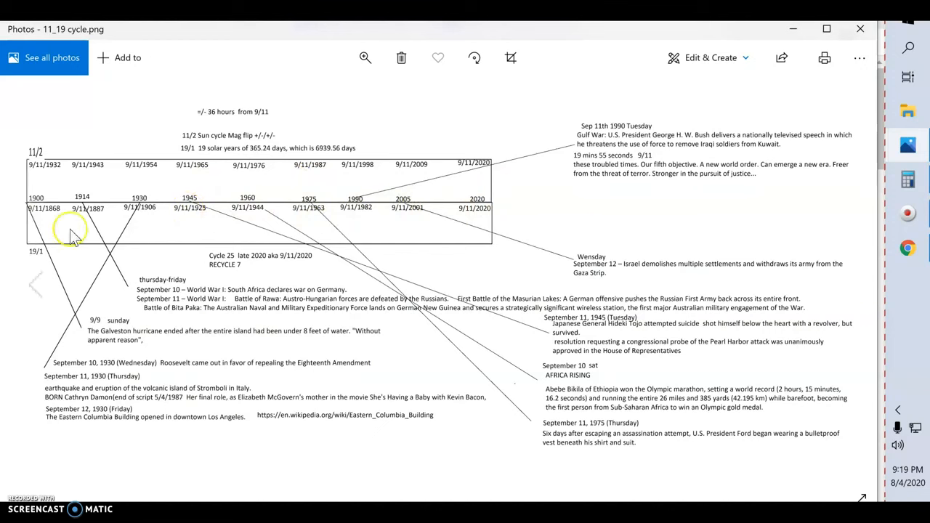
mouse_move(443, 185)
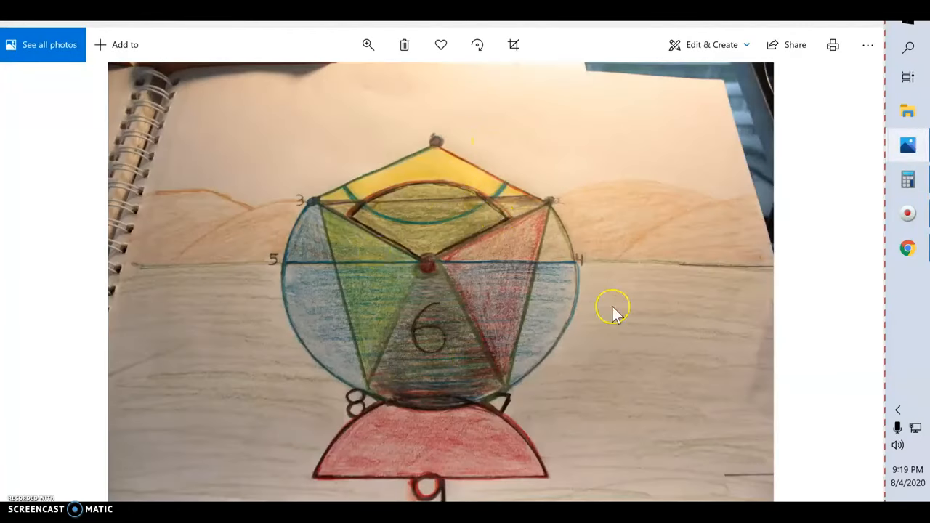
mouse_move(418, 257)
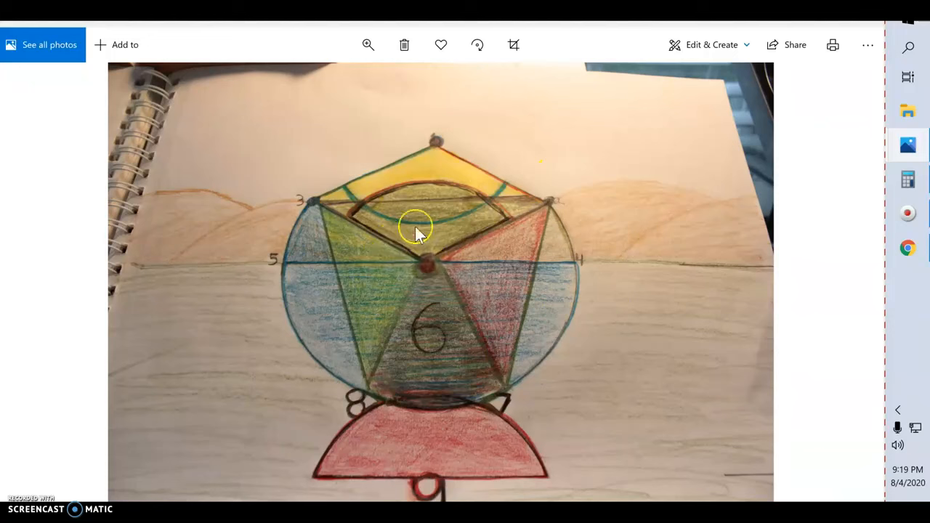
mouse_move(436, 269)
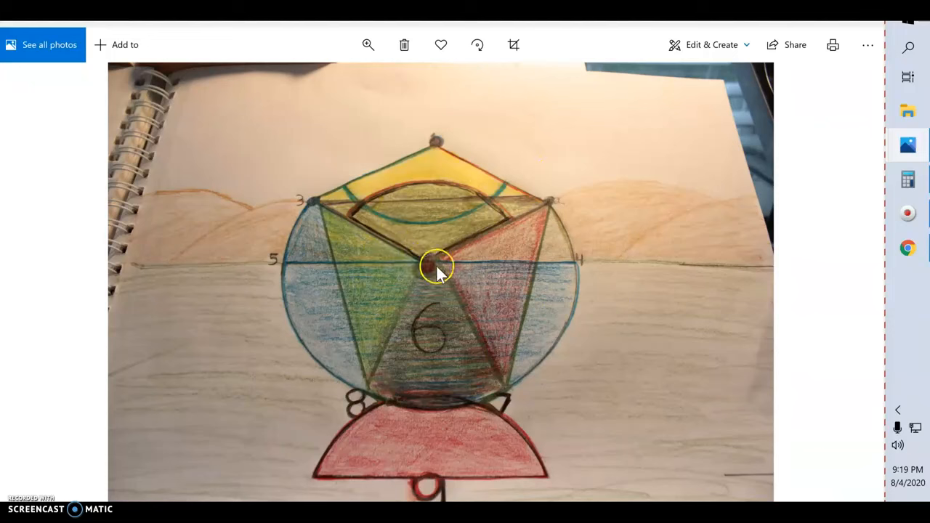
mouse_move(381, 196)
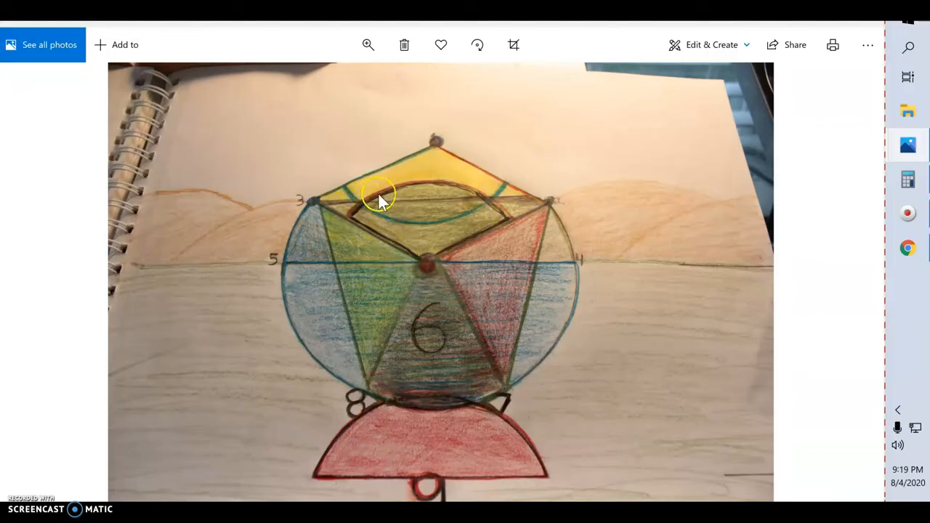
mouse_move(430, 259)
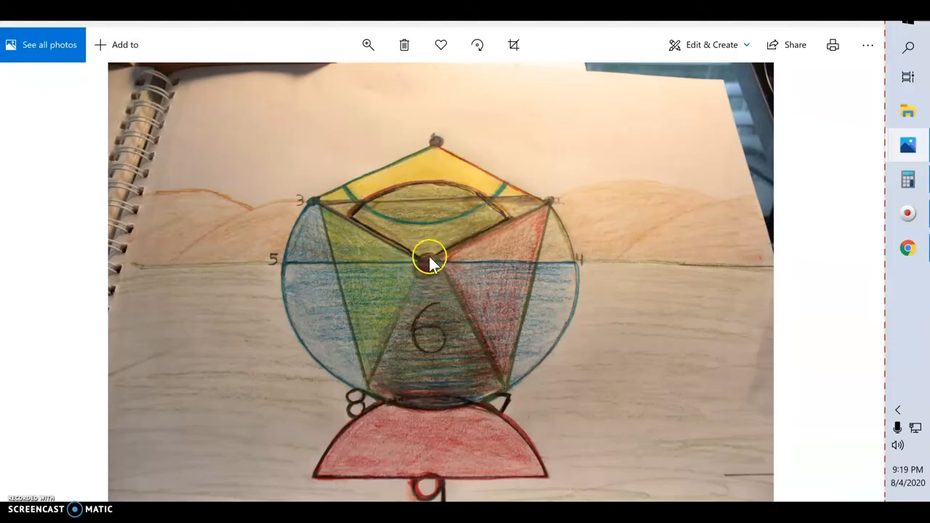
mouse_move(429, 266)
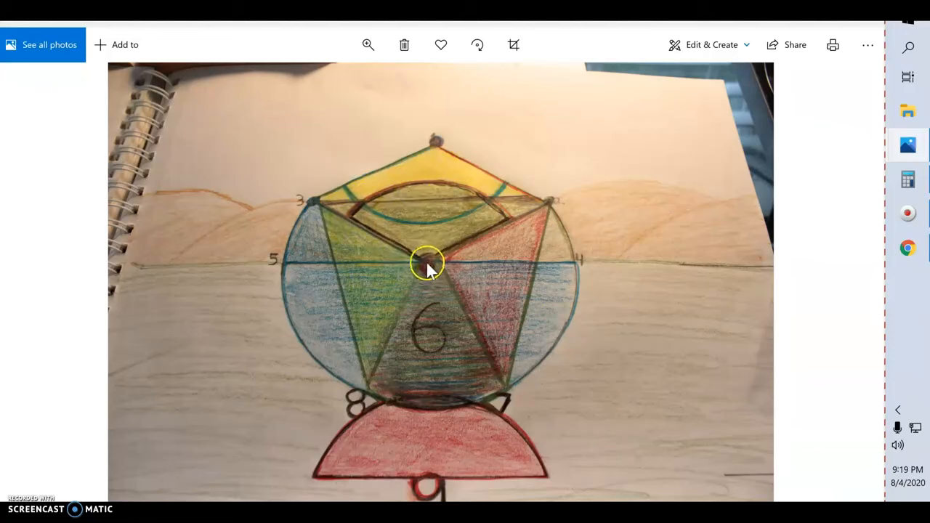
mouse_move(436, 270)
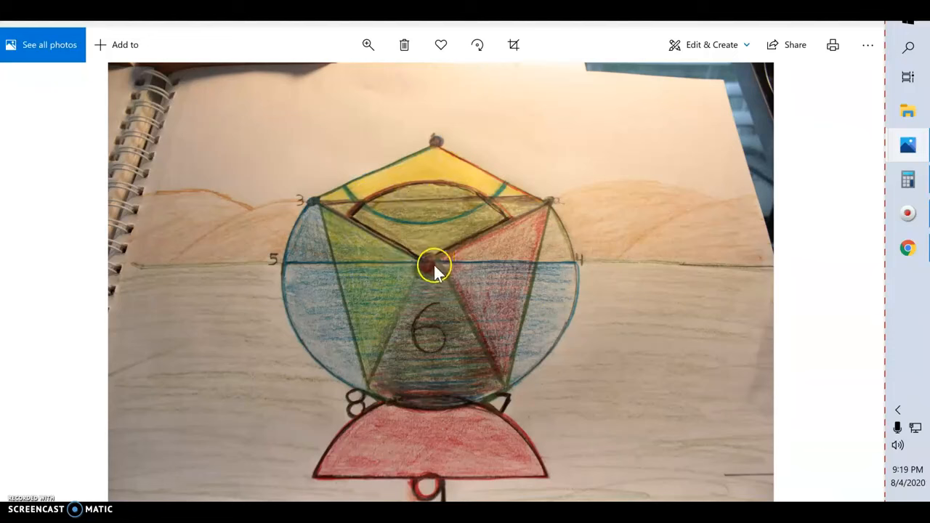
mouse_move(283, 262)
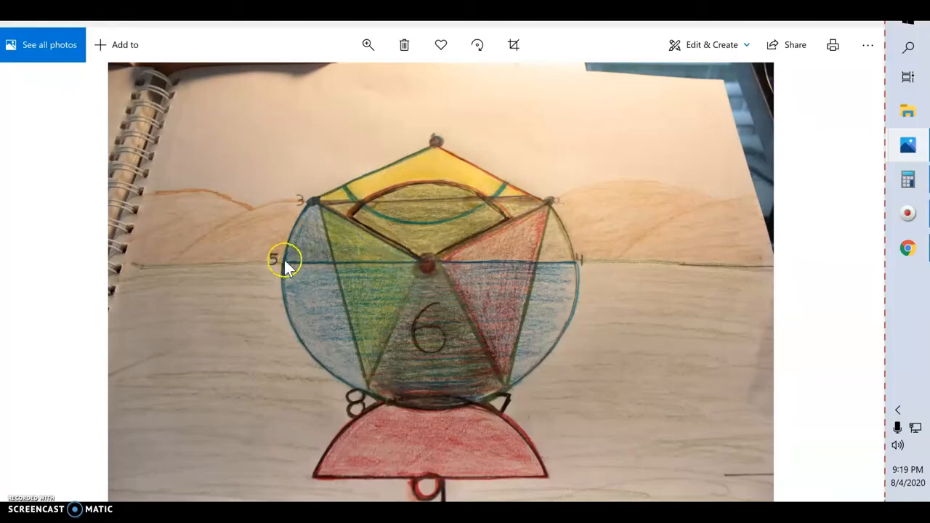
mouse_move(428, 269)
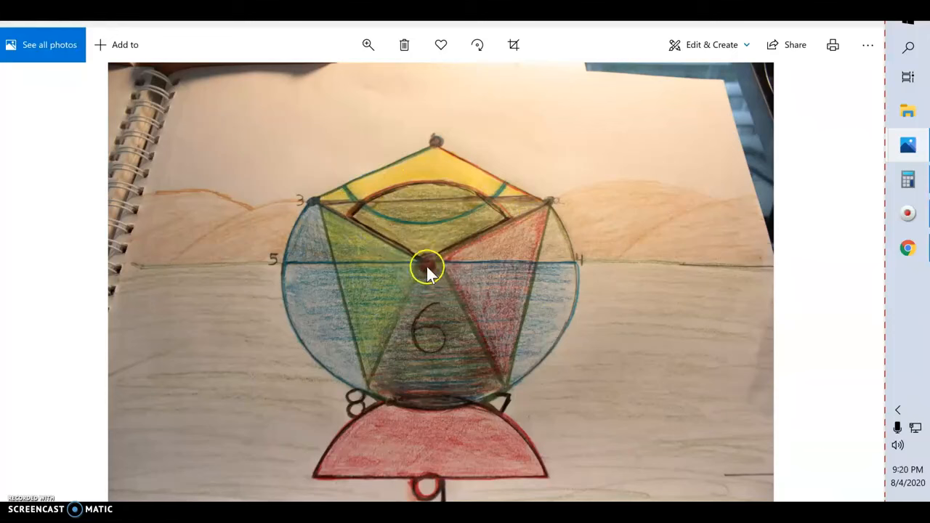
mouse_move(443, 260)
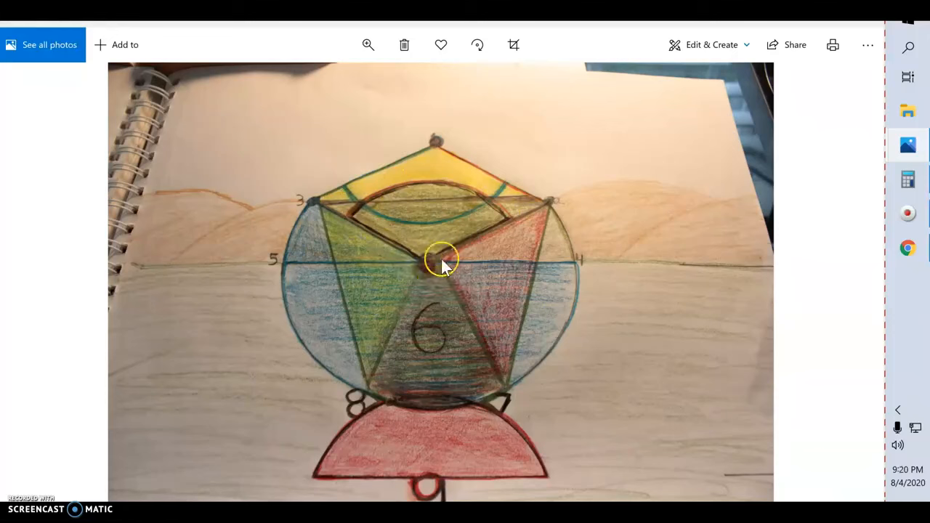
mouse_move(403, 178)
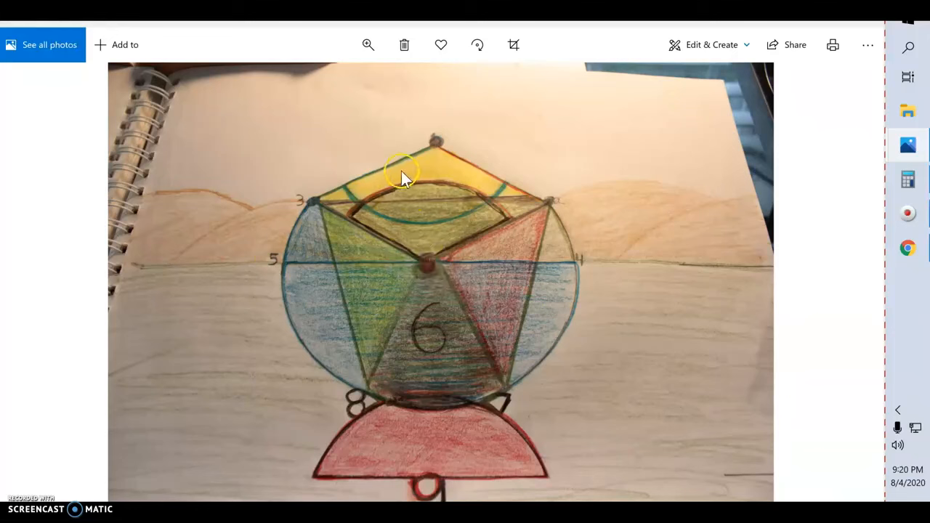
mouse_move(514, 241)
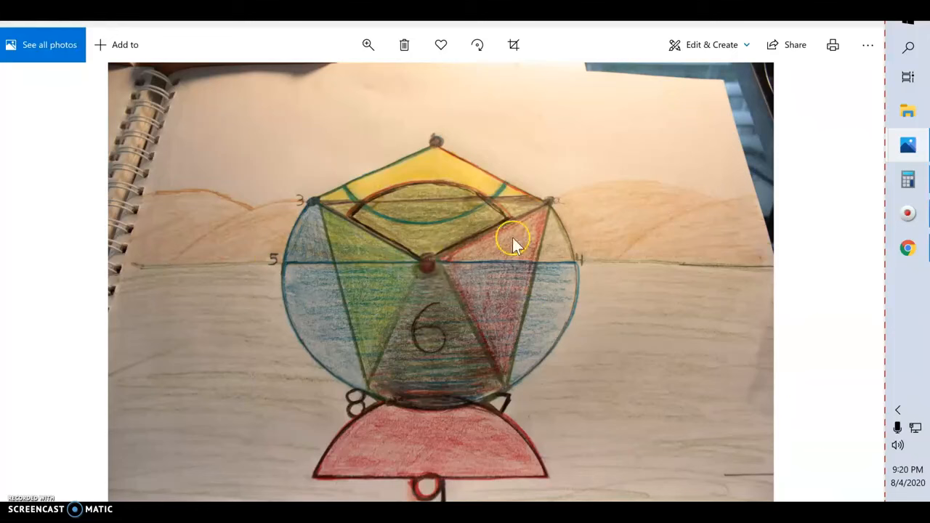
mouse_move(526, 282)
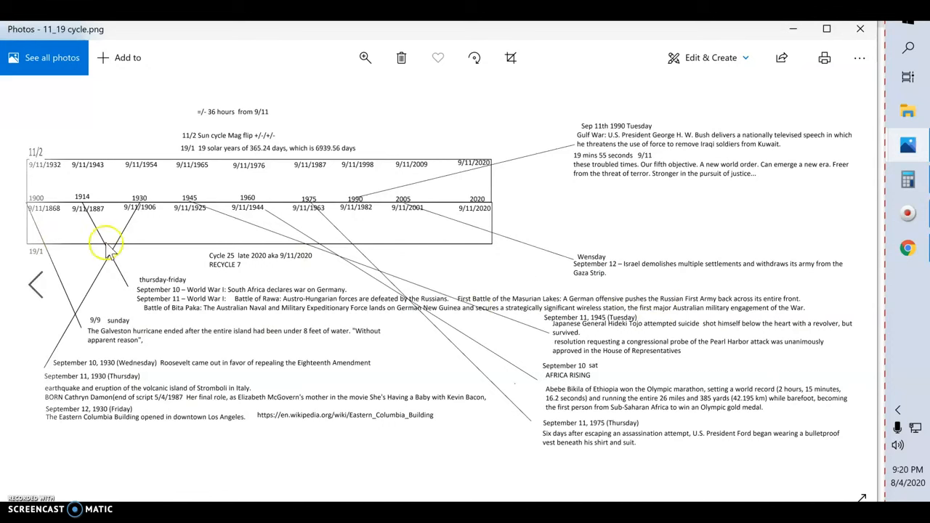
mouse_move(313, 158)
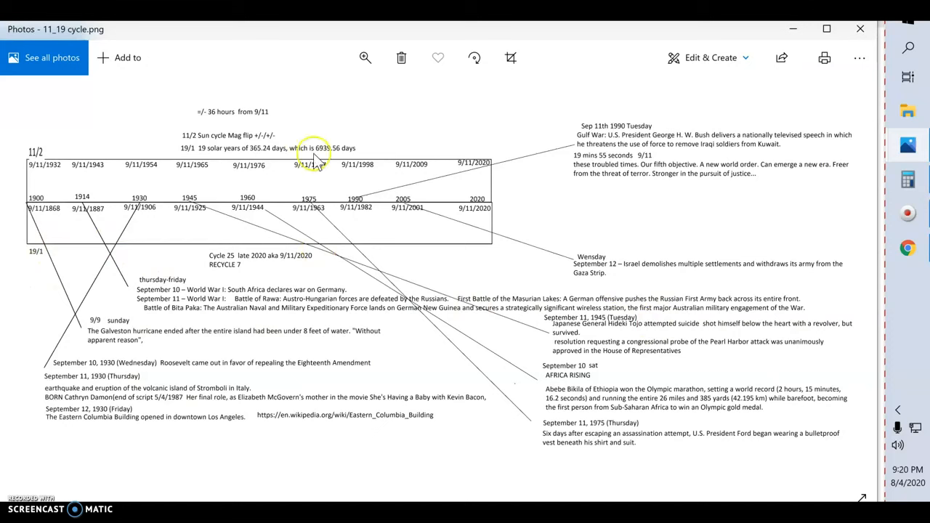
mouse_move(382, 140)
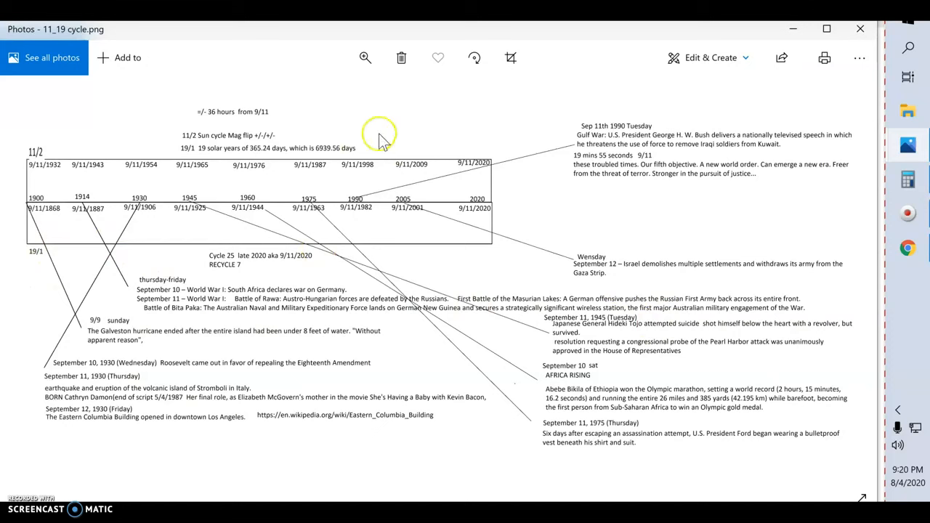
mouse_move(416, 251)
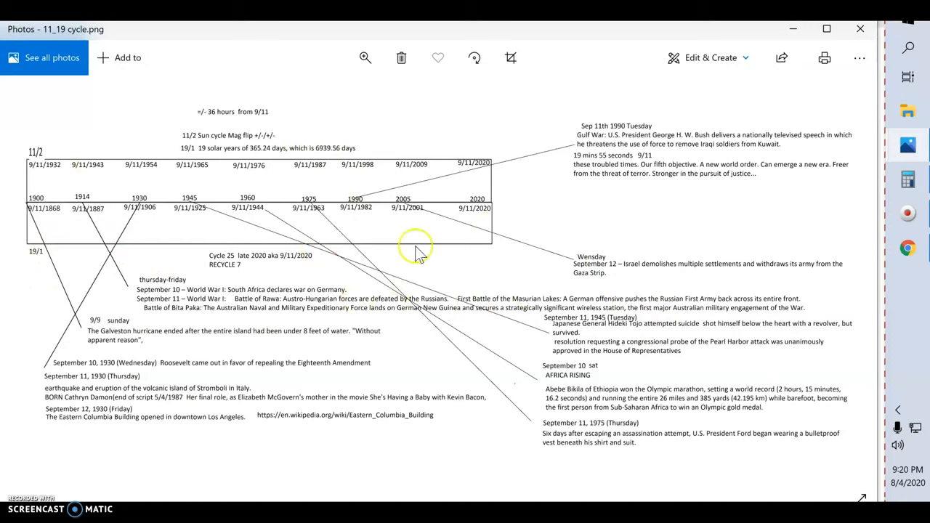
mouse_move(335, 283)
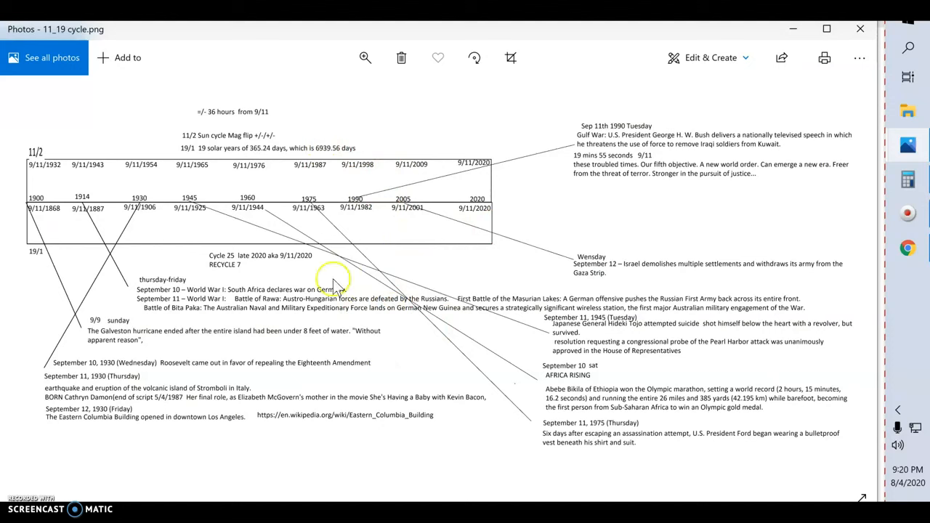
mouse_move(443, 236)
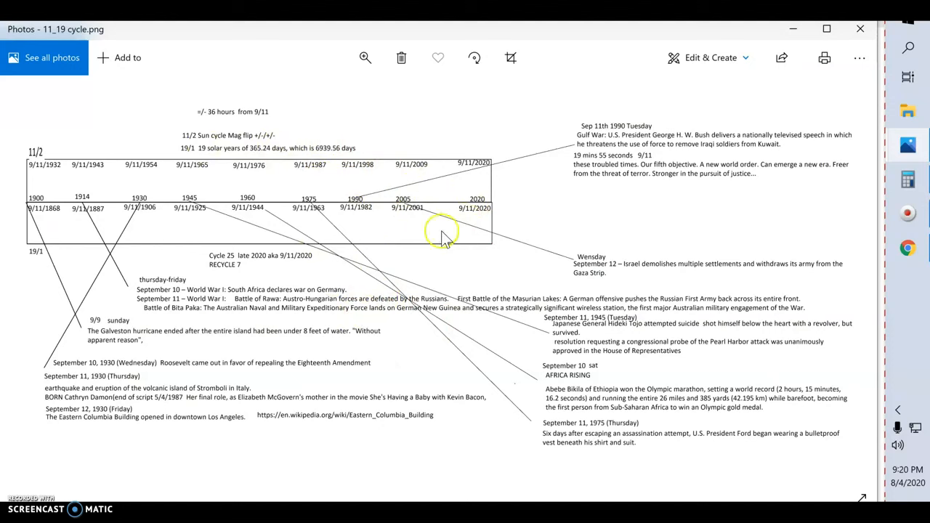
mouse_move(206, 157)
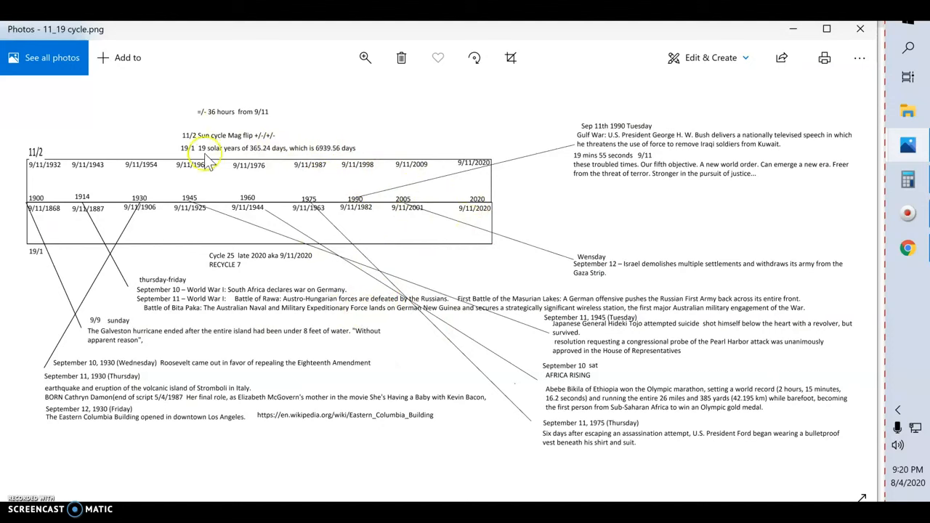
mouse_move(170, 276)
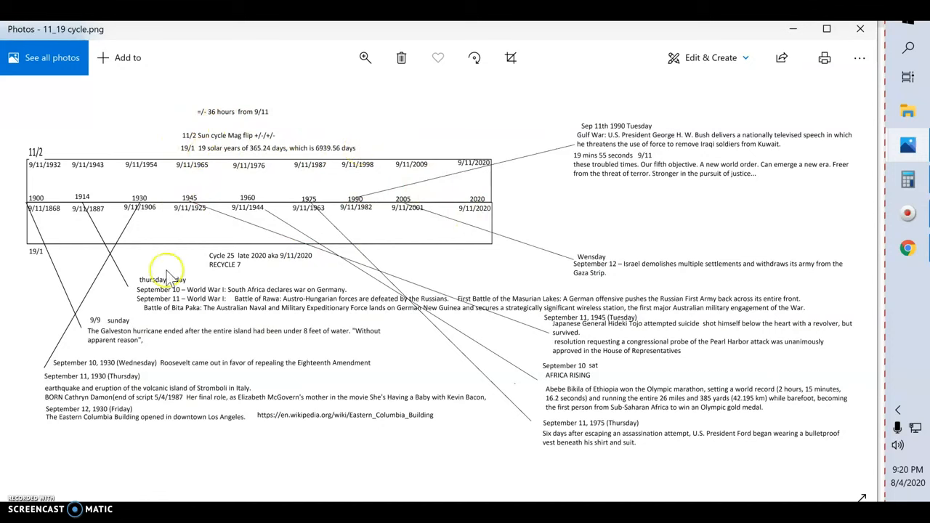
mouse_move(363, 102)
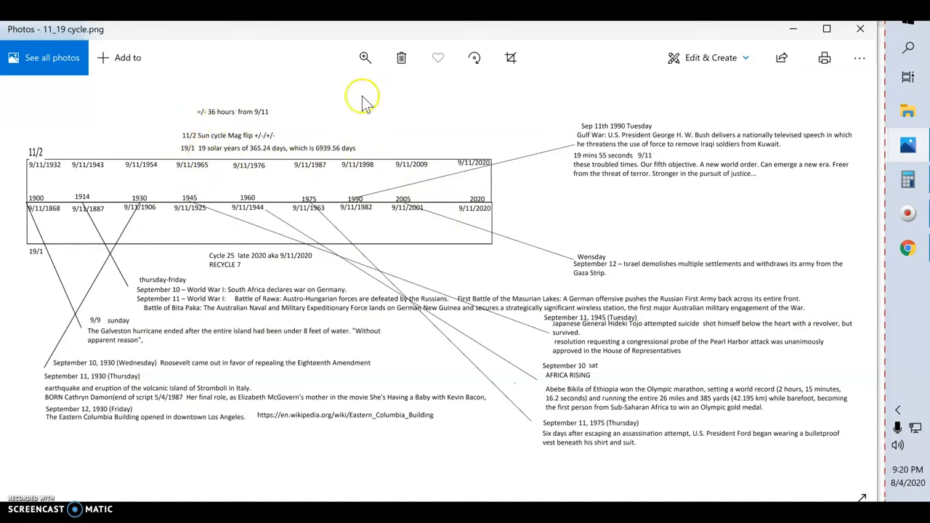
mouse_move(349, 147)
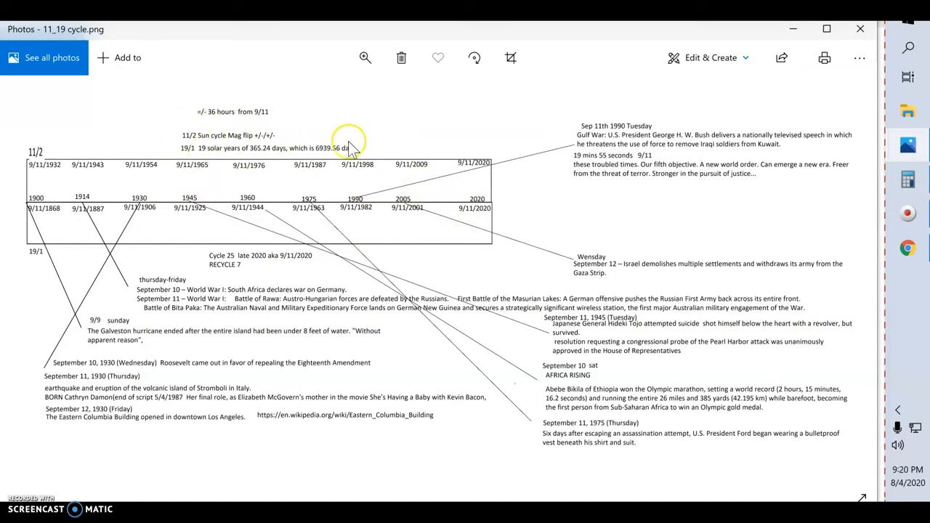
mouse_move(652, 206)
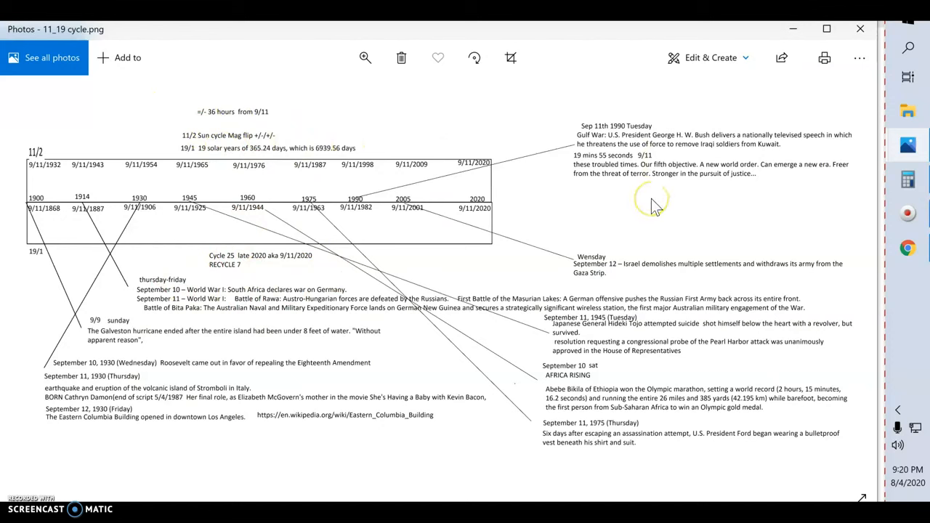
mouse_move(641, 215)
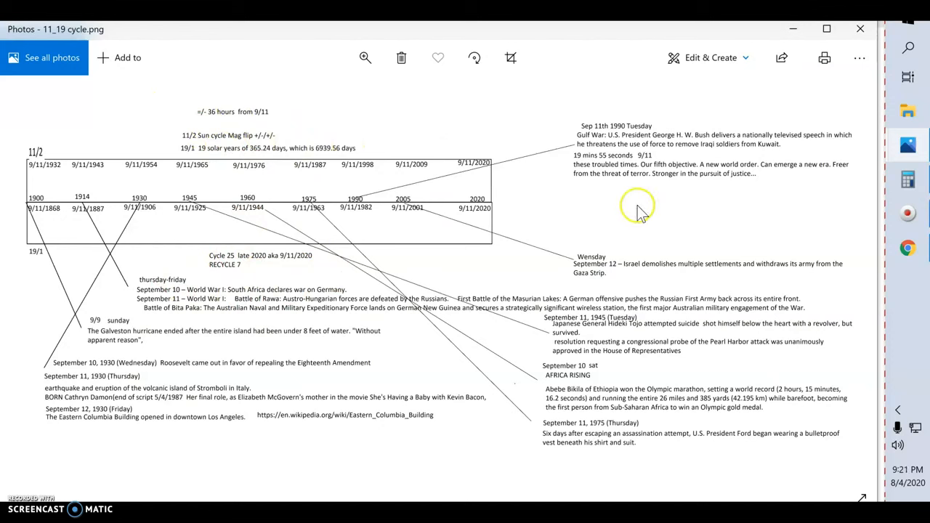
mouse_move(648, 207)
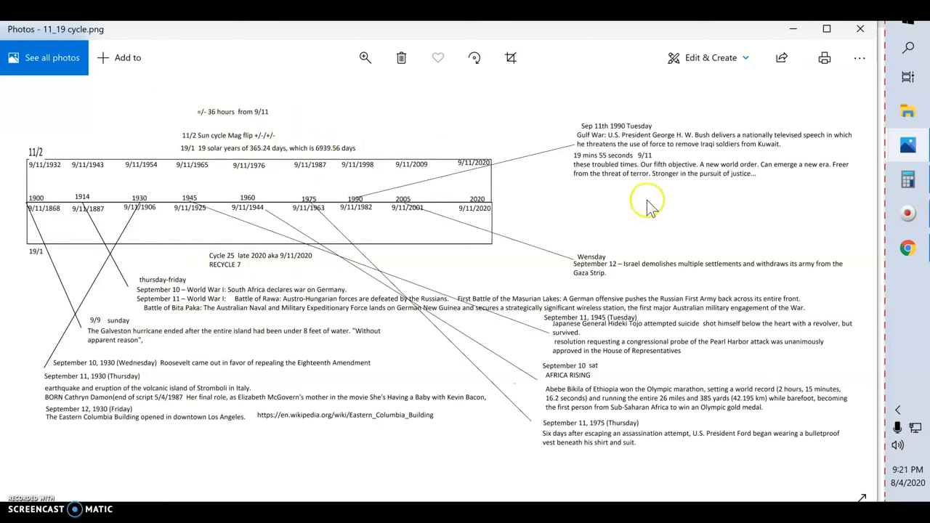
mouse_move(447, 214)
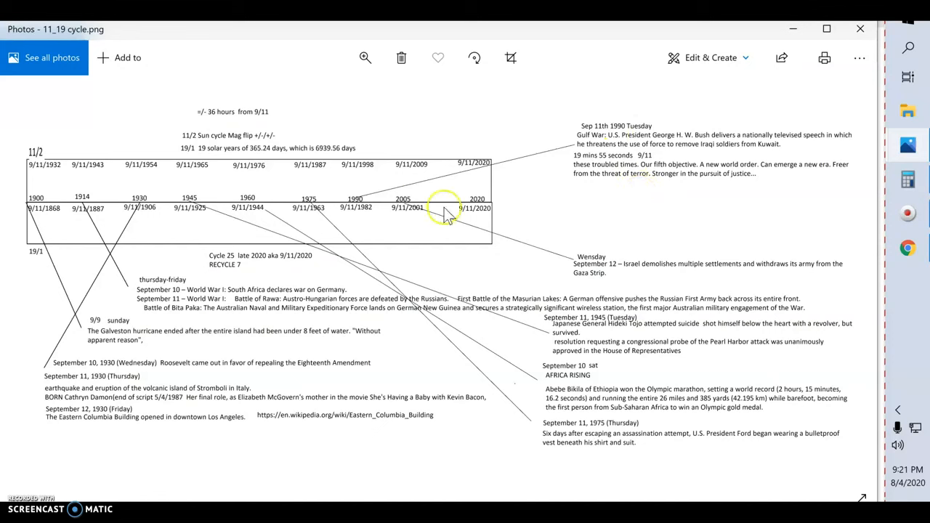
mouse_move(409, 213)
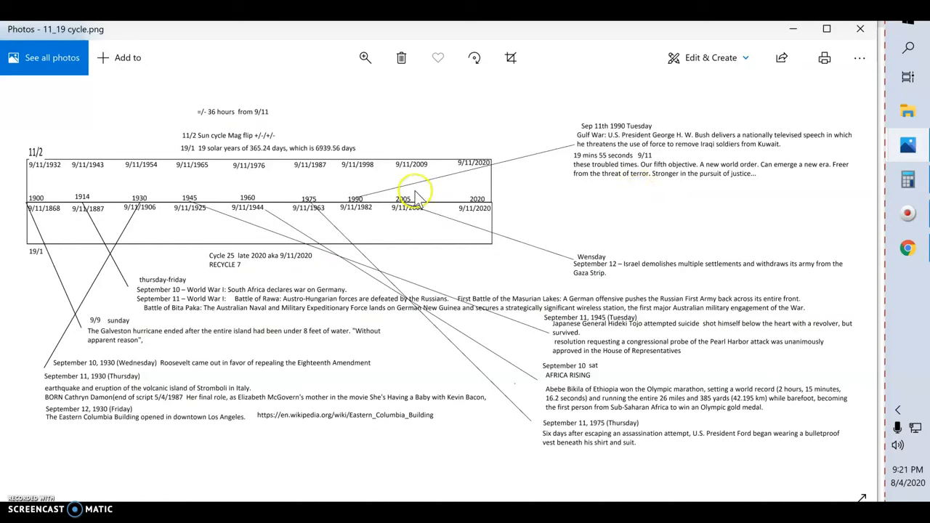
mouse_move(414, 174)
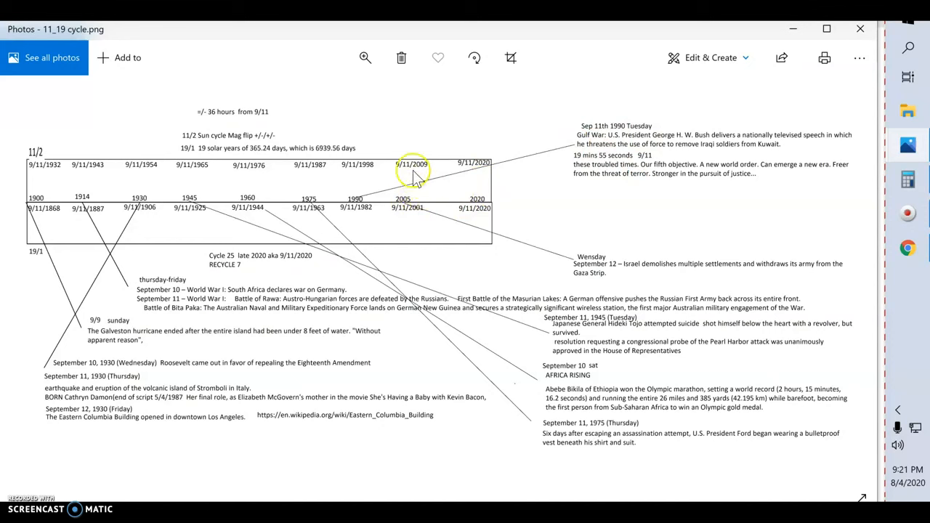
mouse_move(416, 217)
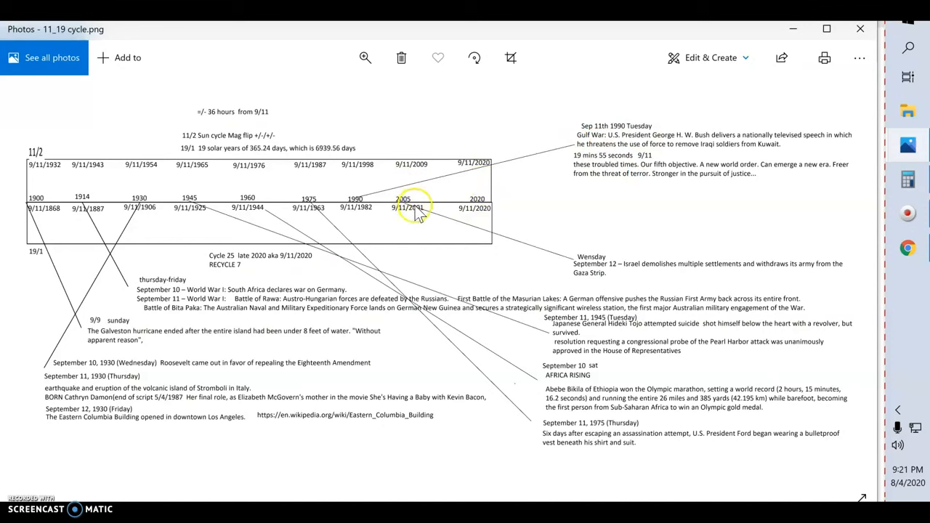
mouse_move(417, 163)
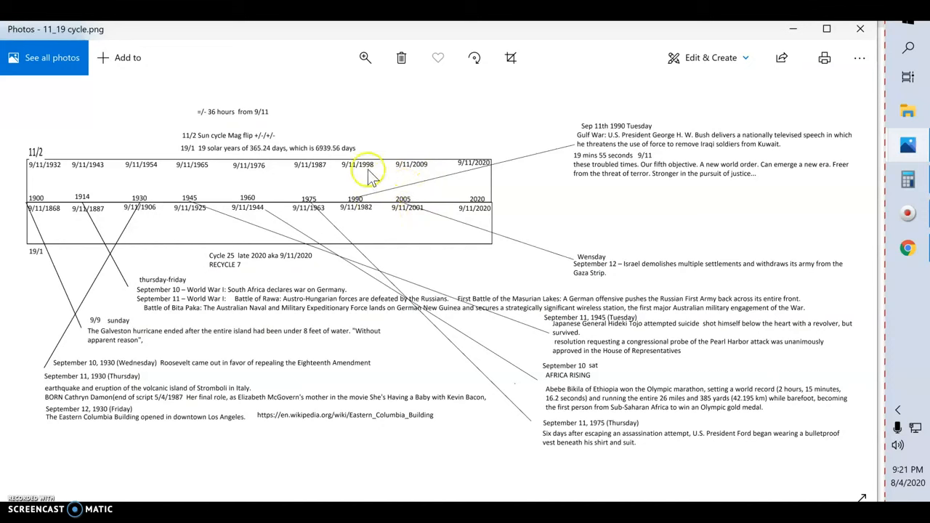
mouse_move(359, 214)
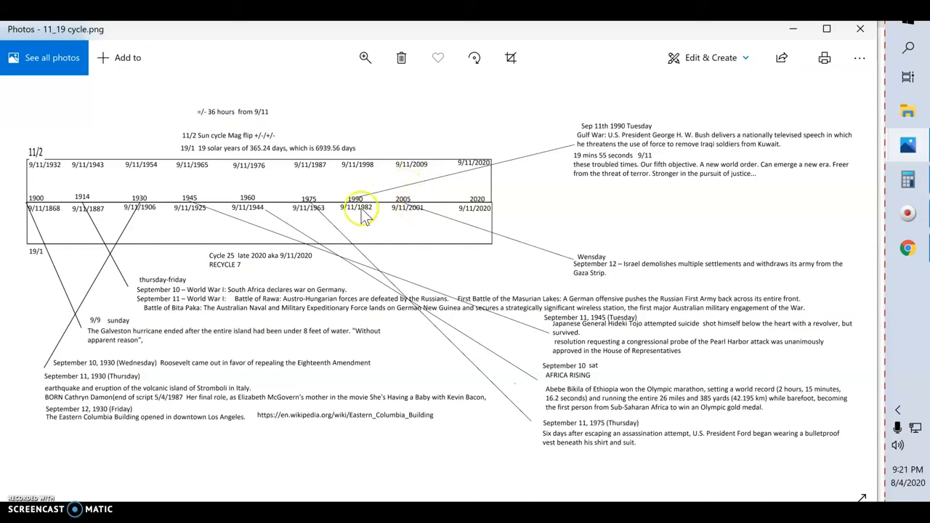
mouse_move(396, 203)
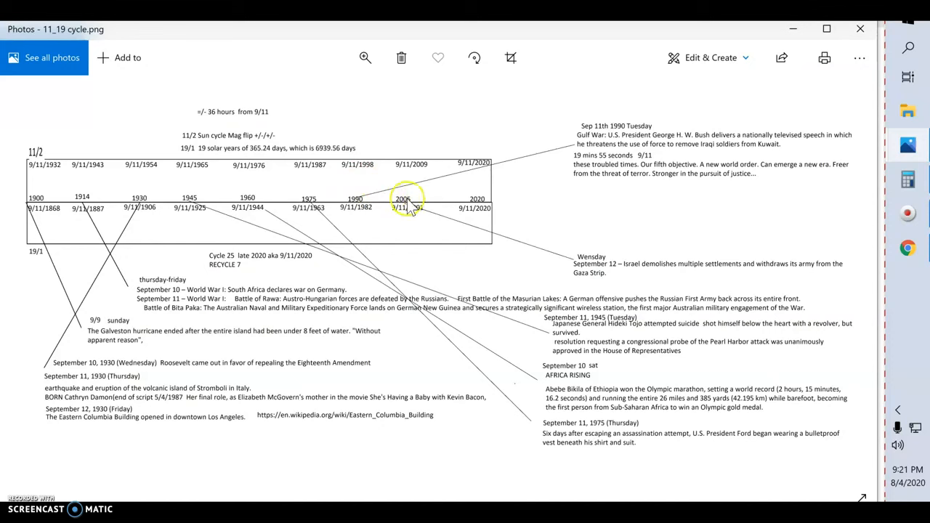
mouse_move(308, 207)
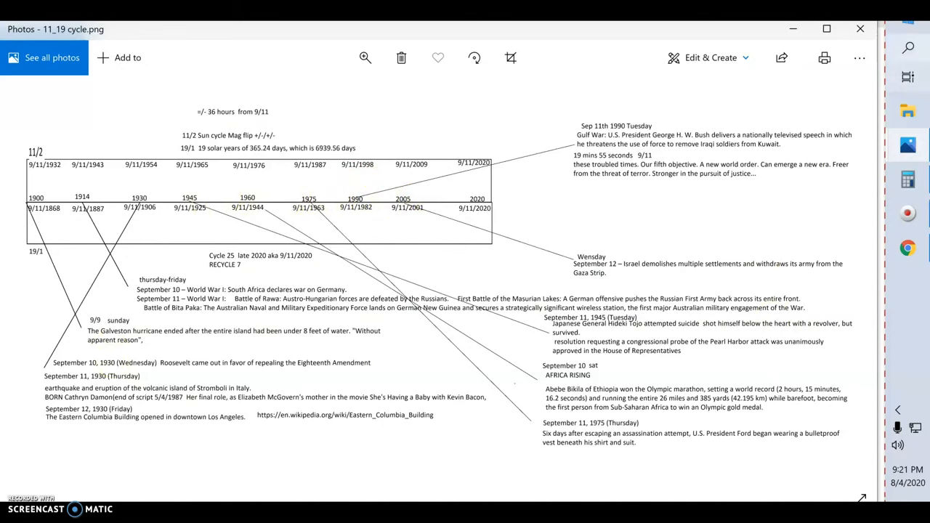
mouse_move(887, 139)
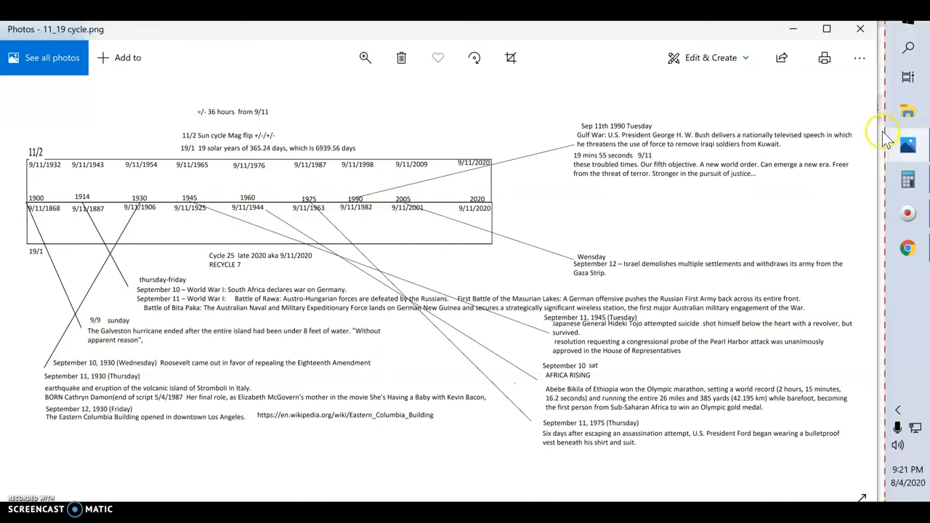
mouse_move(392, 222)
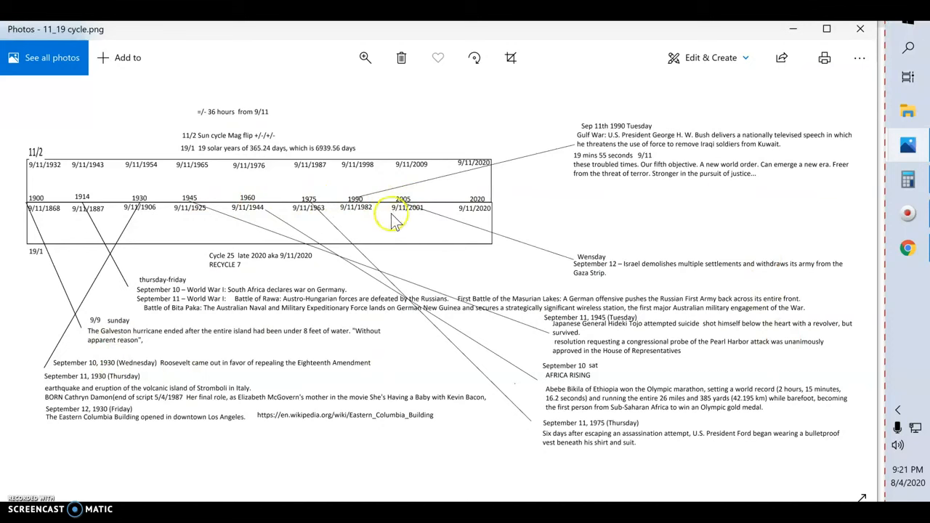
mouse_move(410, 209)
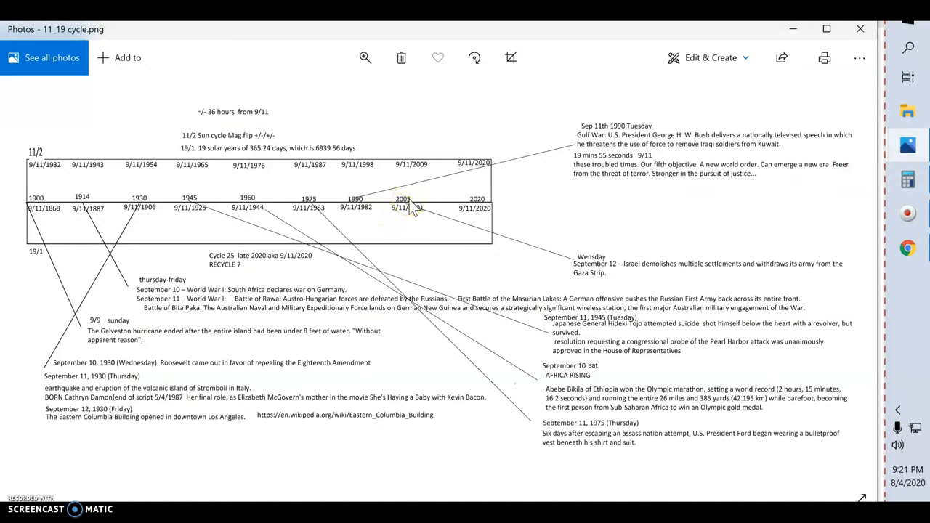
mouse_move(378, 193)
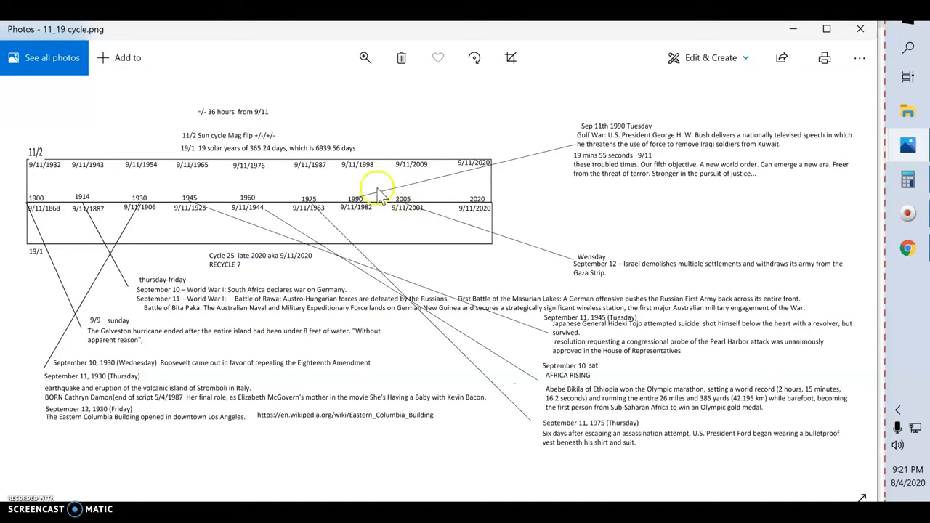
mouse_move(406, 211)
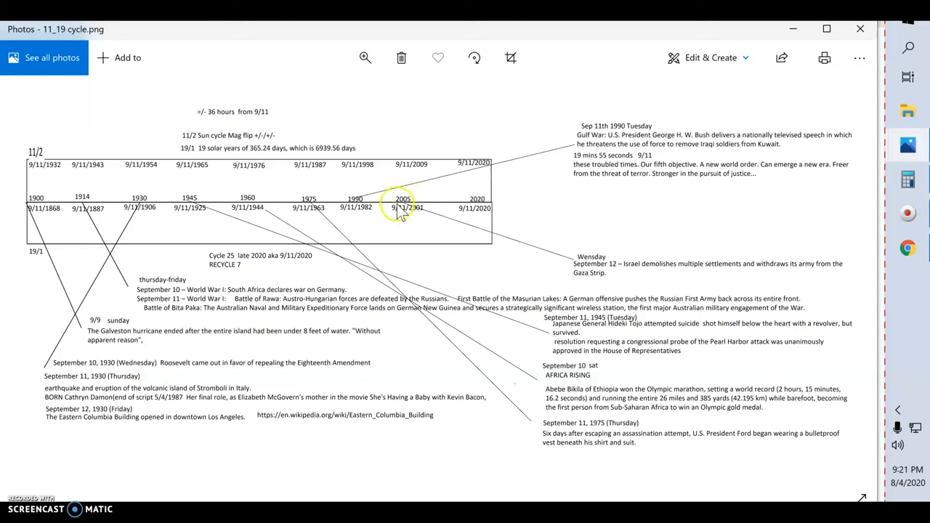
mouse_move(418, 217)
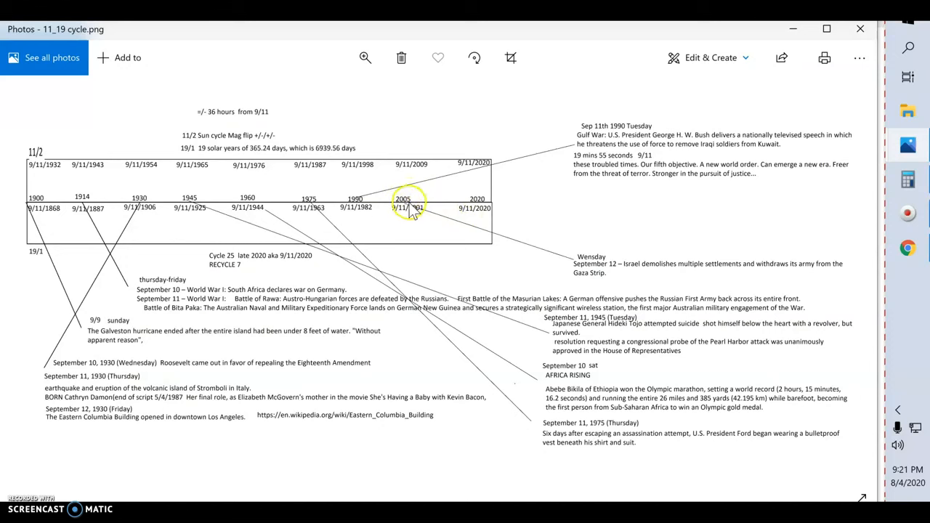
mouse_move(592, 269)
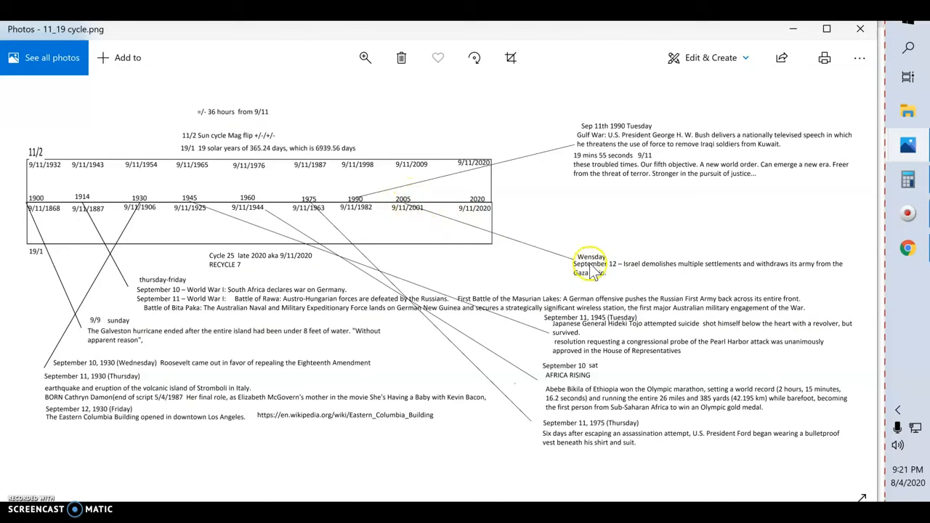
mouse_move(472, 222)
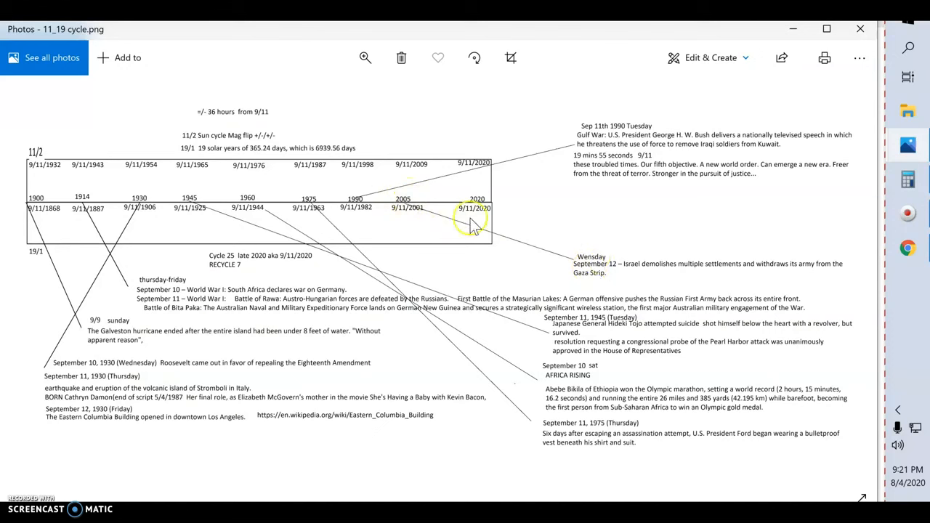
mouse_move(669, 272)
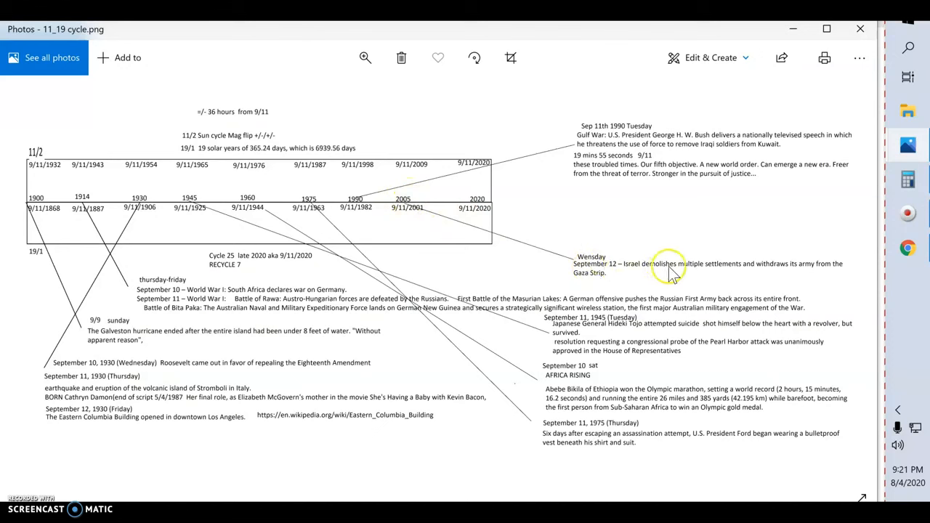
mouse_move(777, 263)
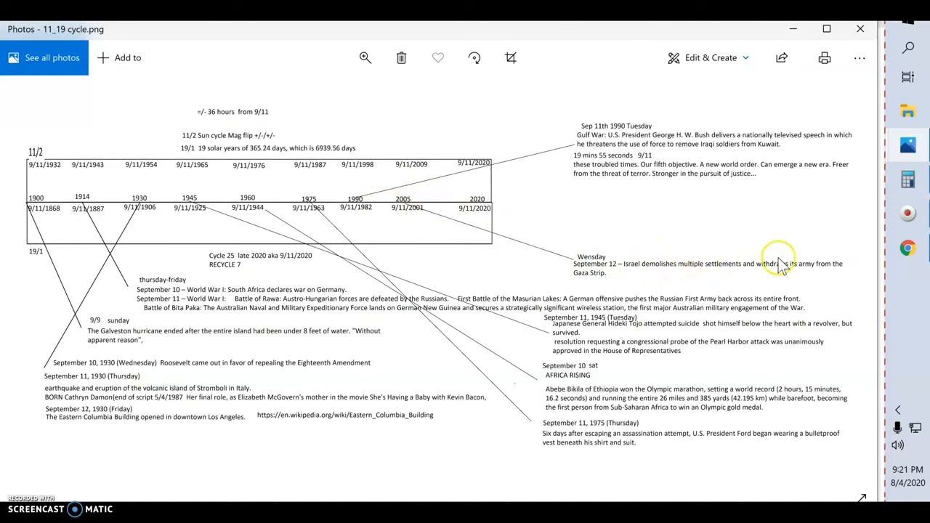
mouse_move(191, 423)
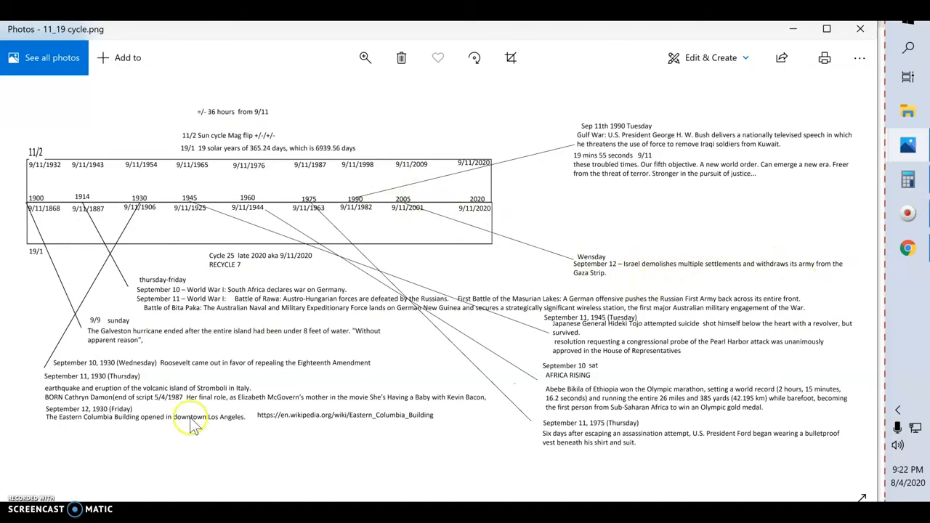
mouse_move(650, 256)
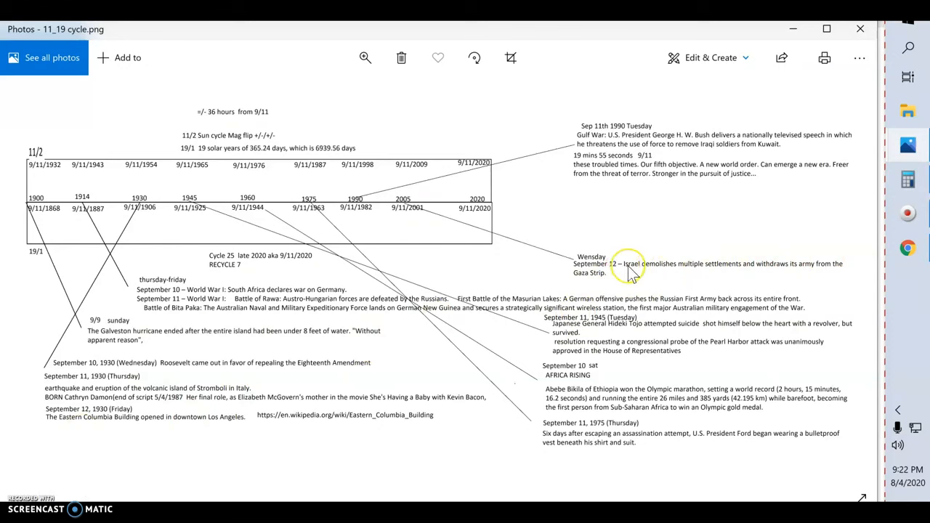
mouse_move(630, 269)
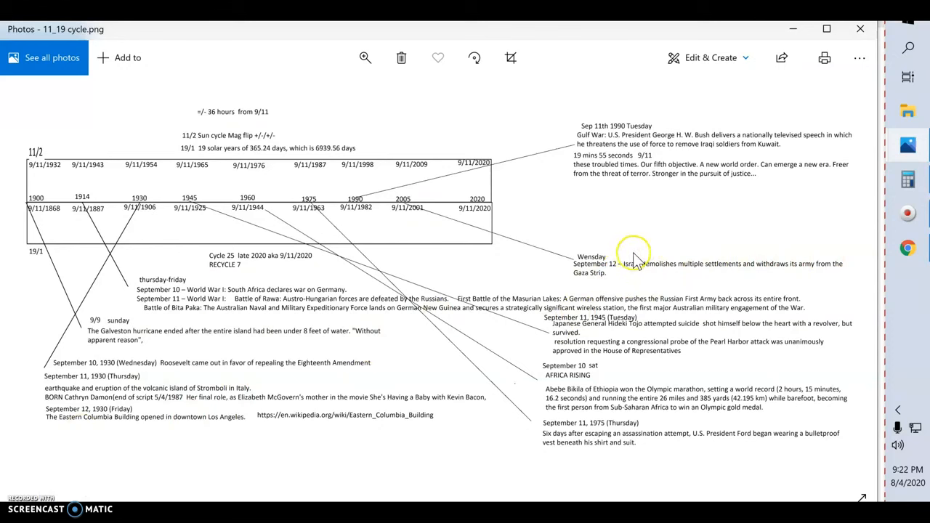
mouse_move(695, 263)
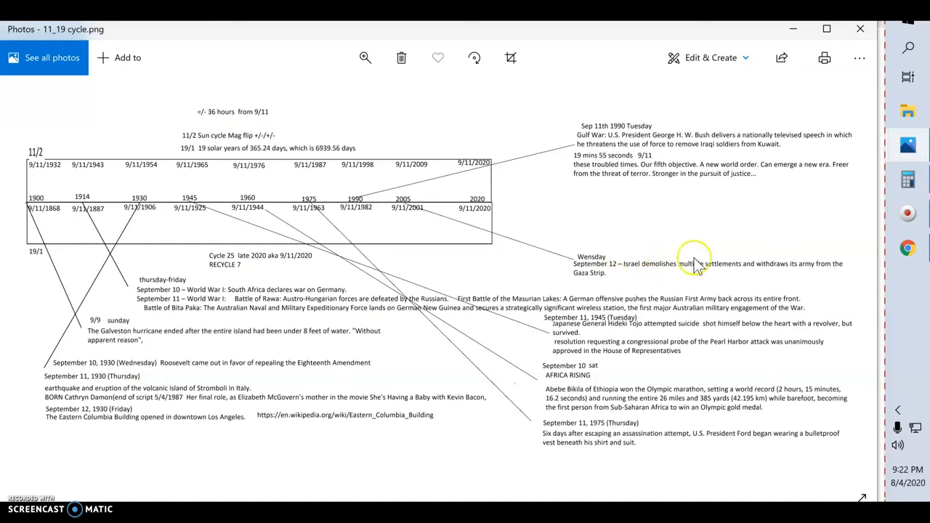
mouse_move(703, 272)
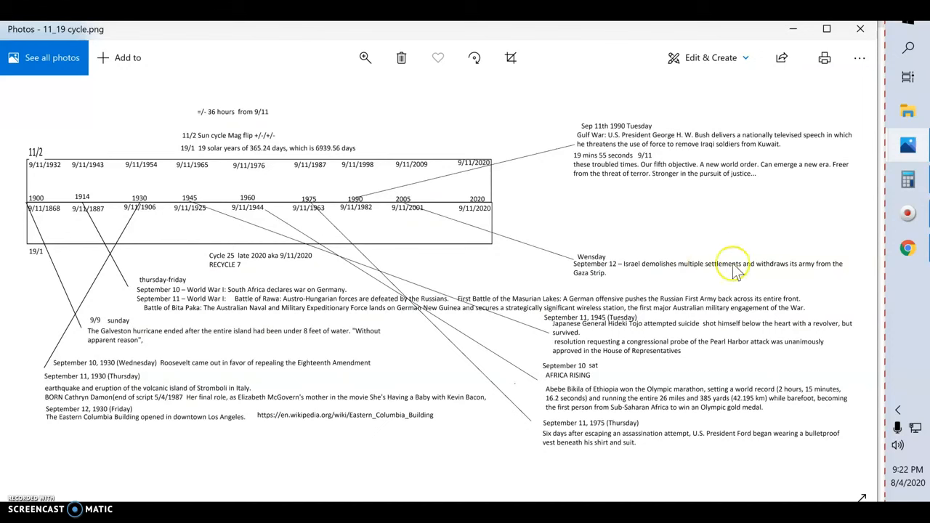
mouse_move(781, 280)
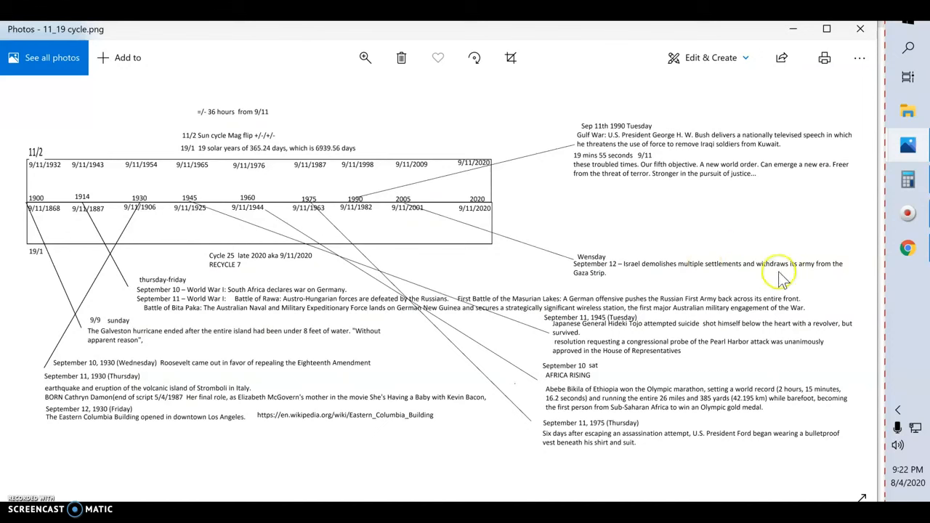
mouse_move(701, 282)
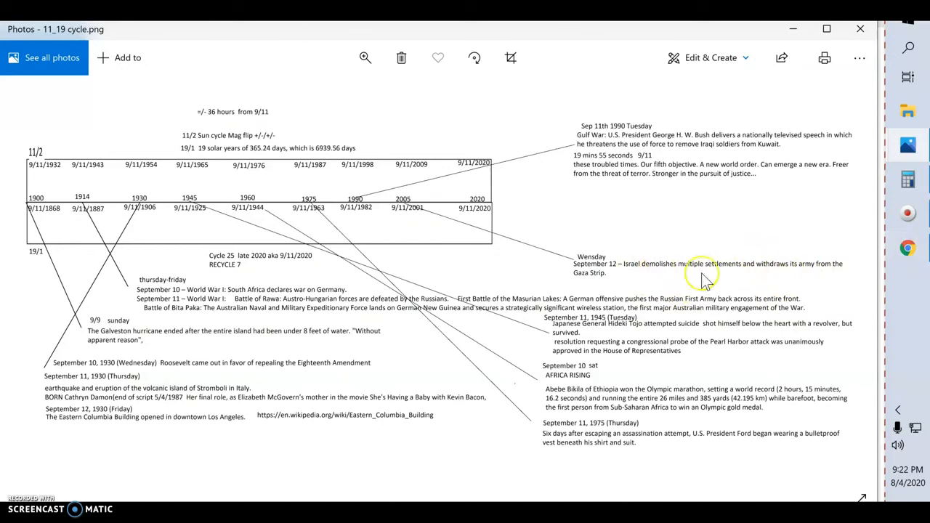
mouse_move(857, 276)
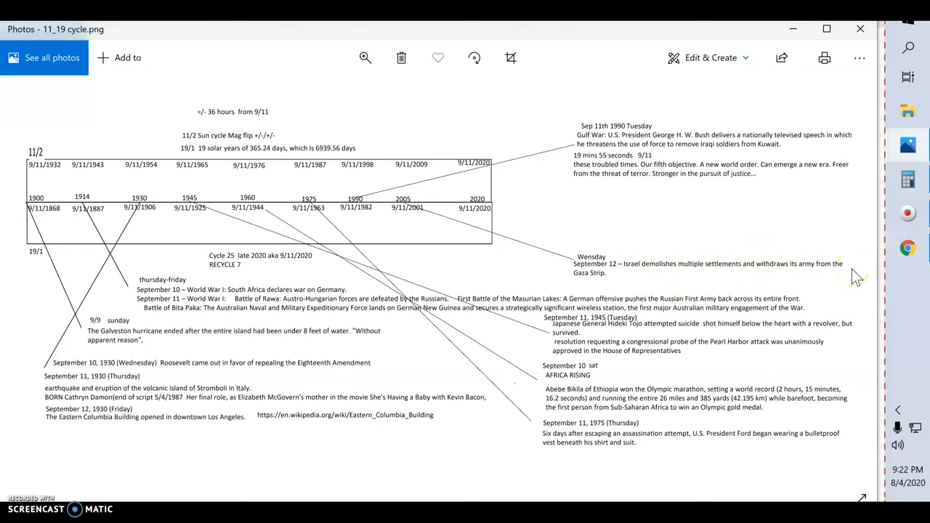
mouse_move(832, 229)
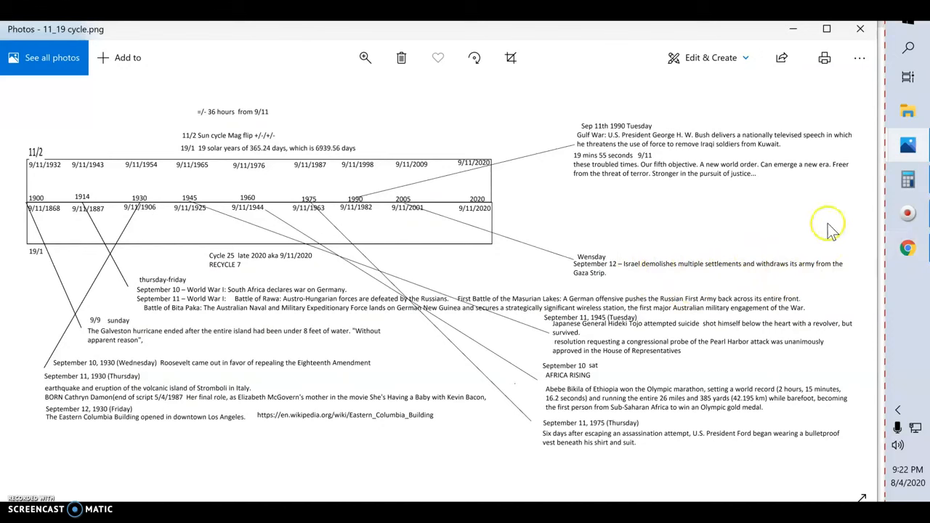
mouse_move(608, 258)
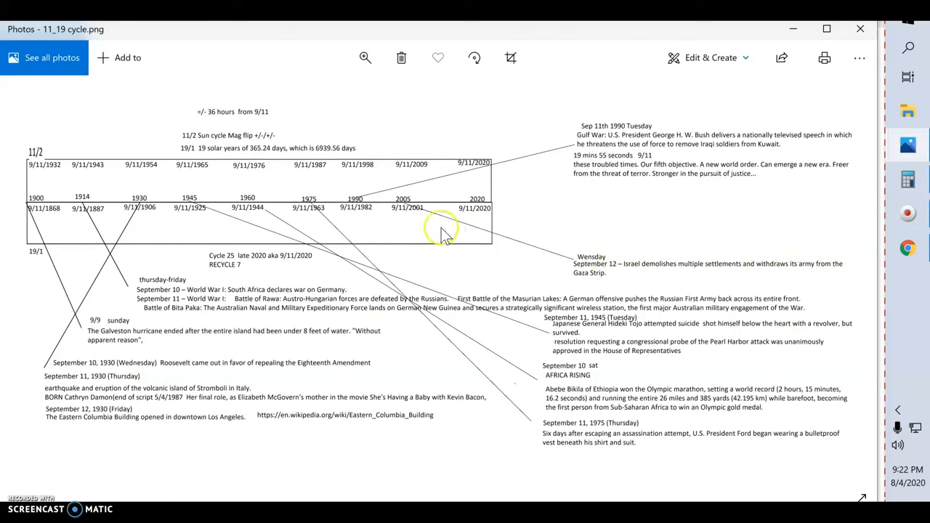
mouse_move(658, 287)
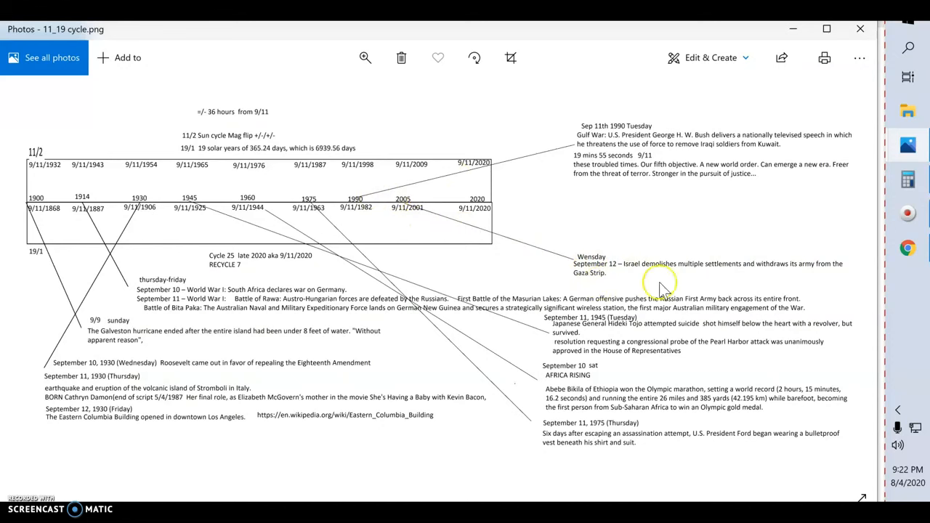
mouse_move(414, 203)
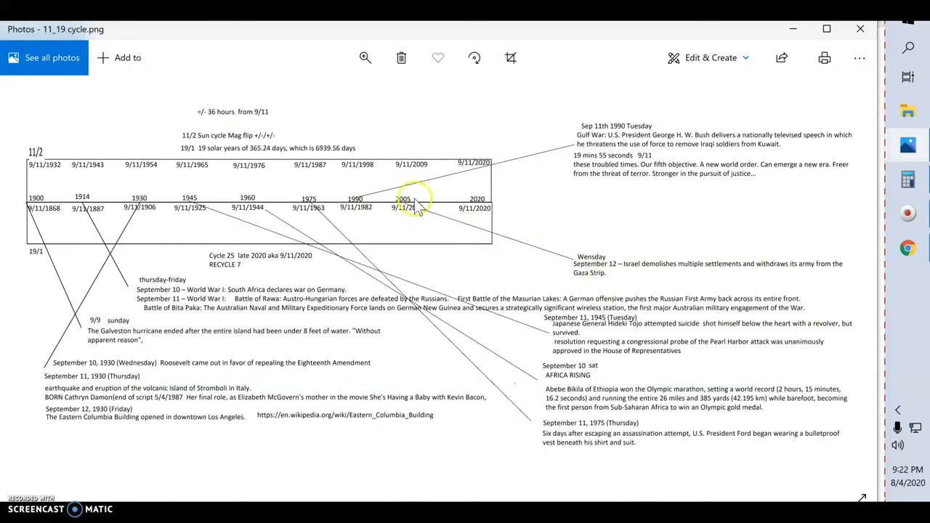
mouse_move(483, 178)
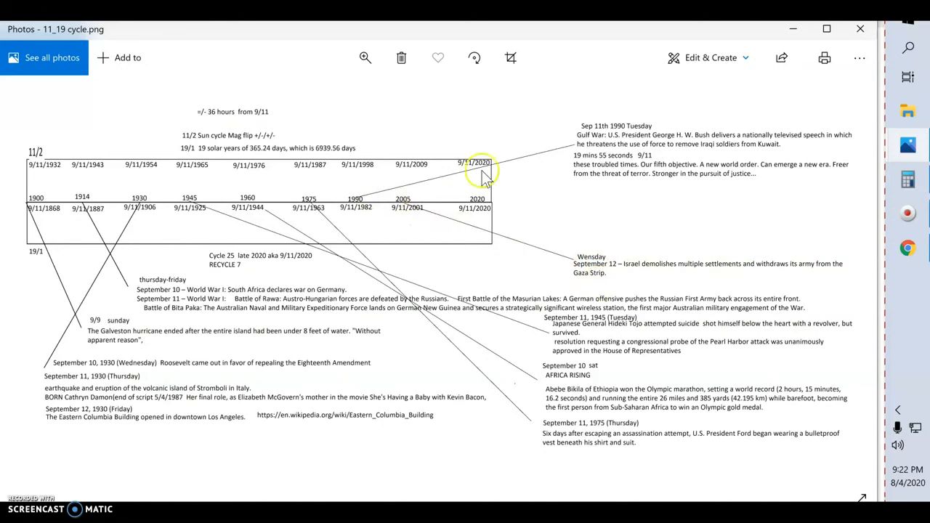
mouse_move(570, 149)
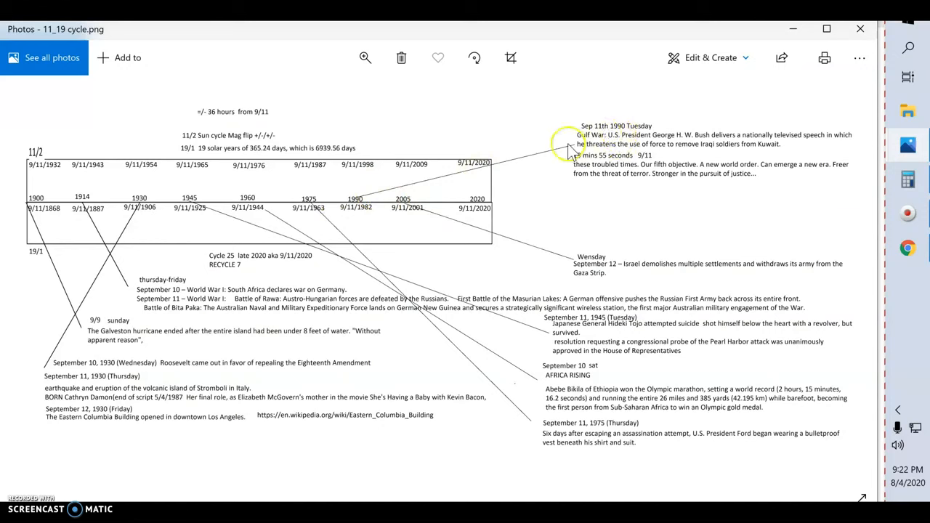
mouse_move(683, 135)
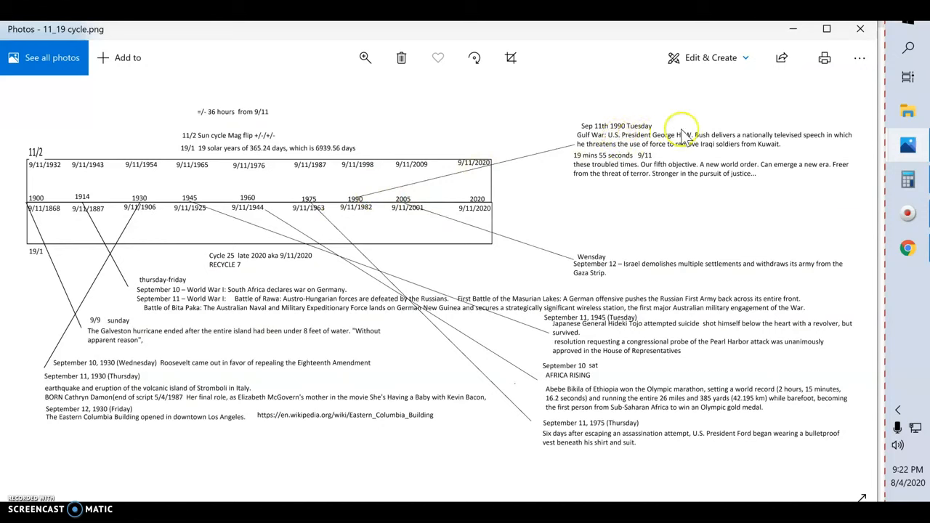
mouse_move(725, 142)
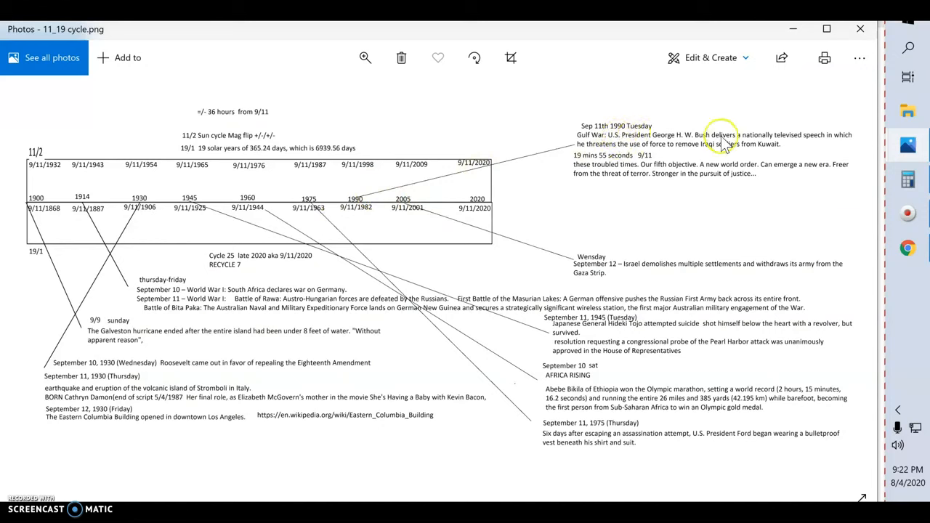
mouse_move(632, 149)
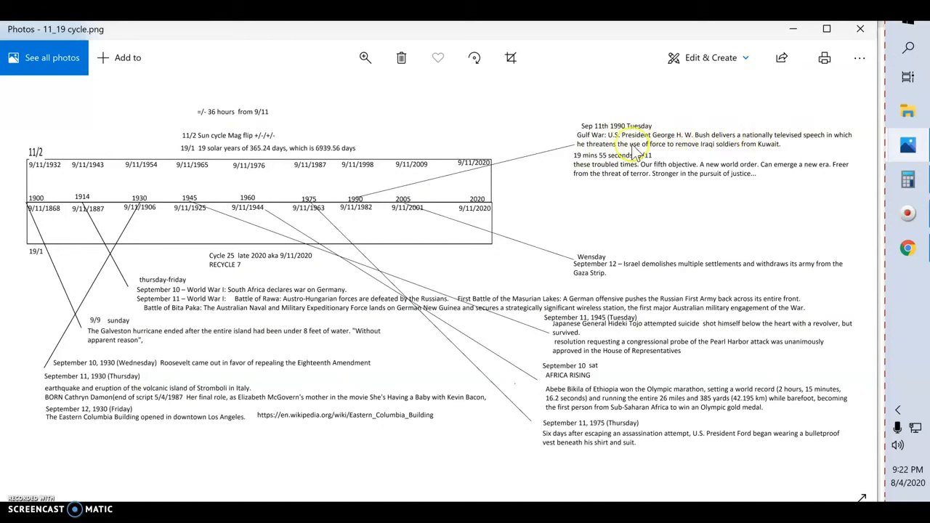
mouse_move(726, 138)
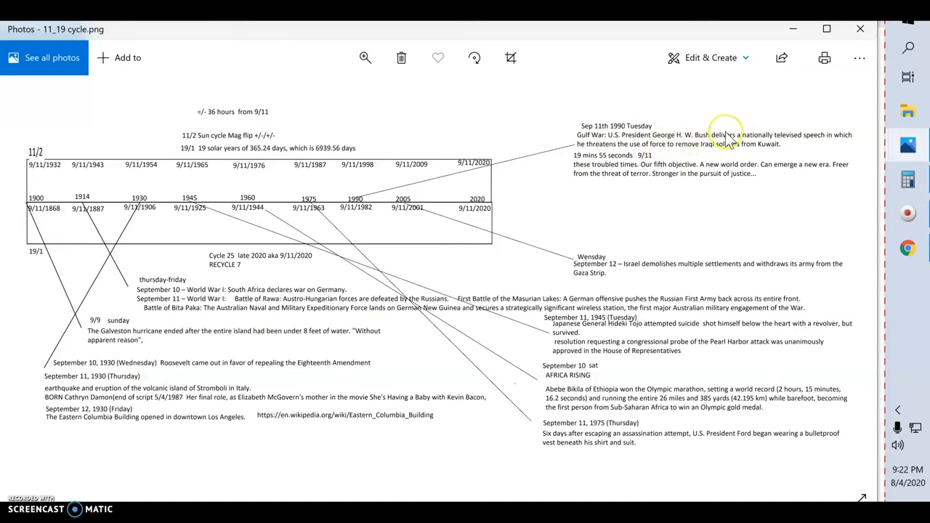
mouse_move(690, 156)
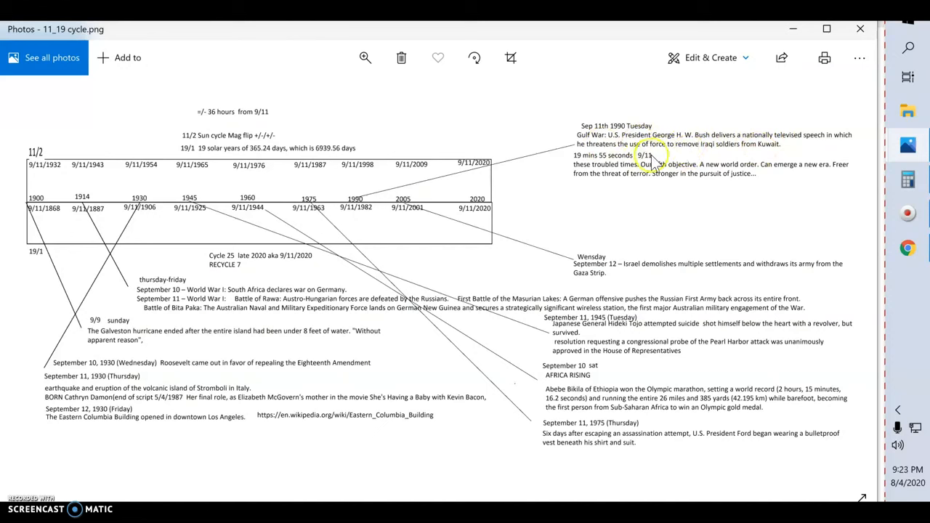
mouse_move(616, 183)
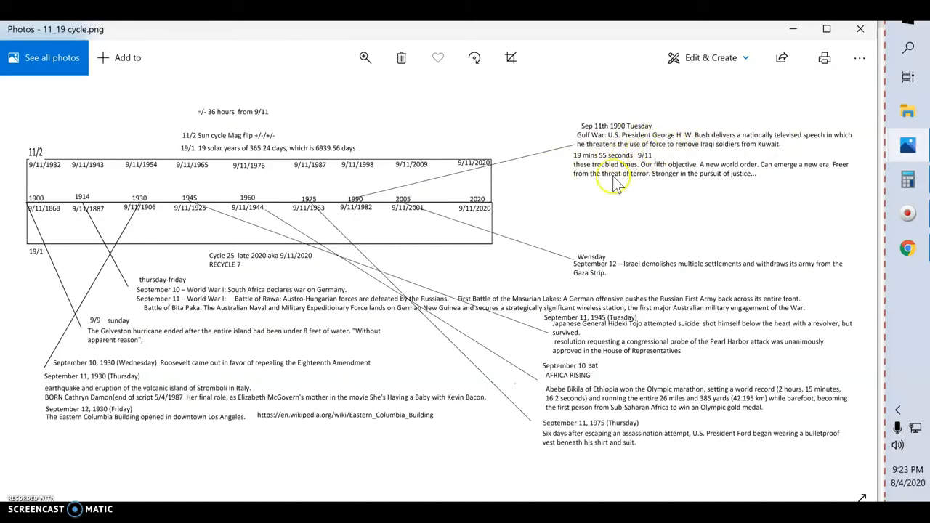
mouse_move(683, 178)
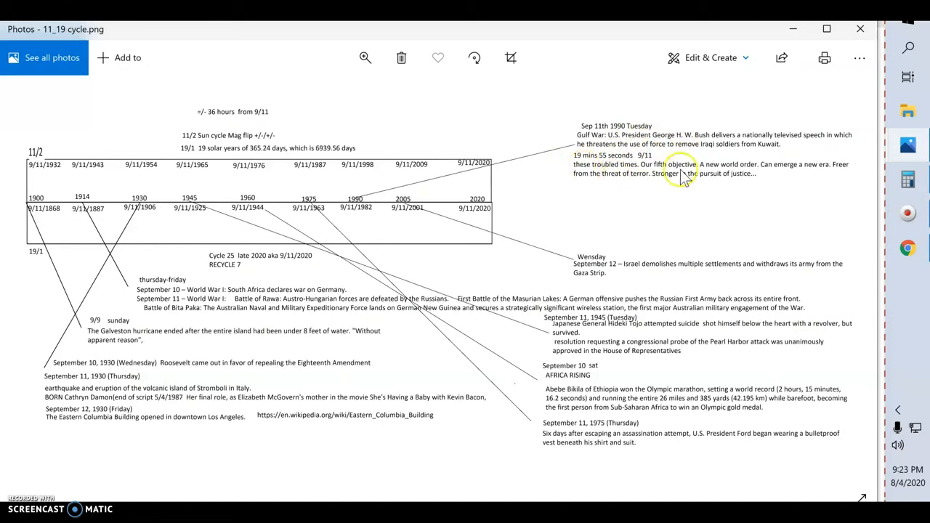
mouse_move(755, 171)
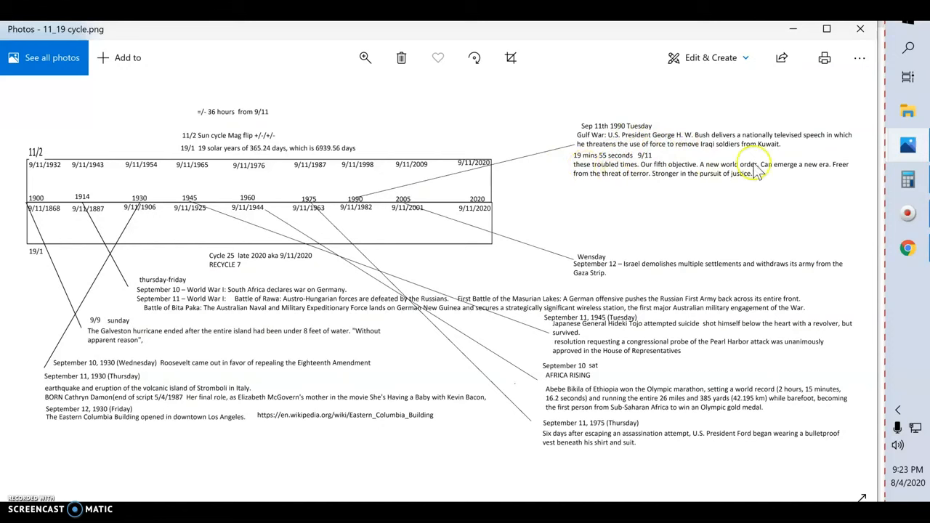
mouse_move(795, 174)
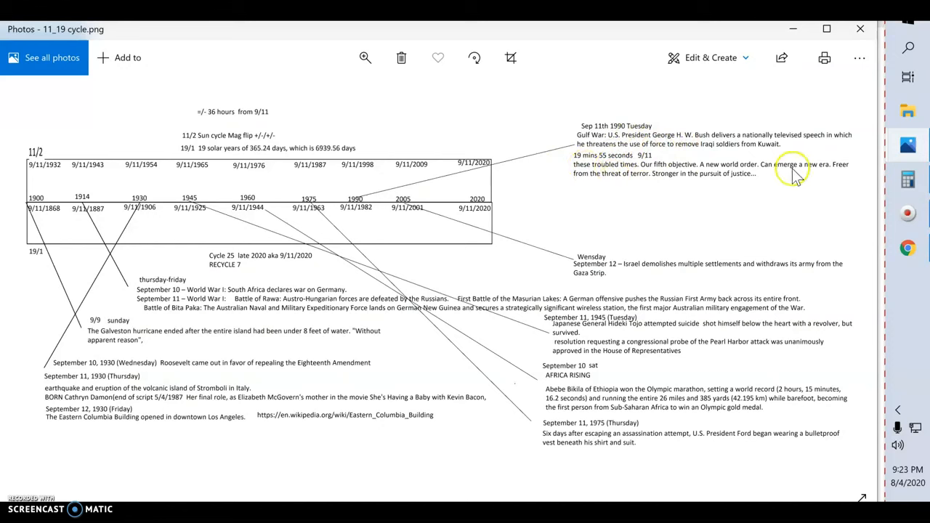
mouse_move(611, 189)
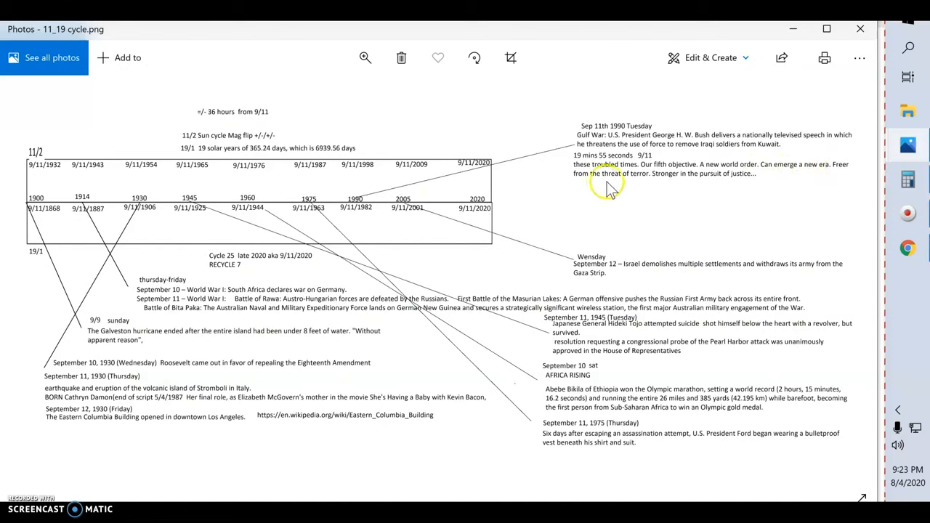
mouse_move(657, 185)
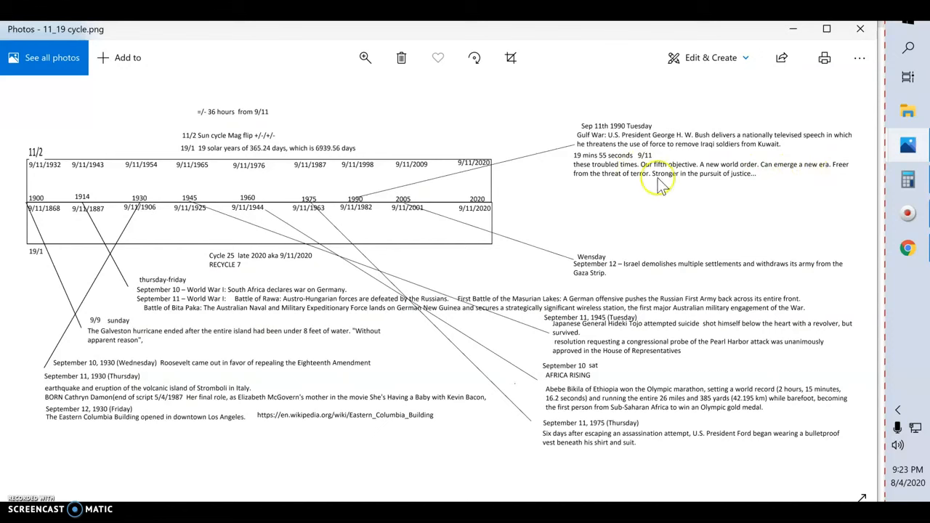
mouse_move(711, 186)
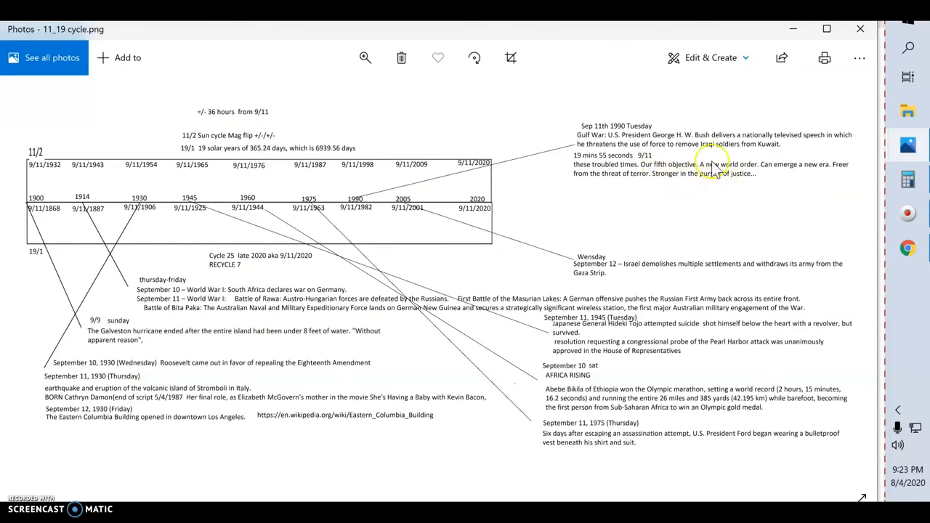
mouse_move(737, 181)
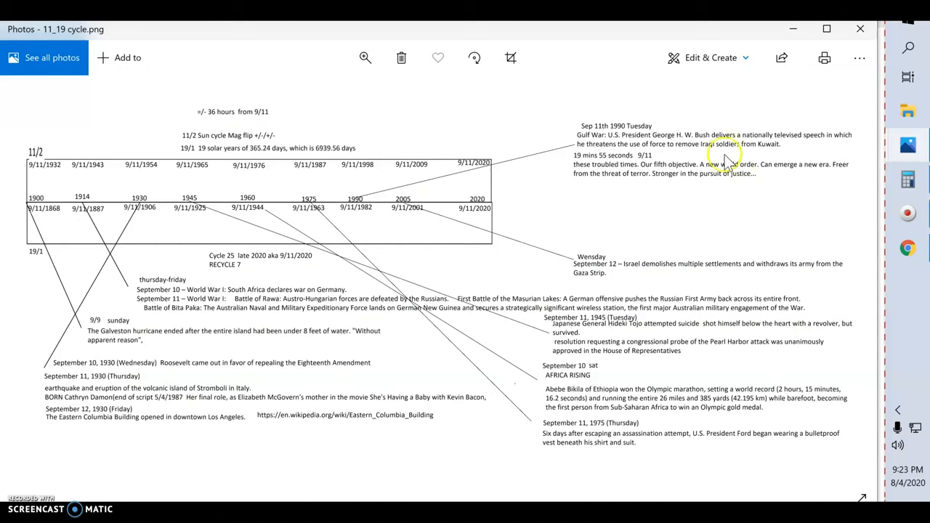
mouse_move(679, 164)
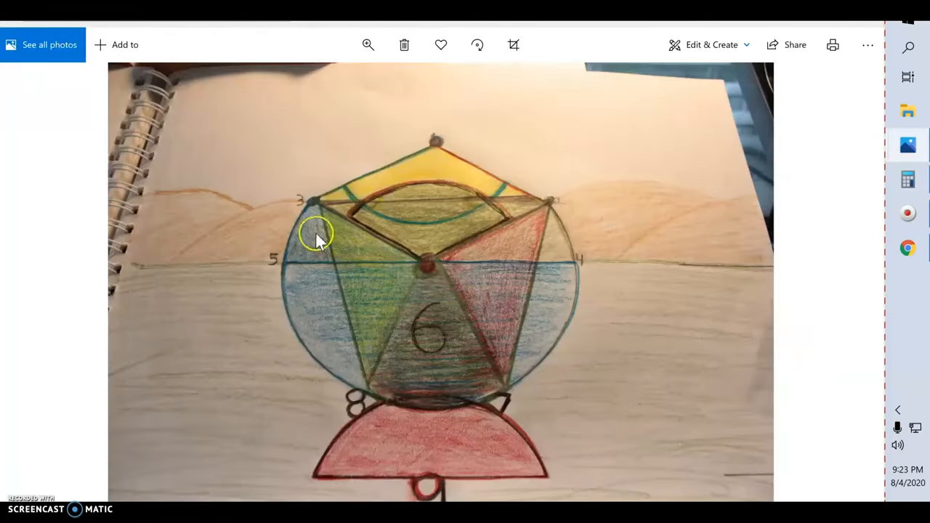
mouse_move(291, 272)
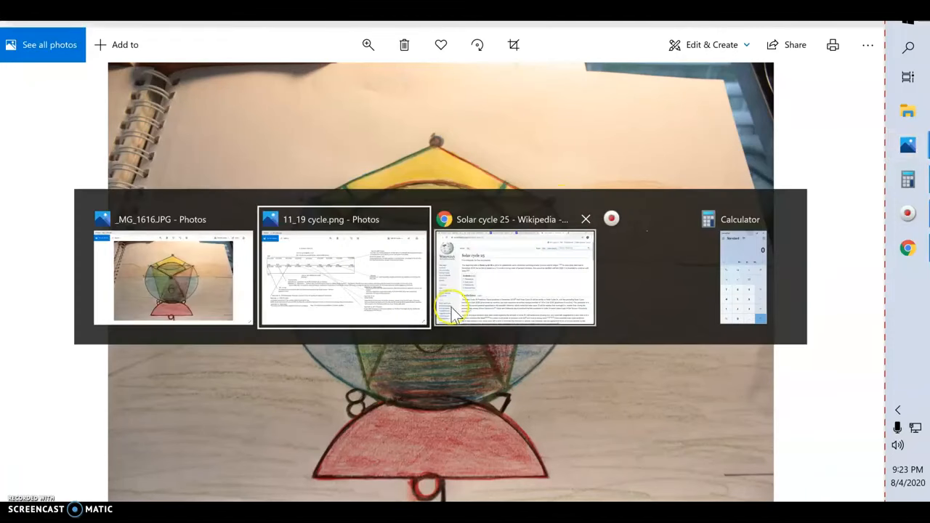
mouse_move(463, 305)
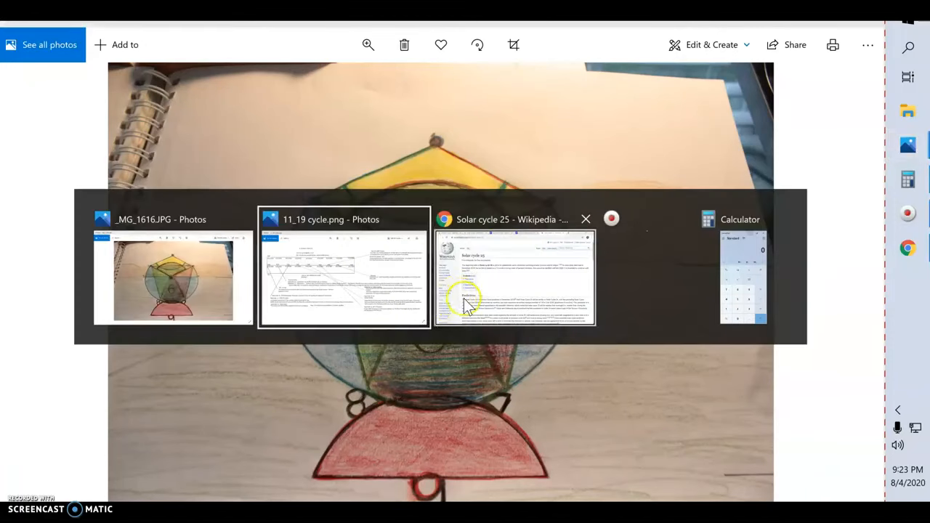
Step: Return to the 11_19 cycle.png chart window in Photos
click(343, 276)
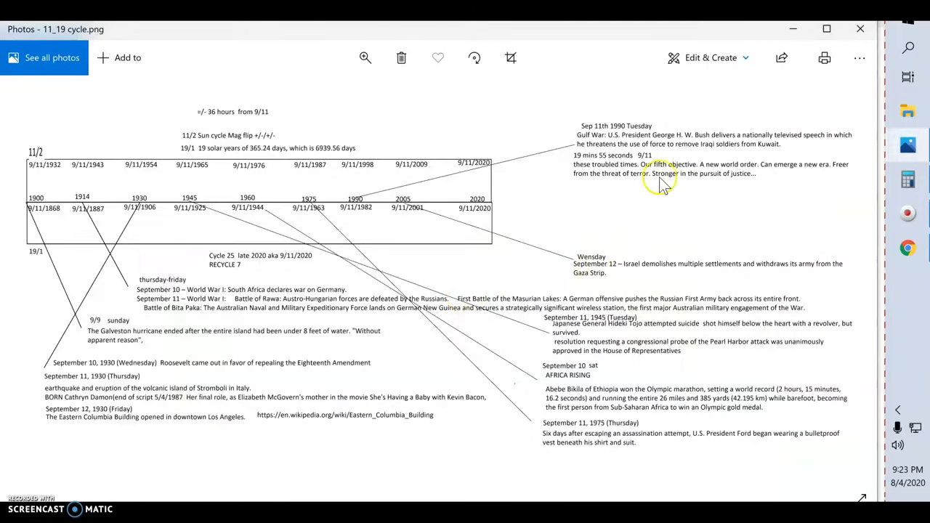
mouse_move(748, 146)
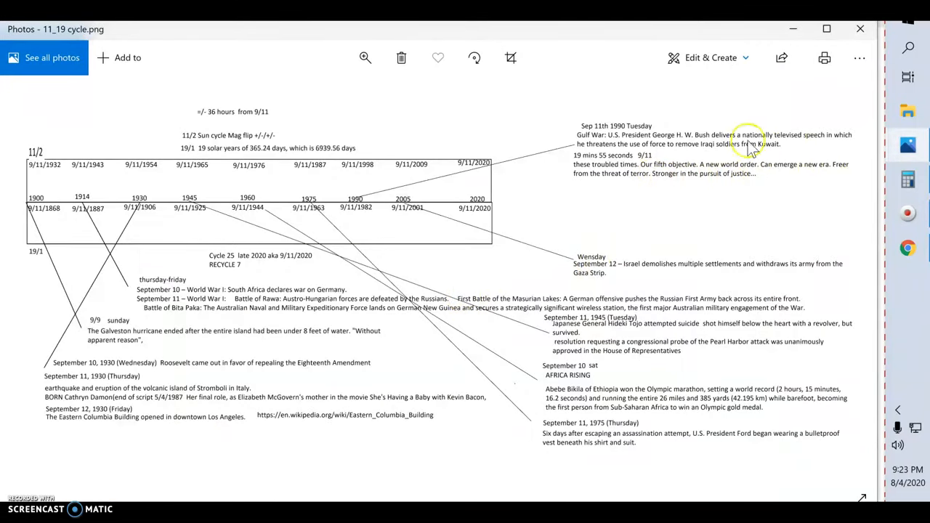
mouse_move(631, 138)
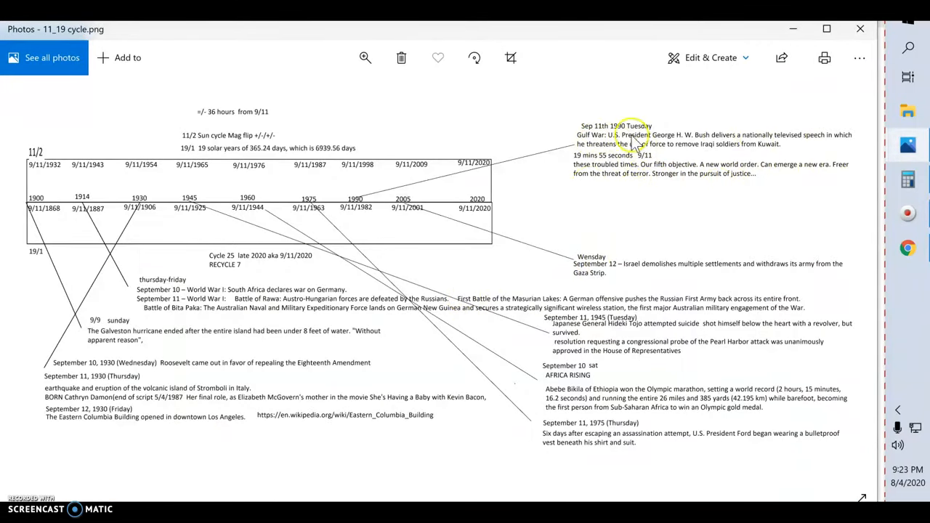
mouse_move(356, 196)
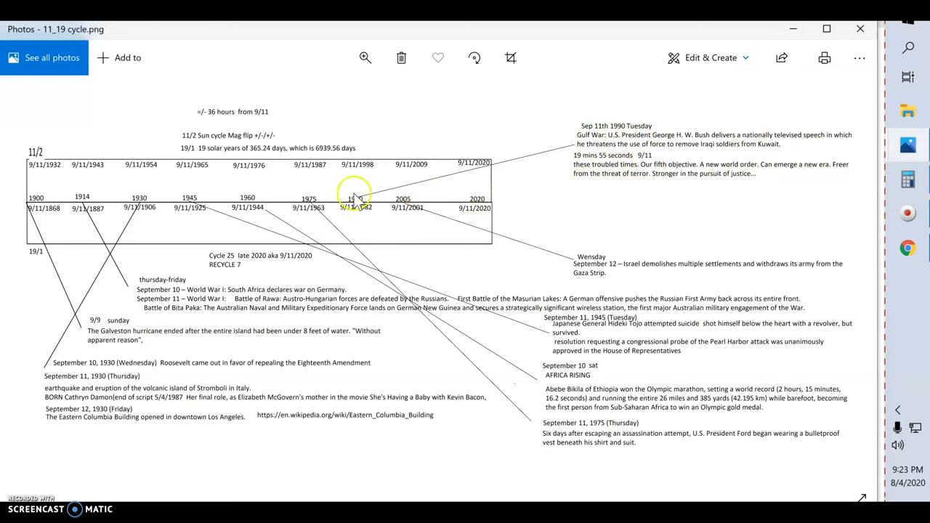
mouse_move(468, 214)
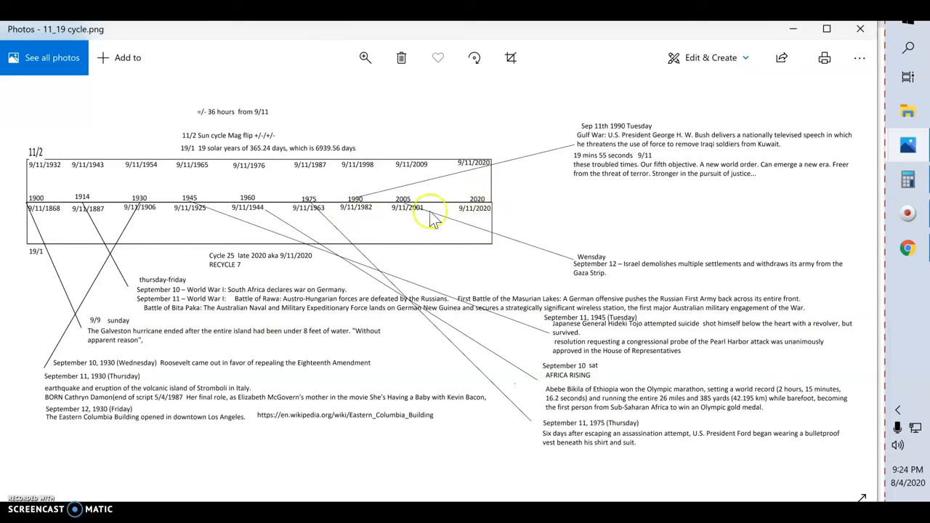
mouse_move(313, 207)
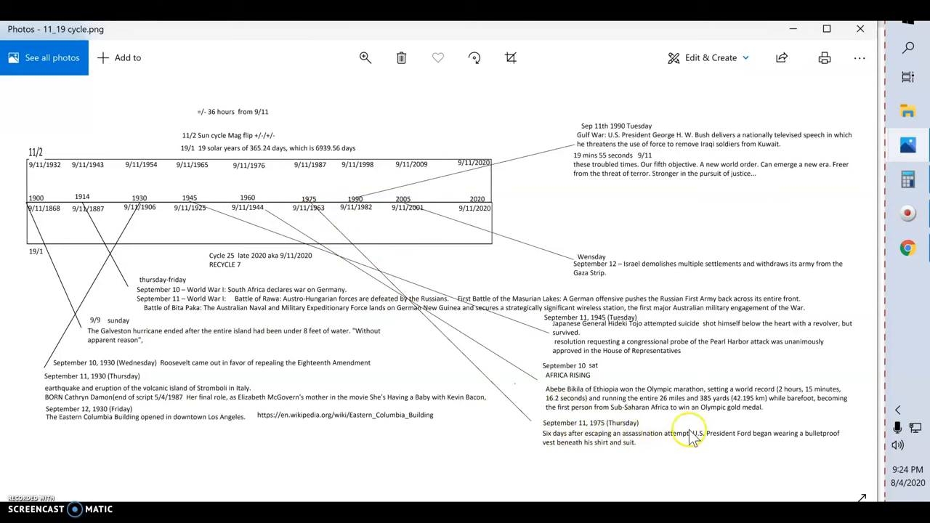
mouse_move(756, 431)
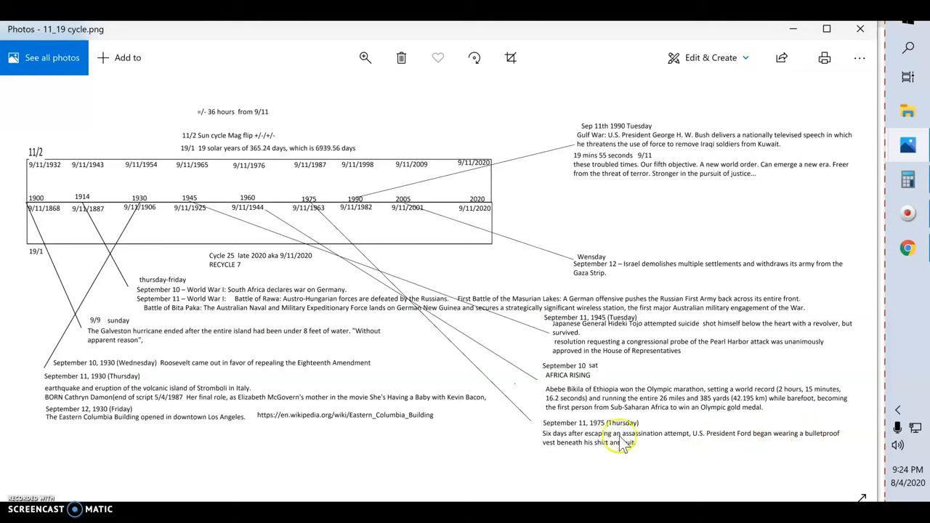
mouse_move(613, 447)
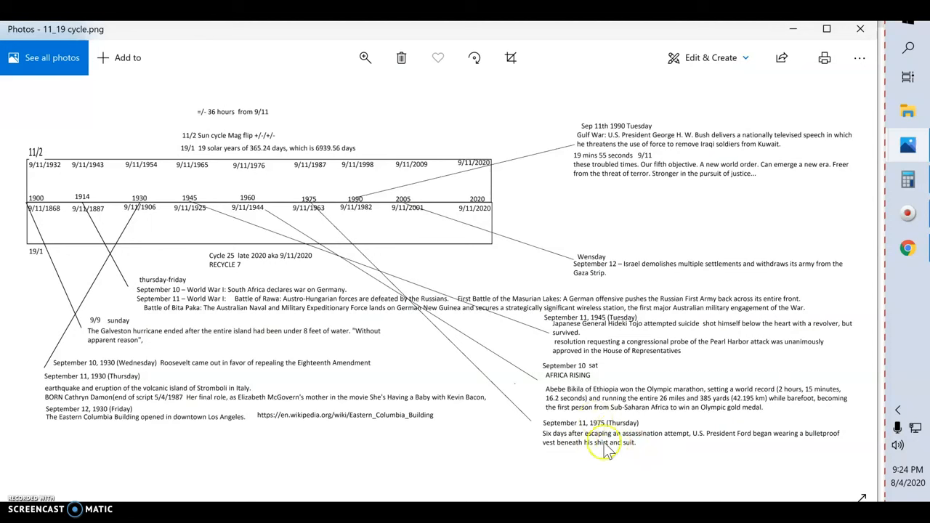
mouse_move(676, 218)
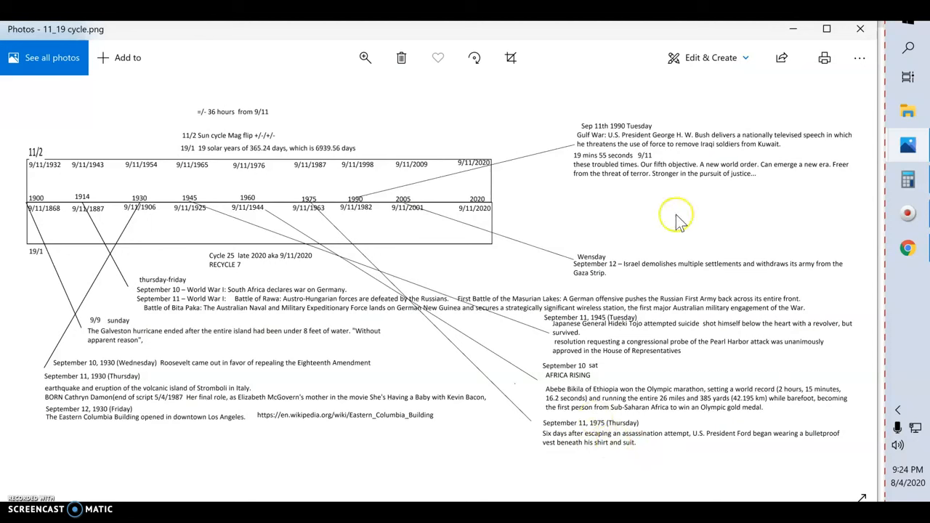
mouse_move(628, 359)
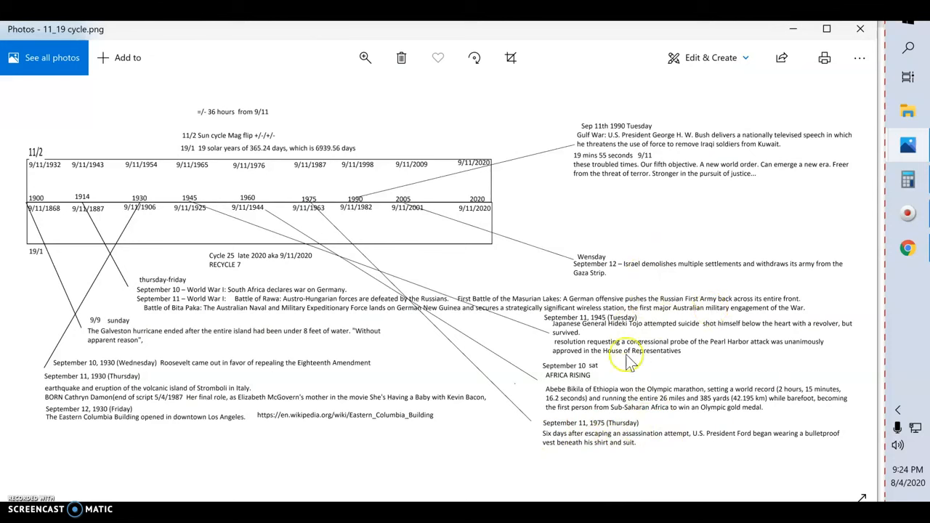
mouse_move(712, 284)
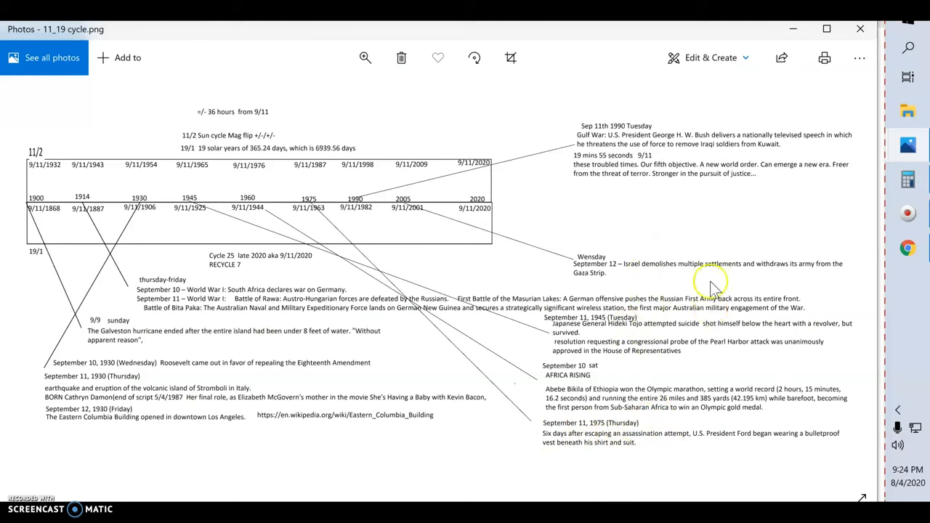
mouse_move(777, 265)
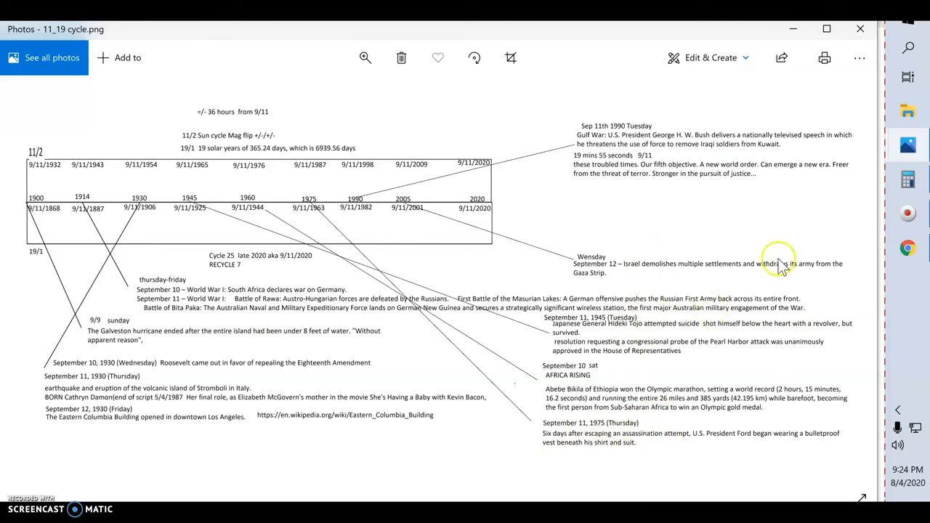
mouse_move(689, 462)
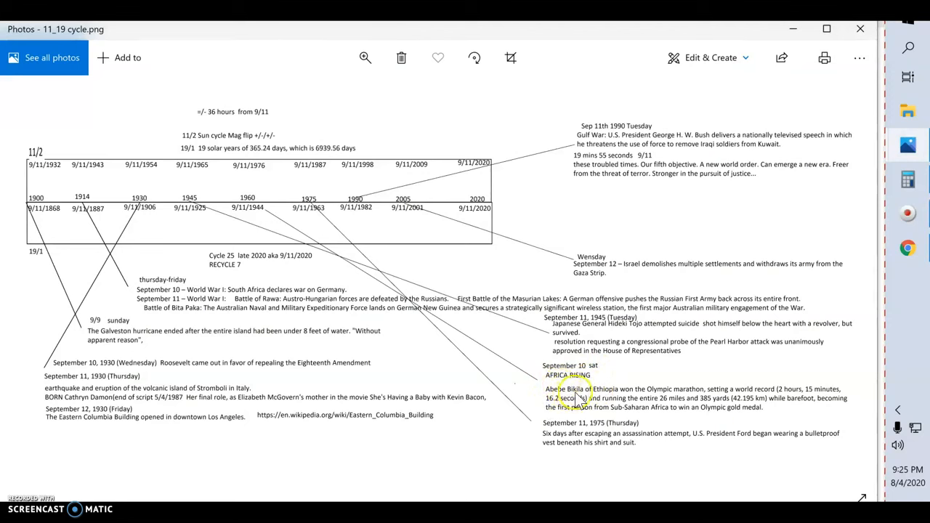
mouse_move(687, 398)
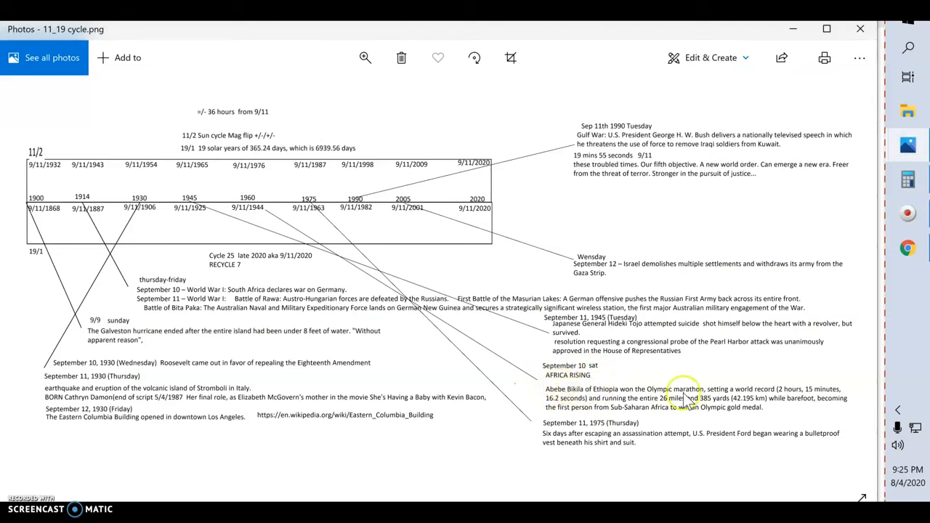
mouse_move(671, 423)
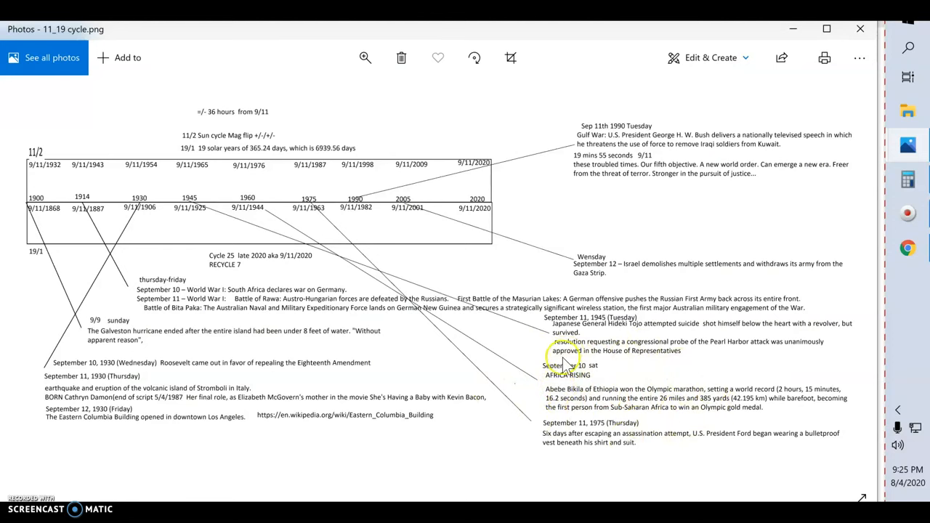
mouse_move(704, 392)
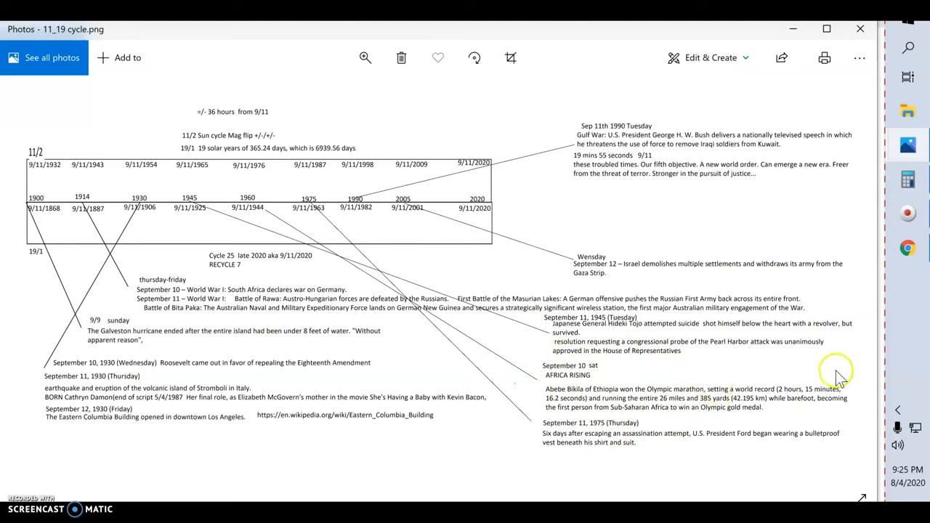
mouse_move(828, 403)
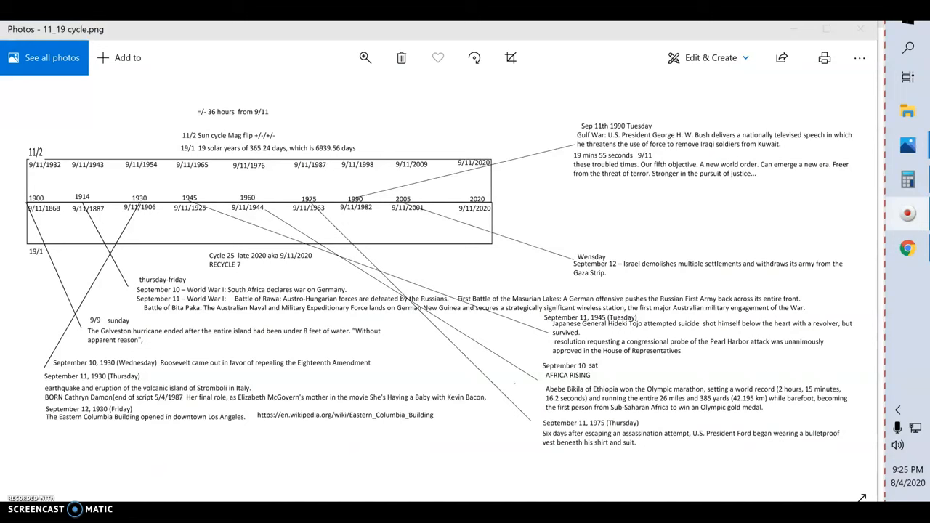
mouse_move(414, 465)
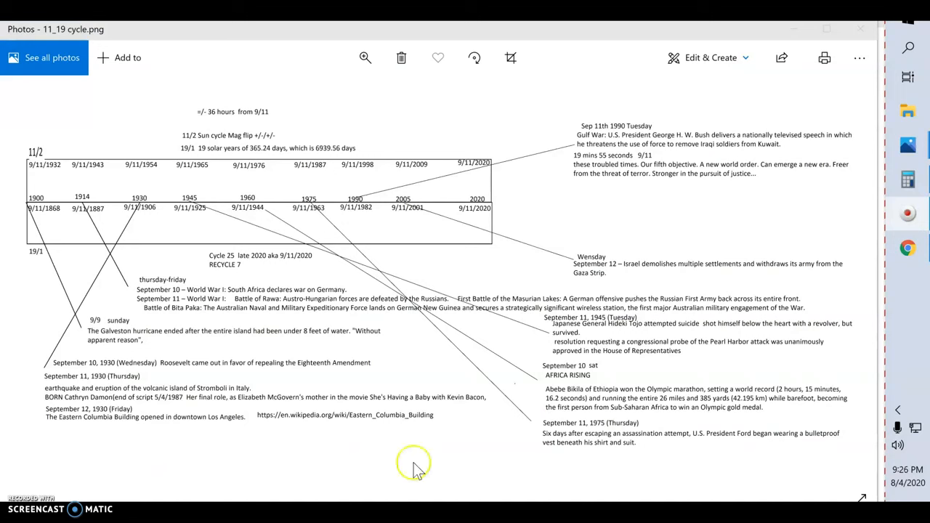
mouse_move(657, 403)
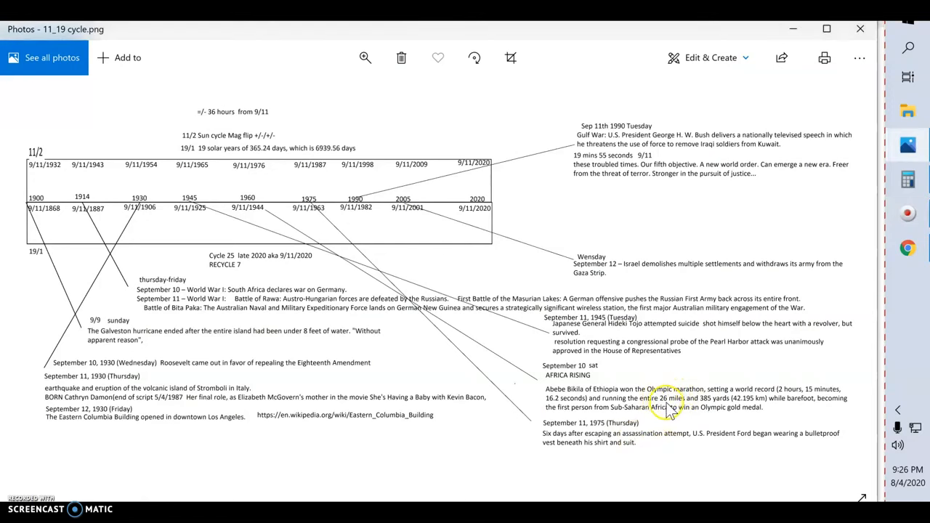
mouse_move(470, 459)
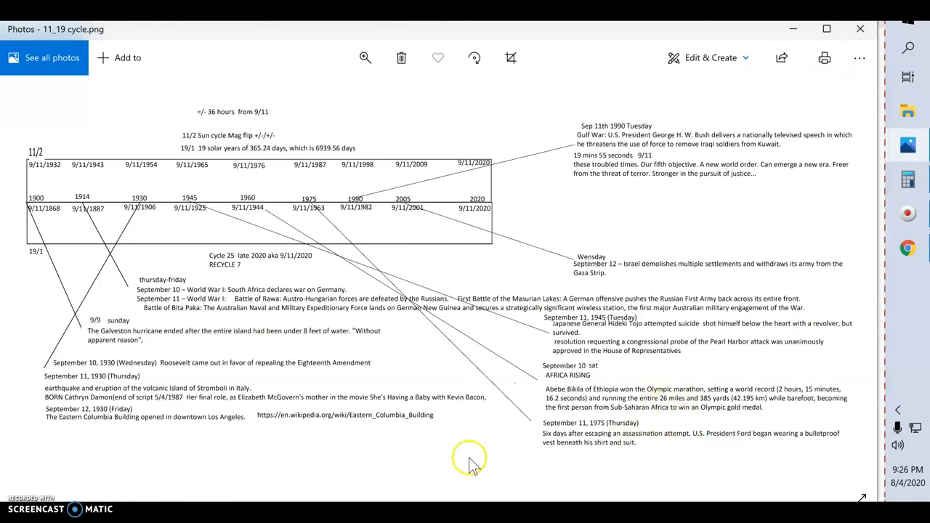
mouse_move(810, 403)
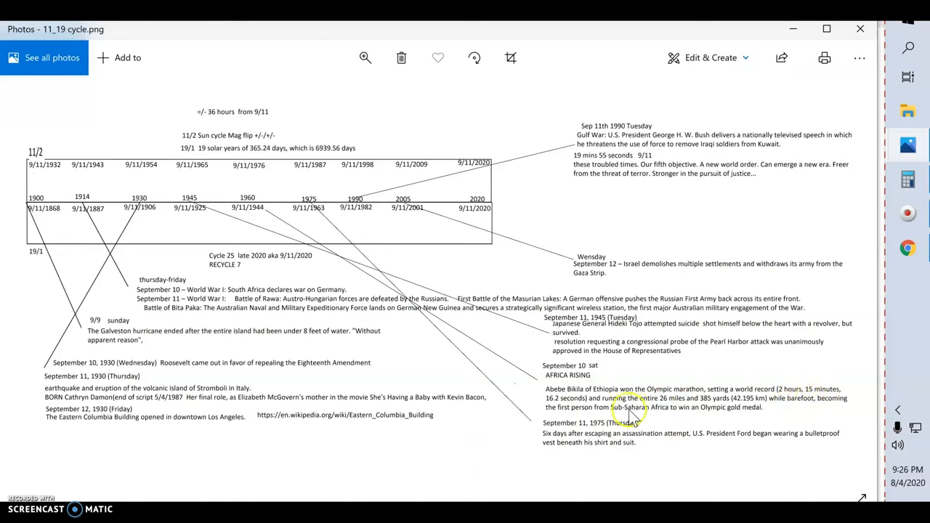
mouse_move(754, 413)
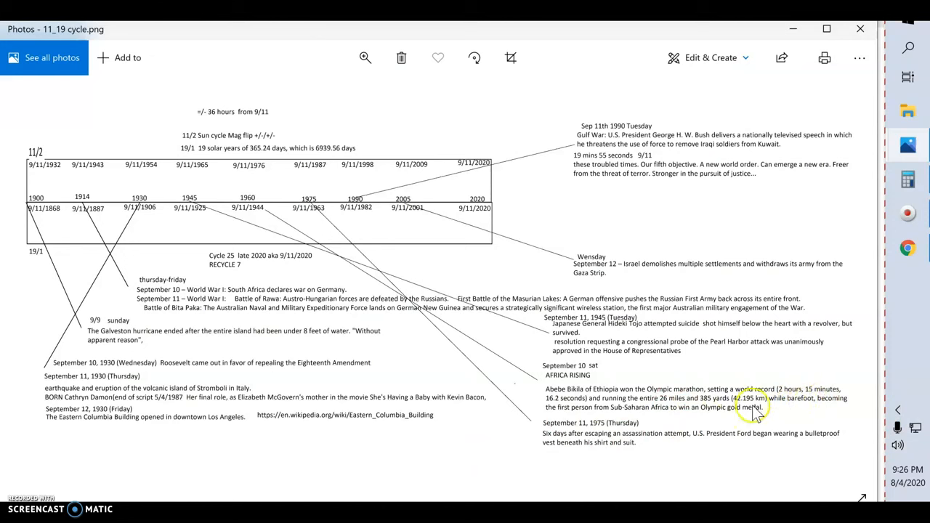
mouse_move(875, 418)
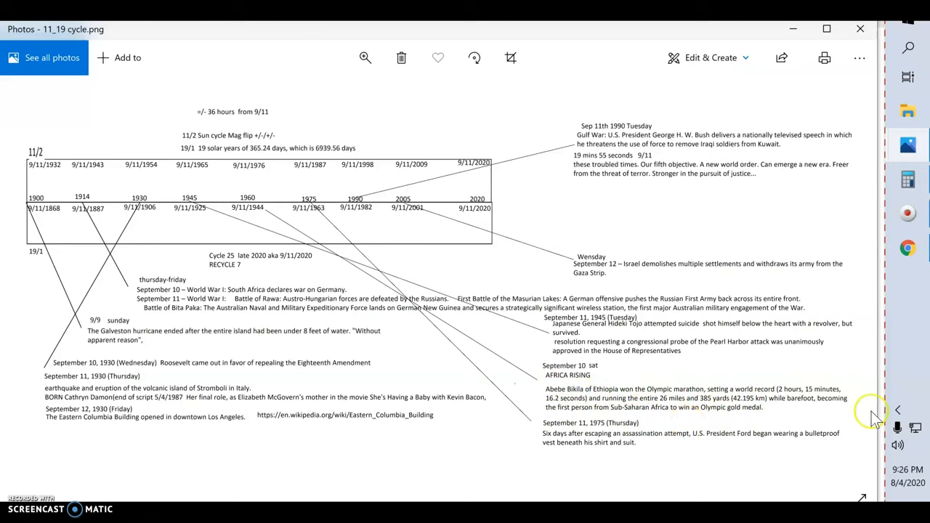
mouse_move(735, 424)
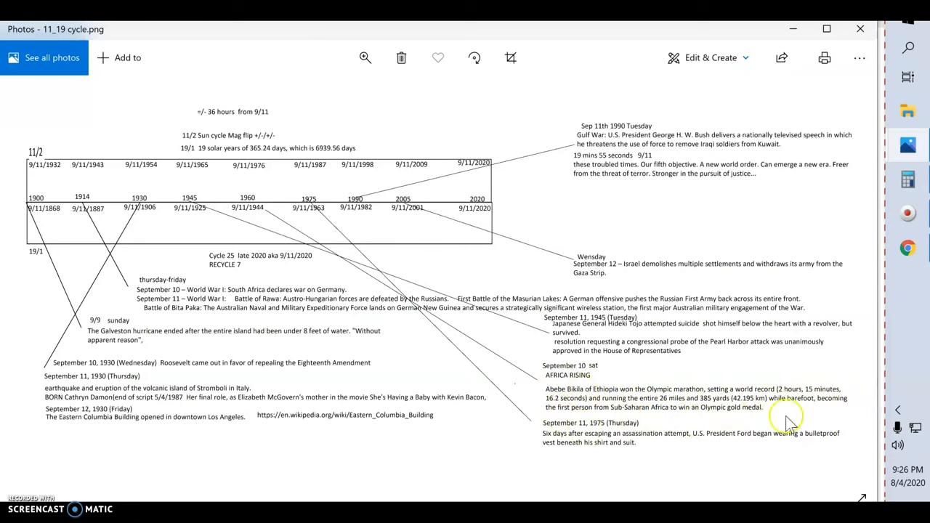
mouse_move(796, 429)
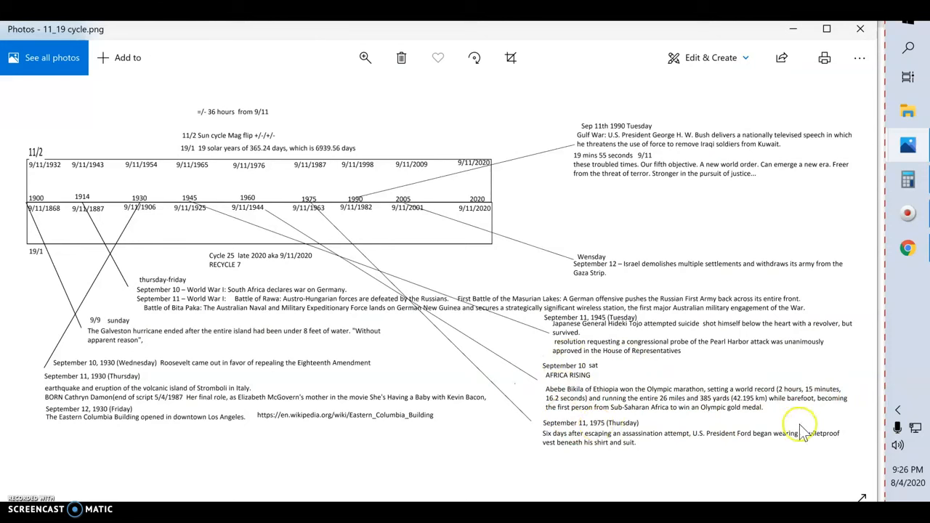
mouse_move(314, 261)
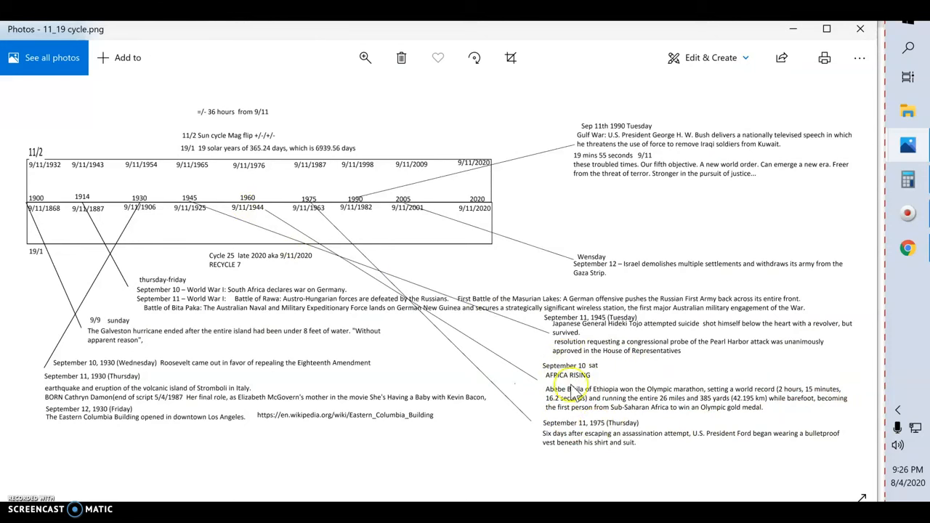
mouse_move(152, 205)
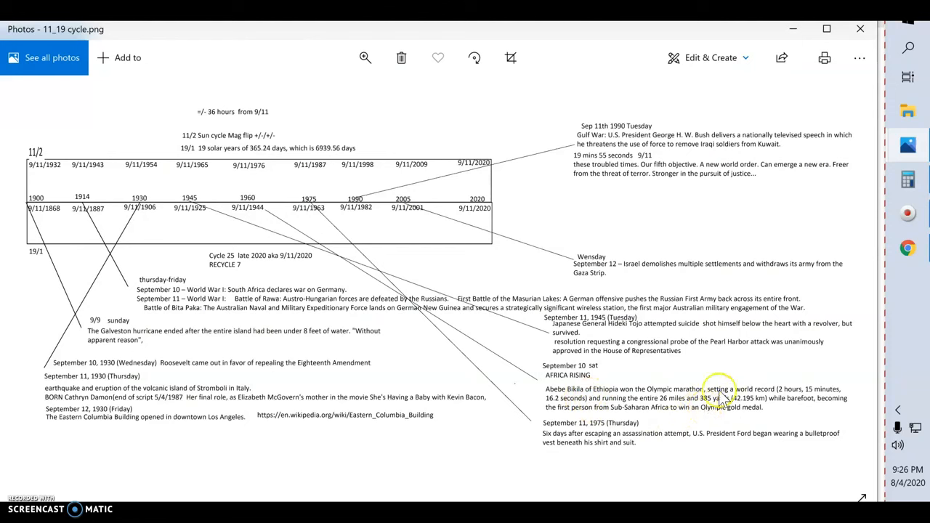
mouse_move(192, 175)
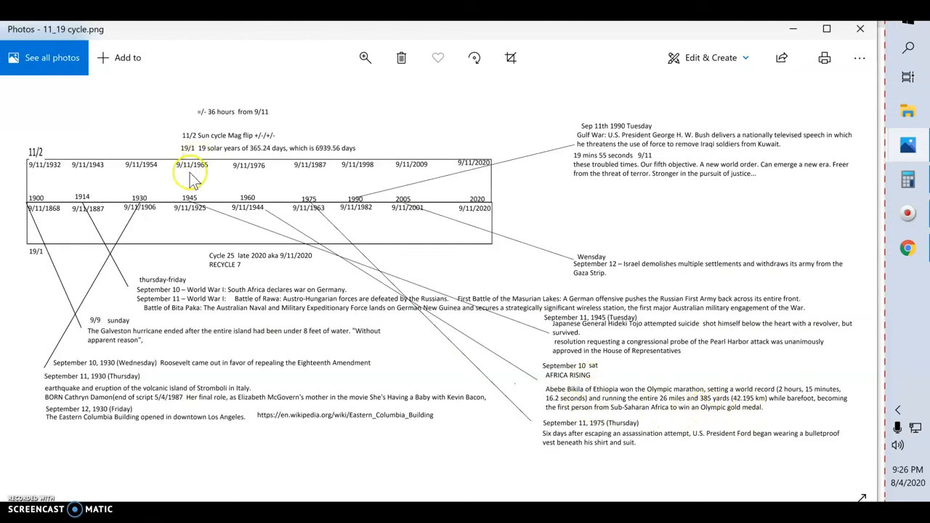
mouse_move(166, 216)
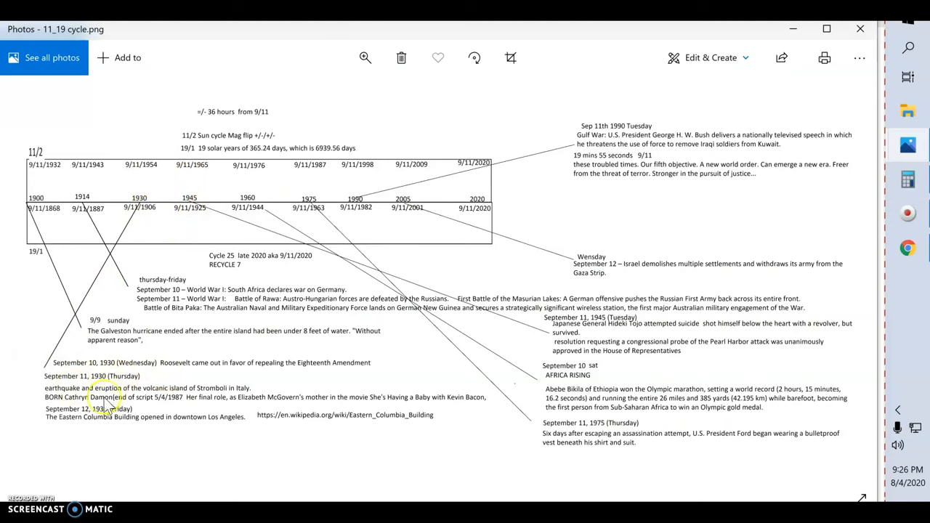
mouse_move(193, 375)
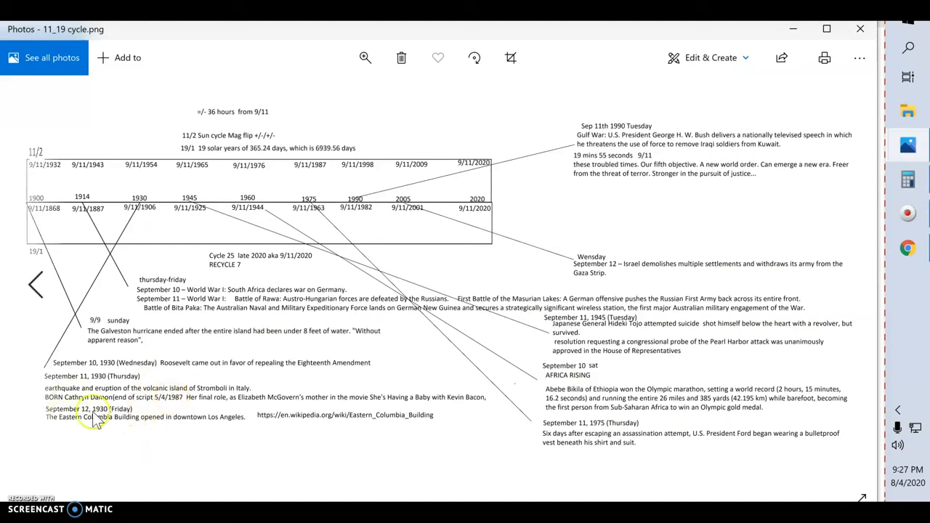
mouse_move(112, 469)
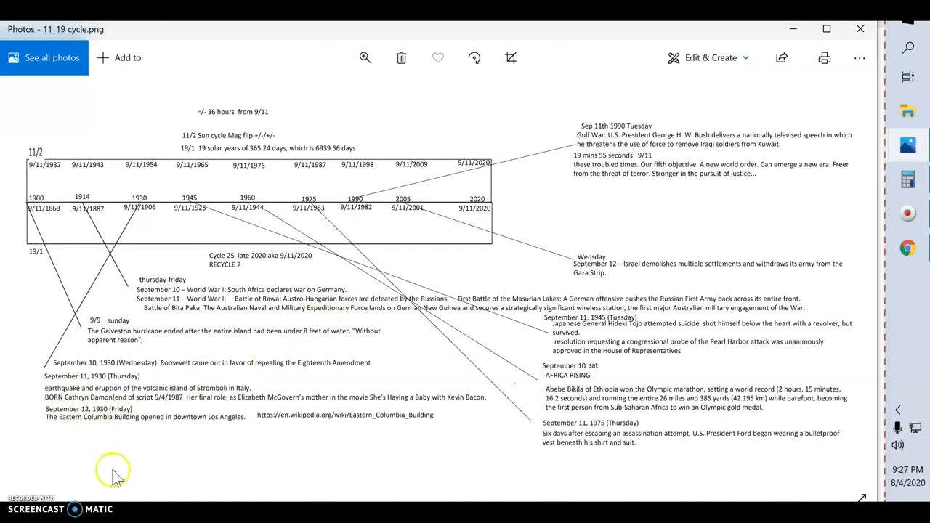
mouse_move(91, 200)
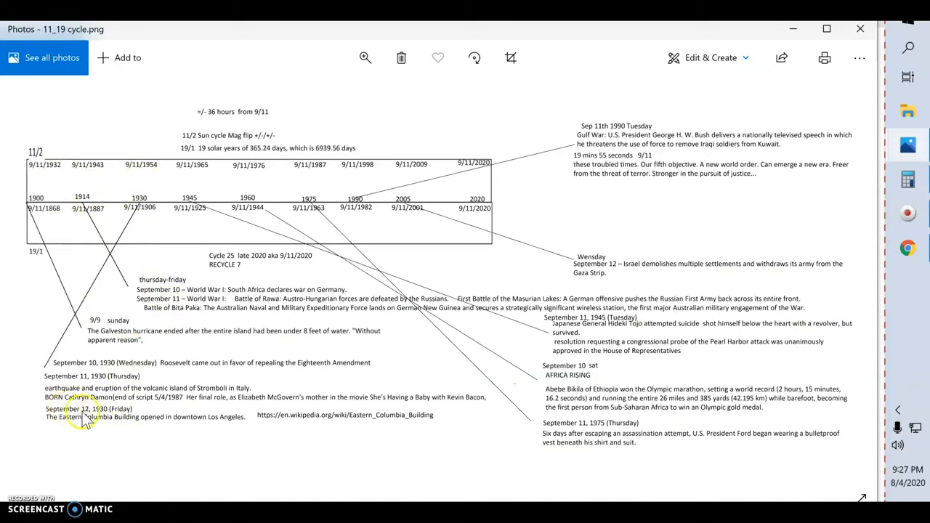
mouse_move(241, 427)
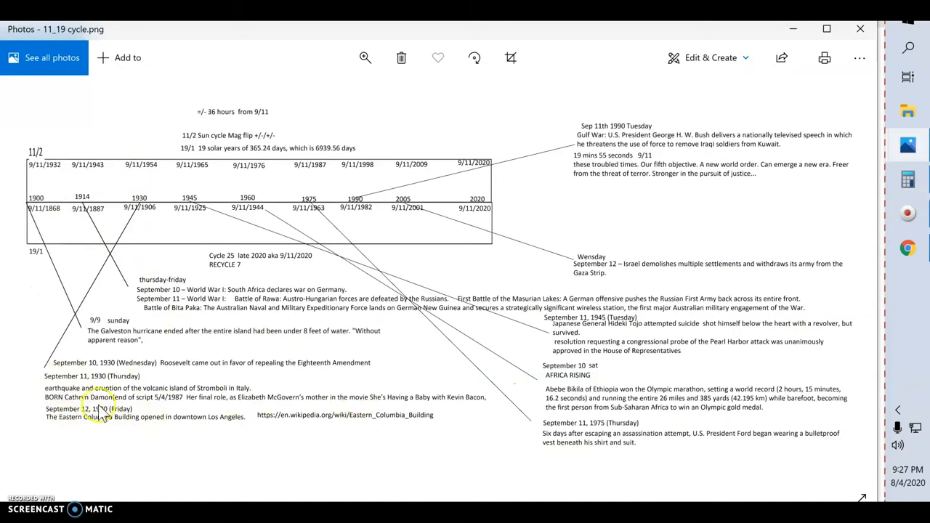
mouse_move(398, 211)
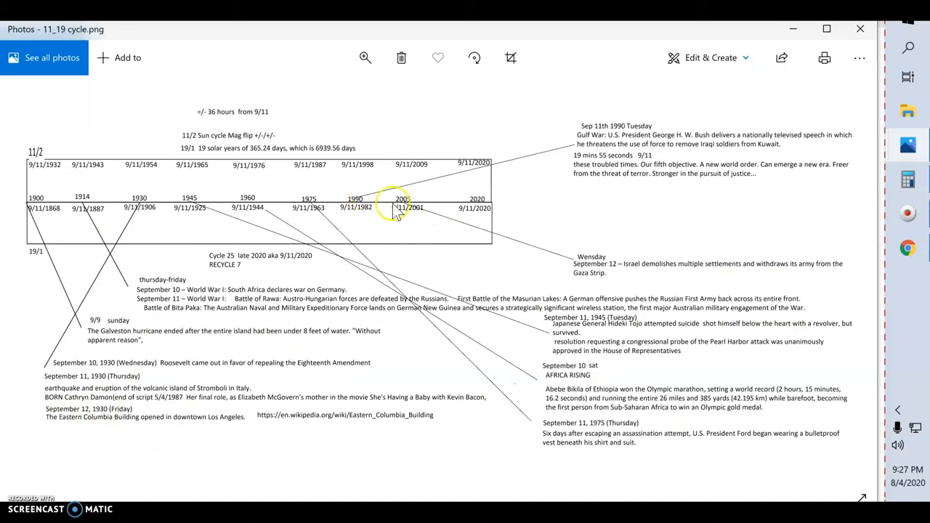
mouse_move(611, 302)
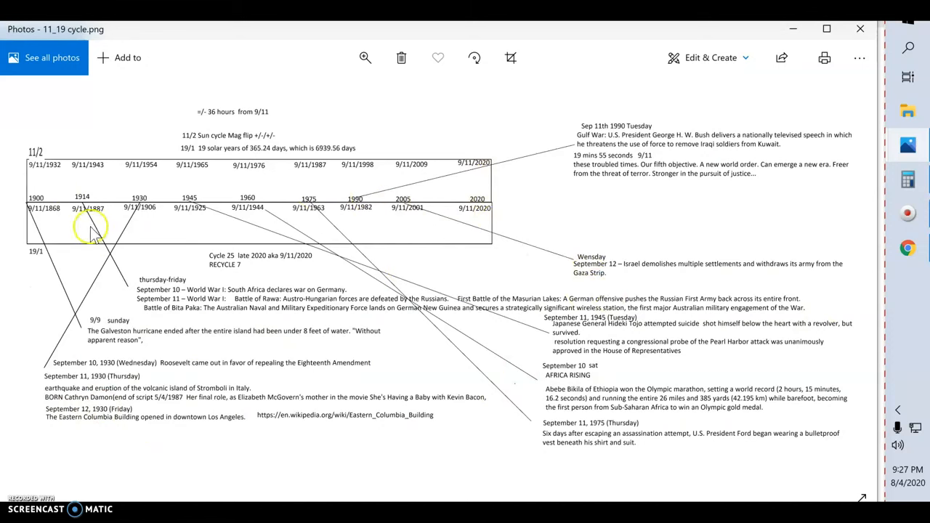
mouse_move(138, 323)
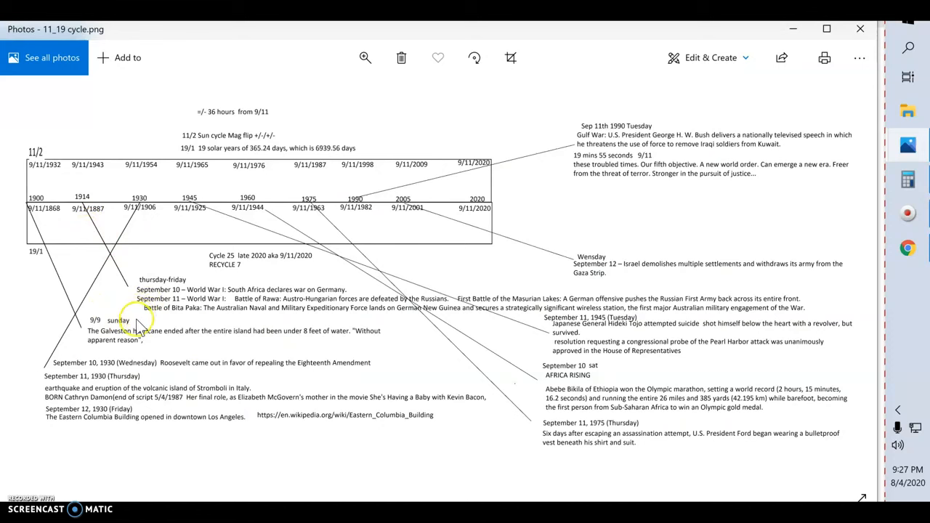
mouse_move(86, 211)
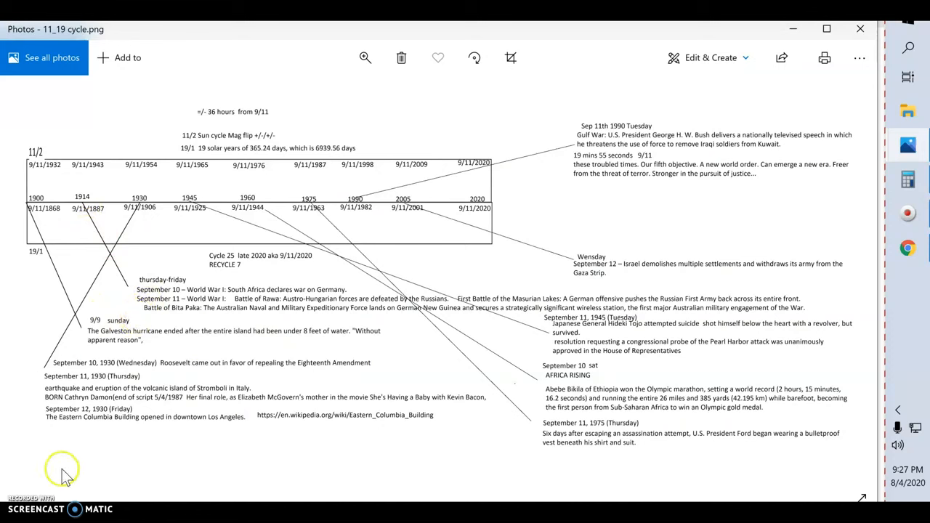
mouse_move(112, 331)
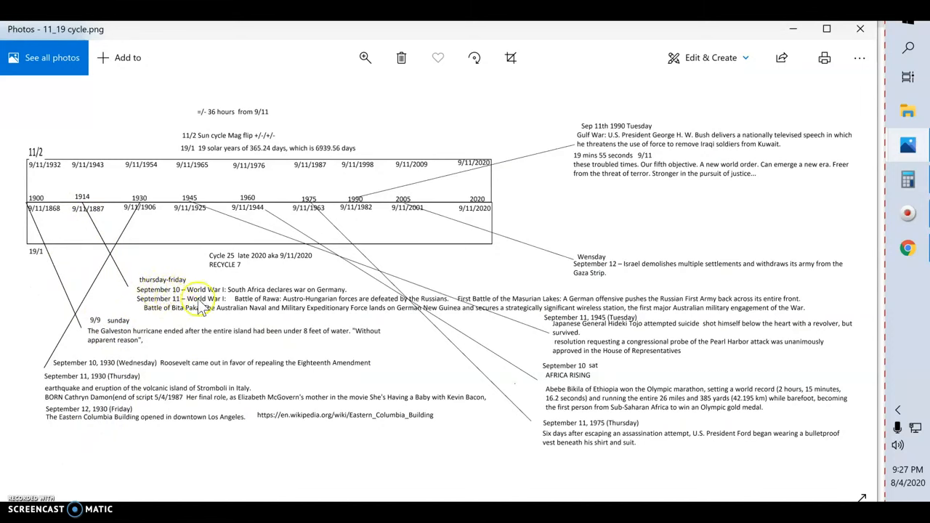
mouse_move(239, 298)
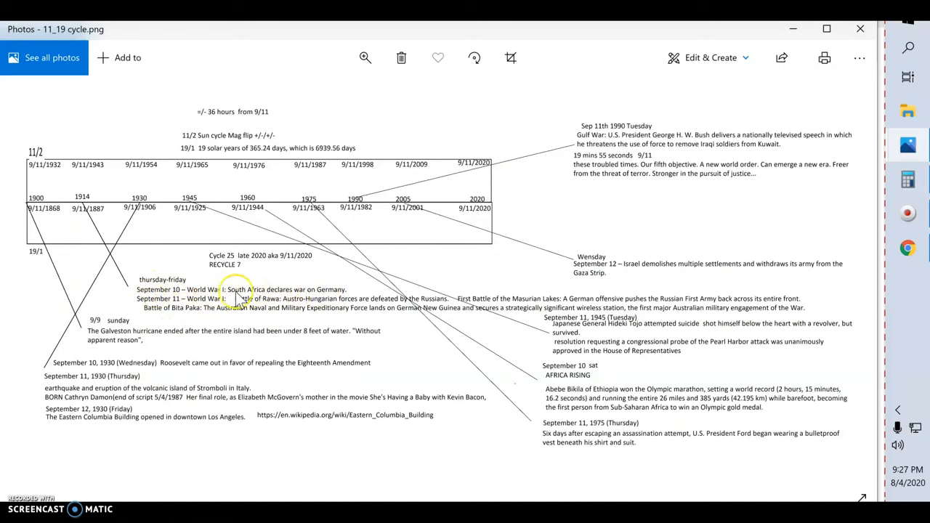
mouse_move(323, 297)
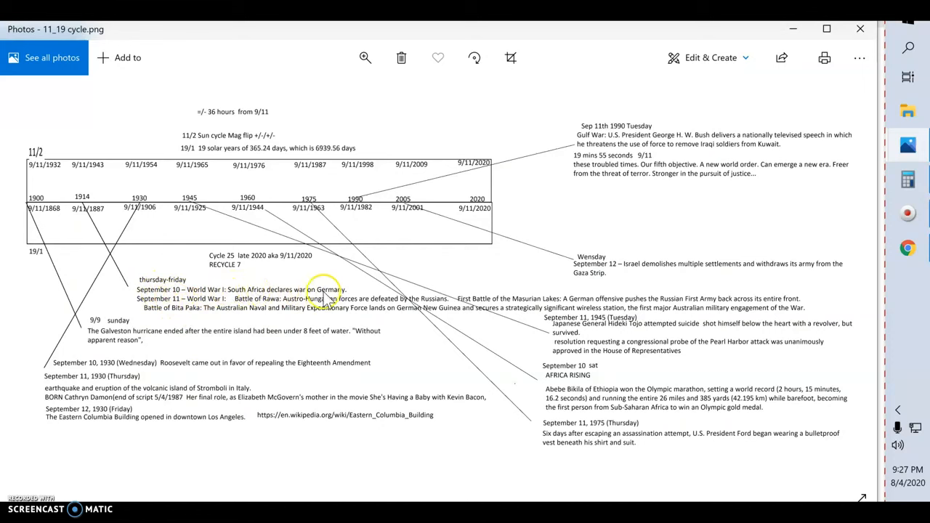
mouse_move(383, 294)
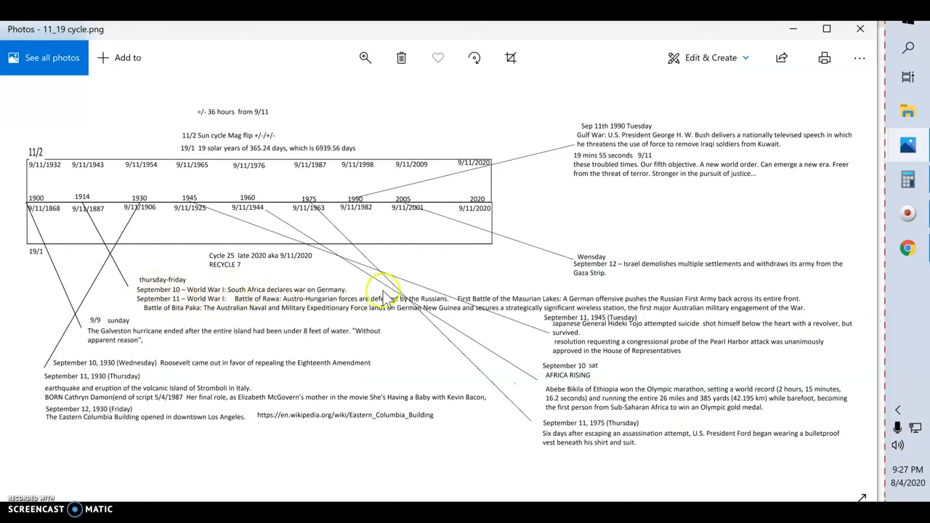
mouse_move(211, 313)
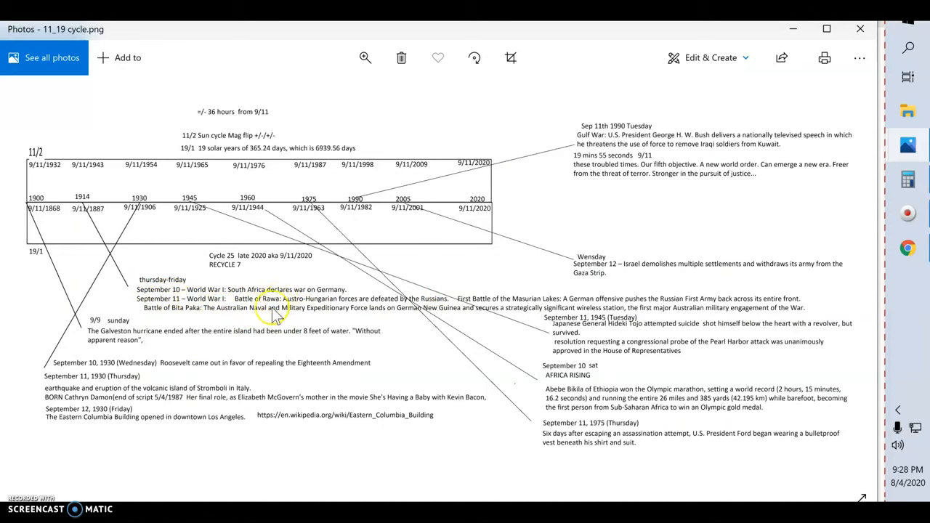
mouse_move(501, 300)
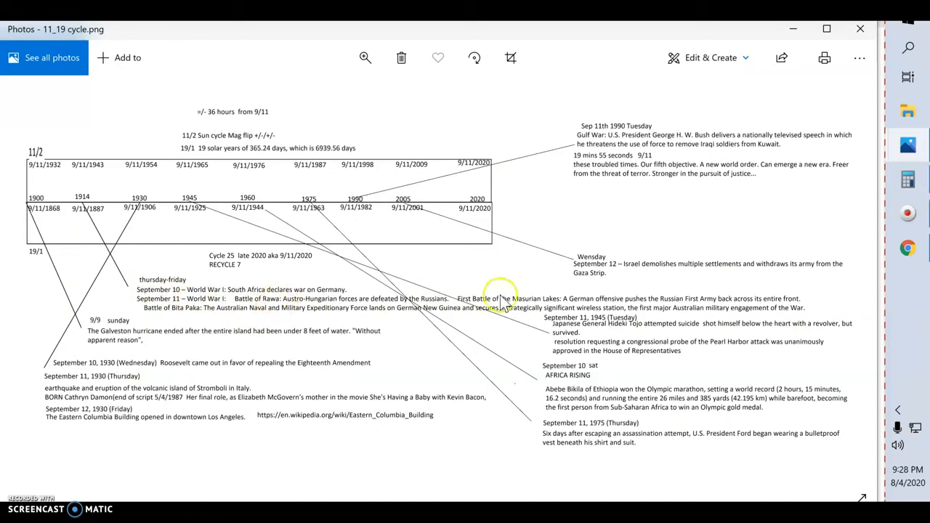
mouse_move(719, 312)
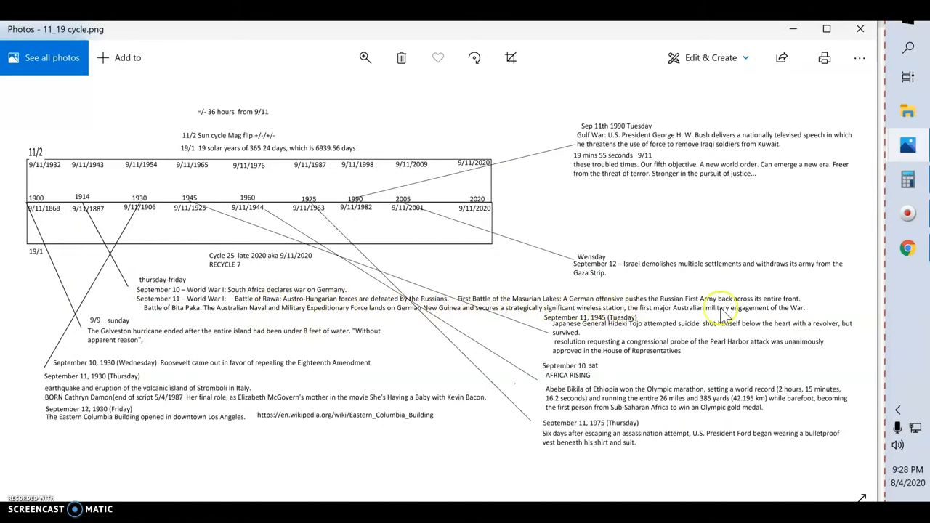
mouse_move(260, 304)
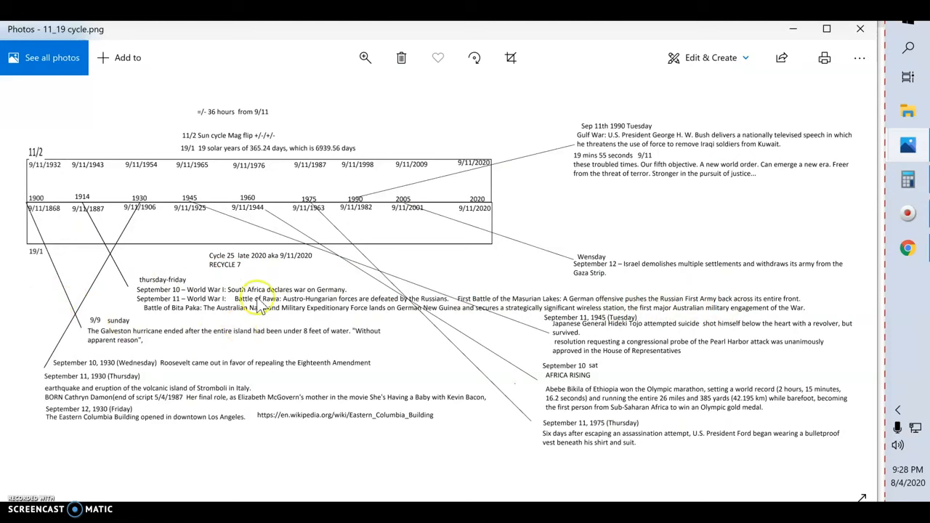
mouse_move(200, 311)
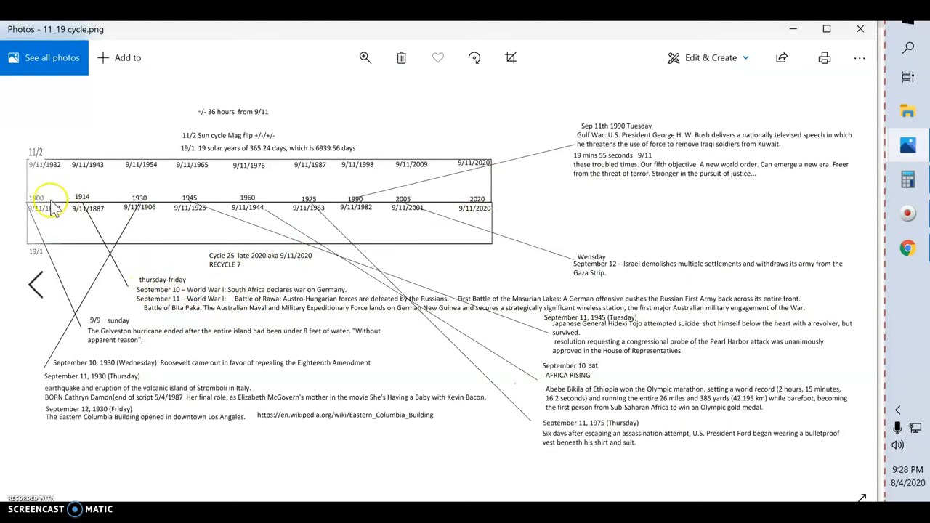
mouse_move(174, 320)
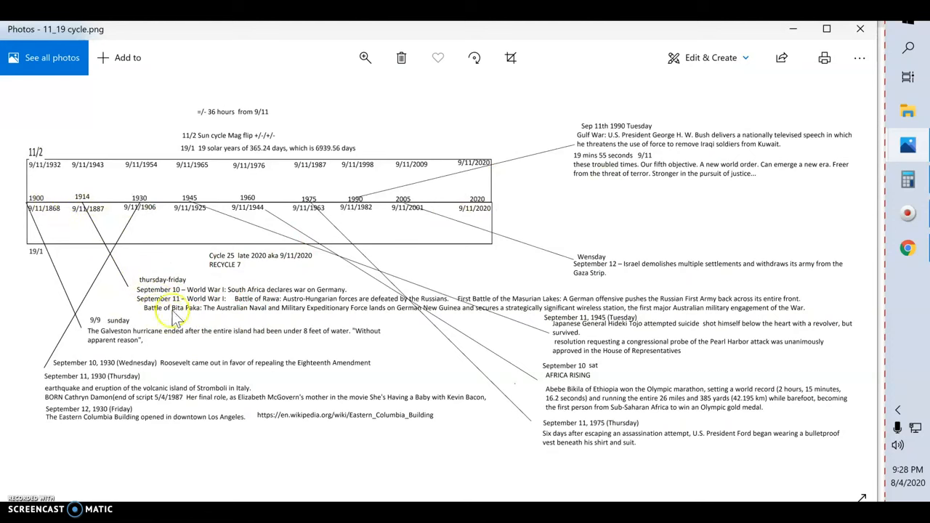
mouse_move(145, 280)
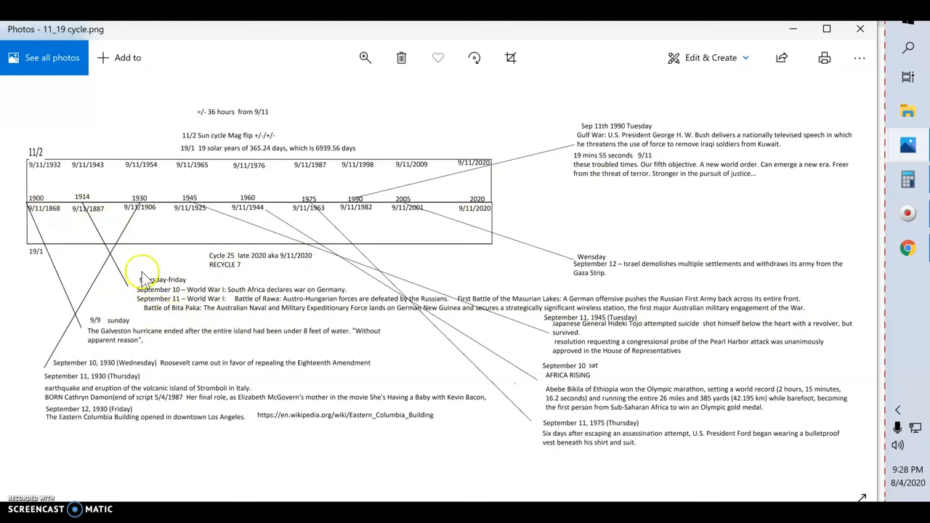
mouse_move(83, 196)
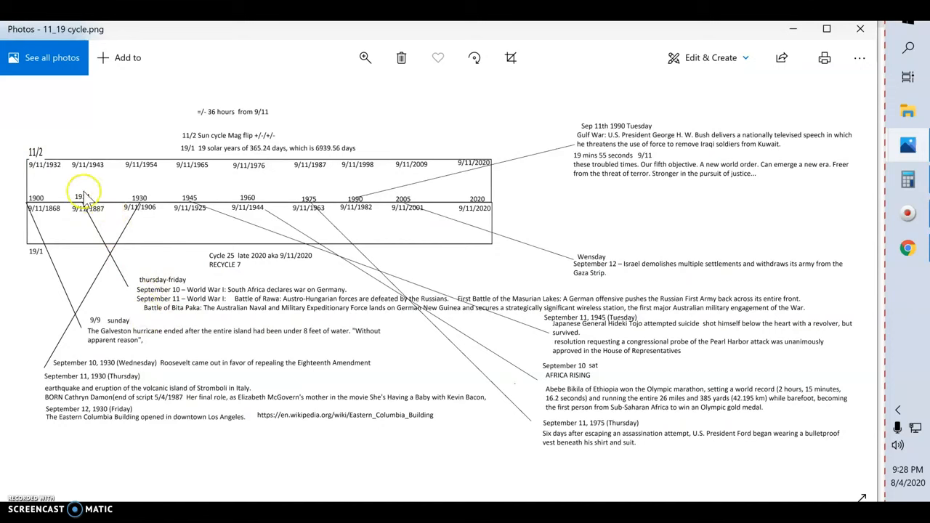
mouse_move(109, 361)
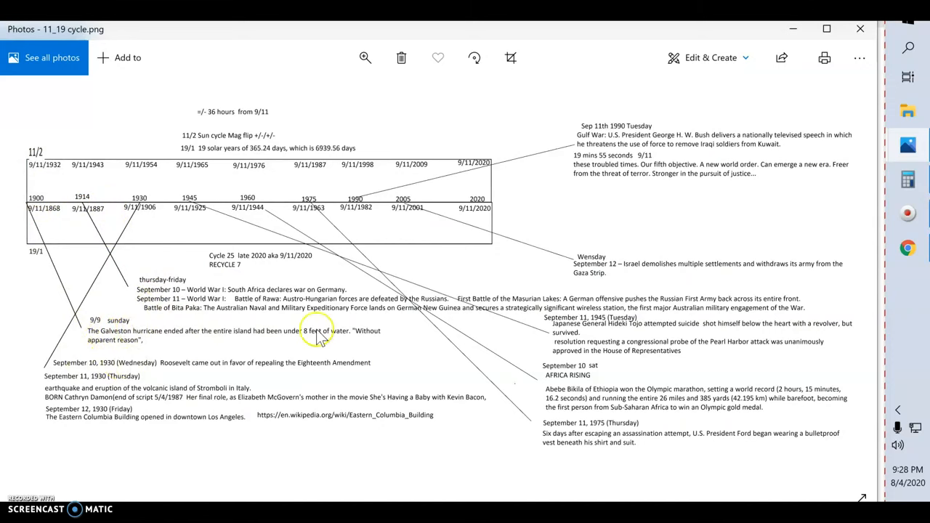
mouse_move(283, 341)
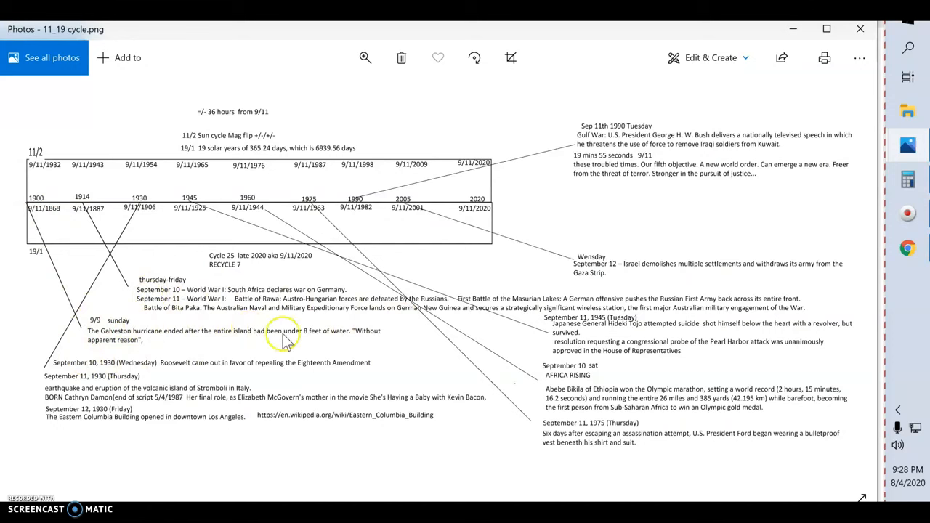
mouse_move(131, 341)
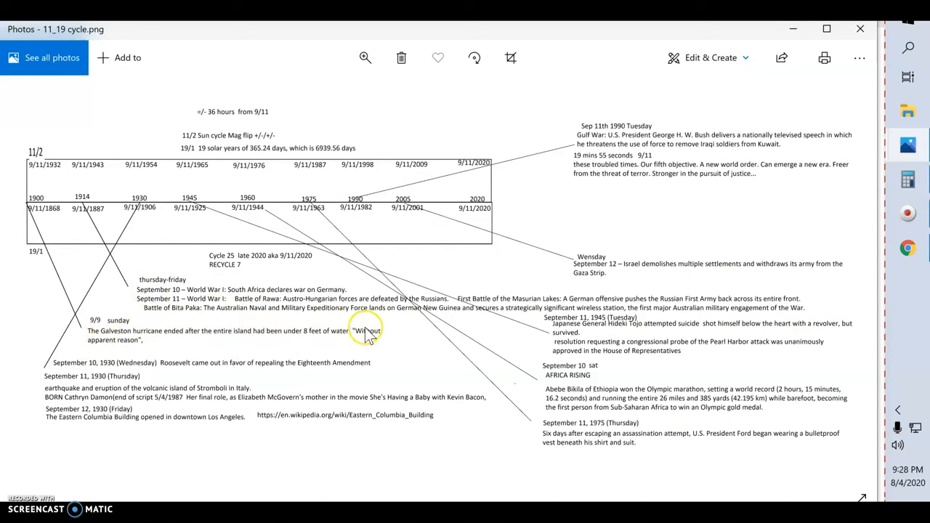
mouse_move(363, 337)
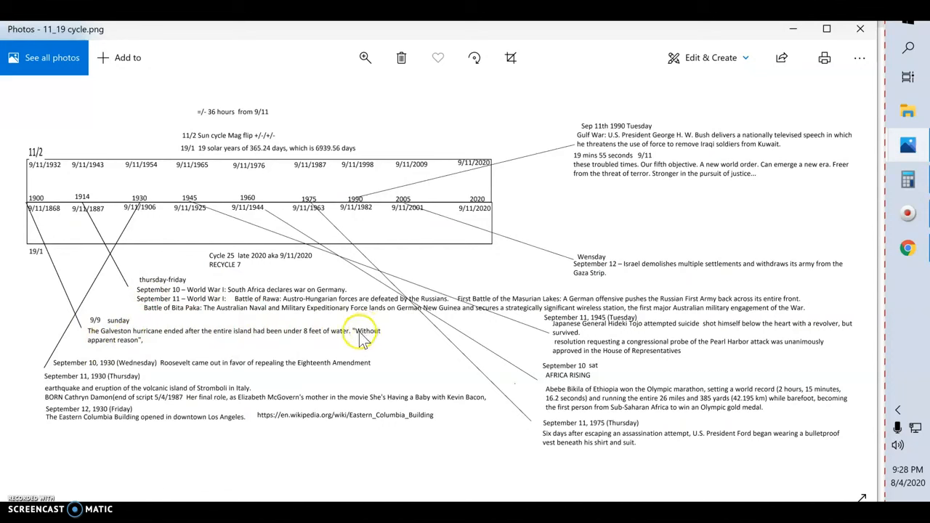
mouse_move(164, 356)
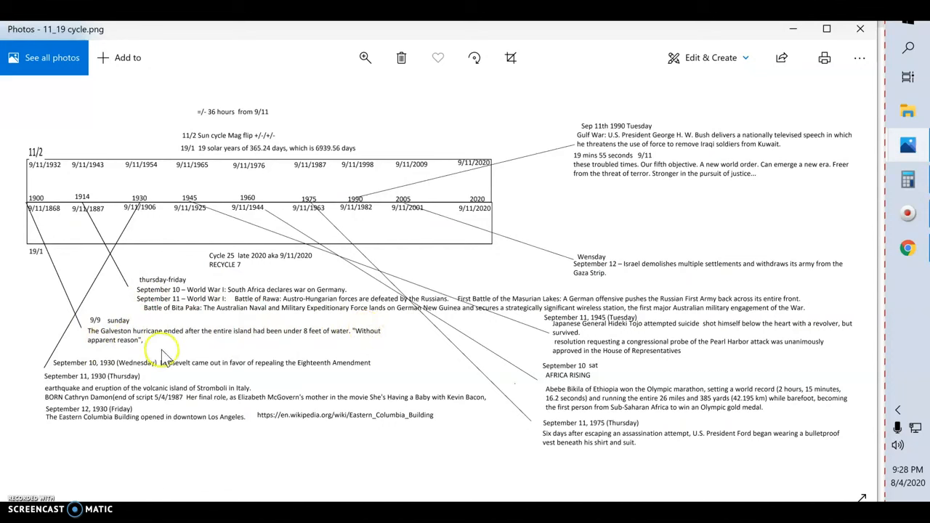
mouse_move(280, 336)
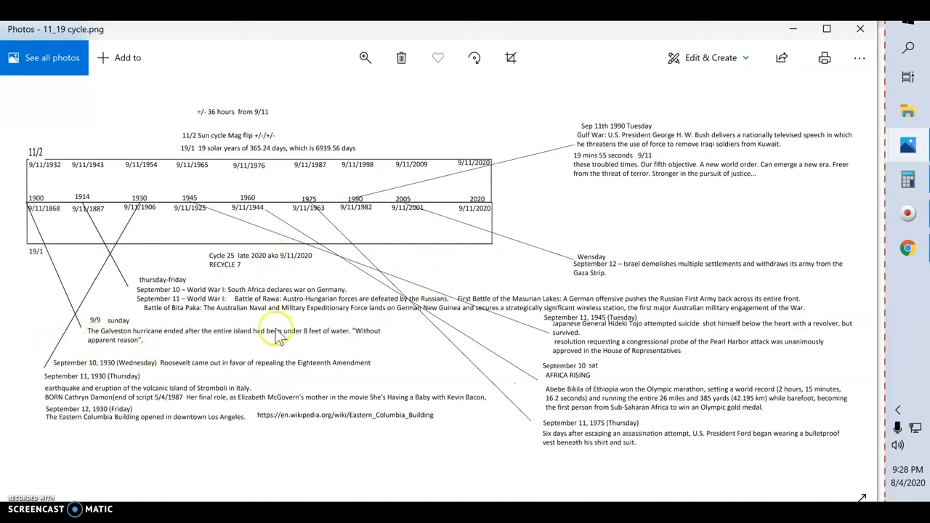
mouse_move(120, 224)
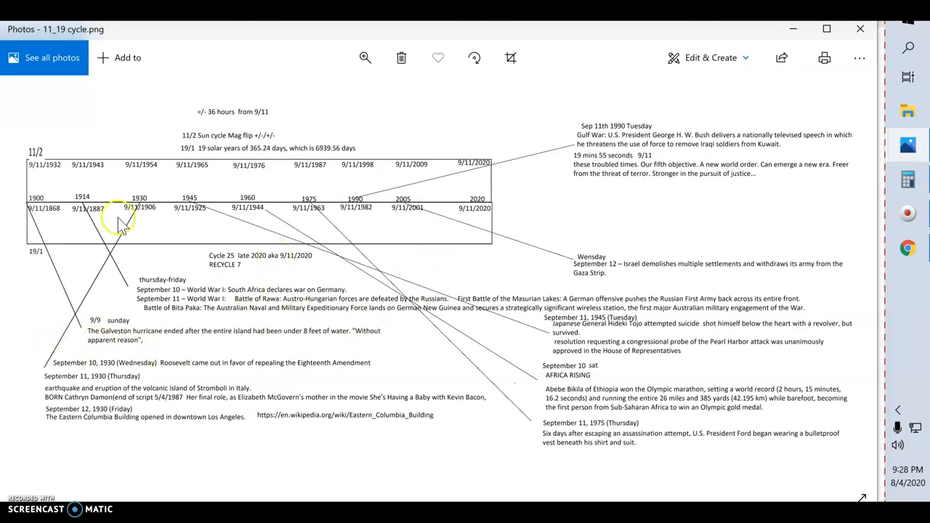
mouse_move(690, 200)
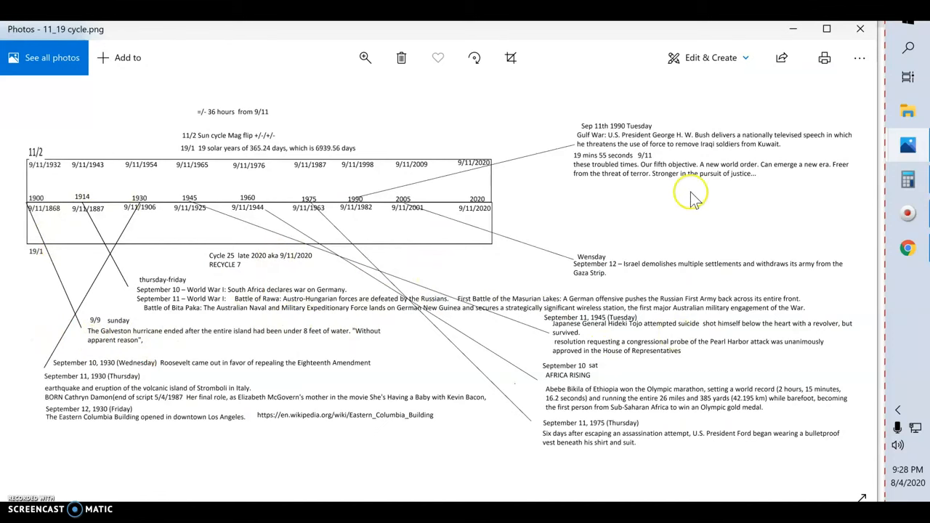
mouse_move(122, 146)
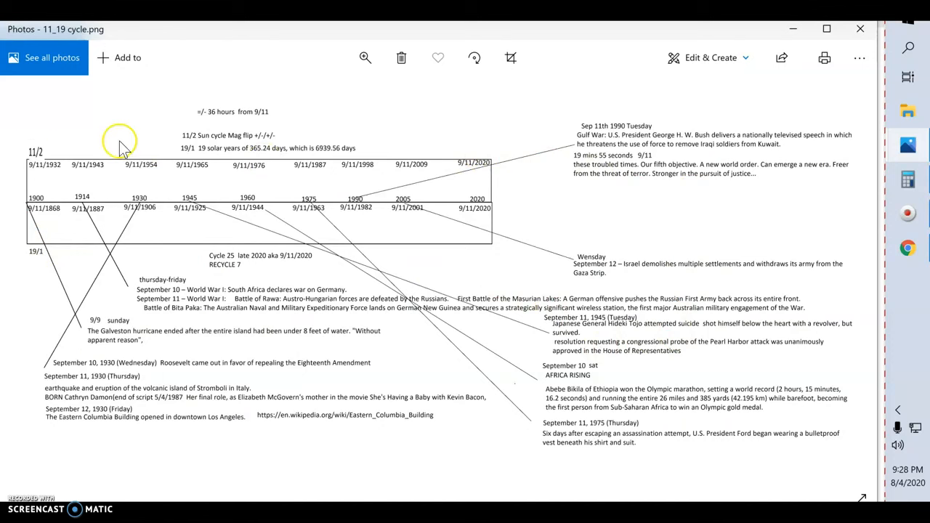
mouse_move(519, 240)
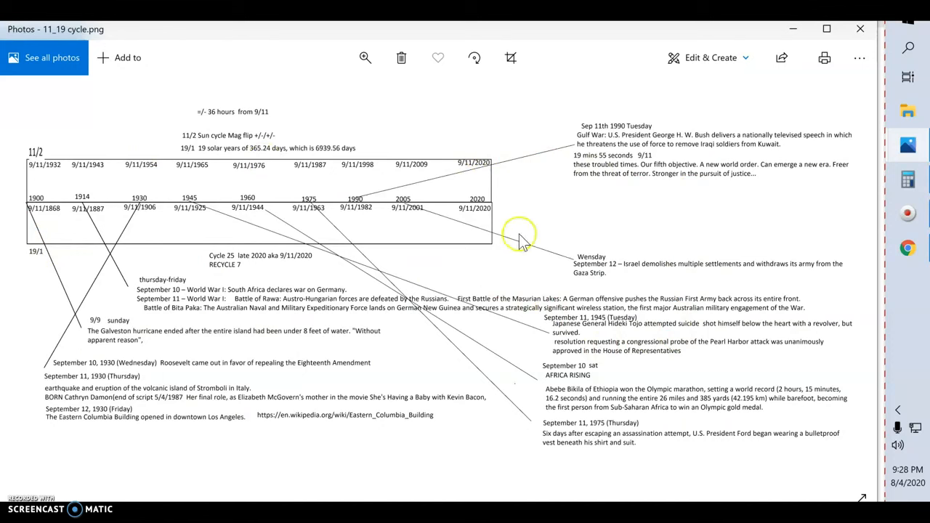
mouse_move(639, 312)
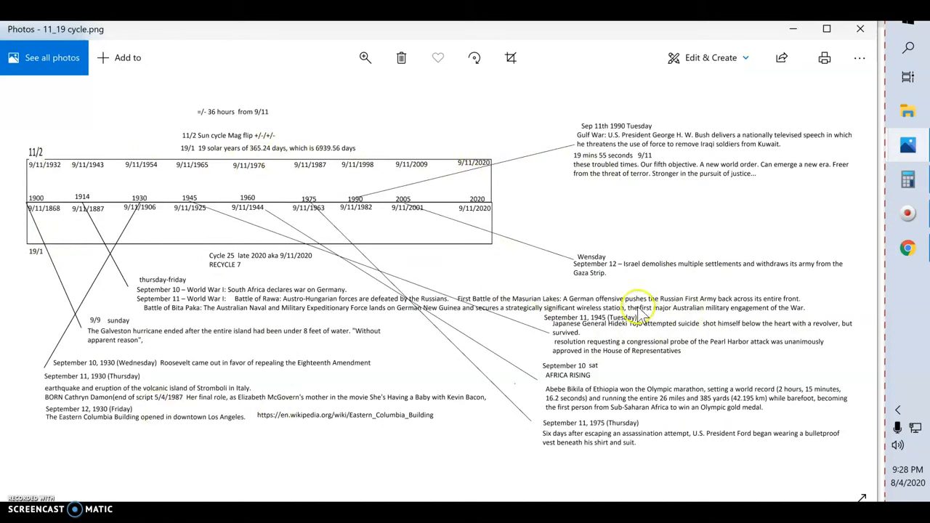
mouse_move(177, 210)
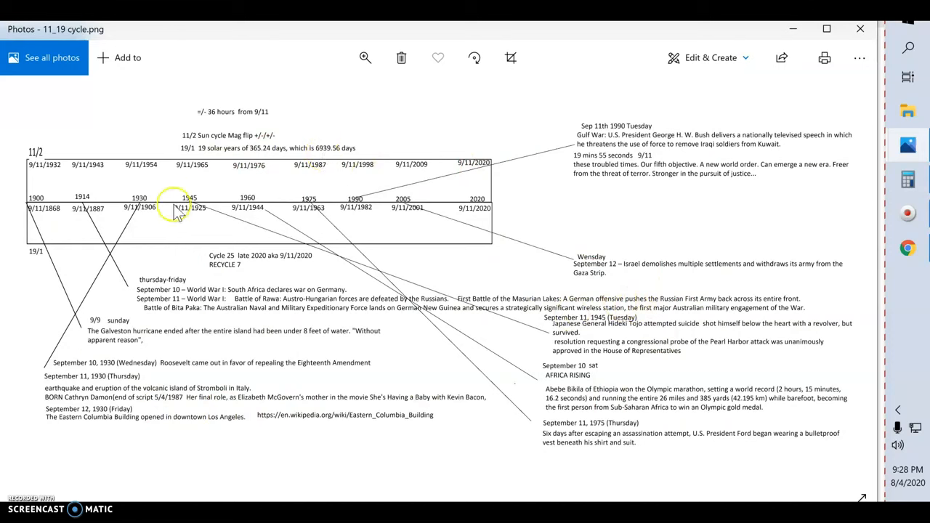
mouse_move(149, 228)
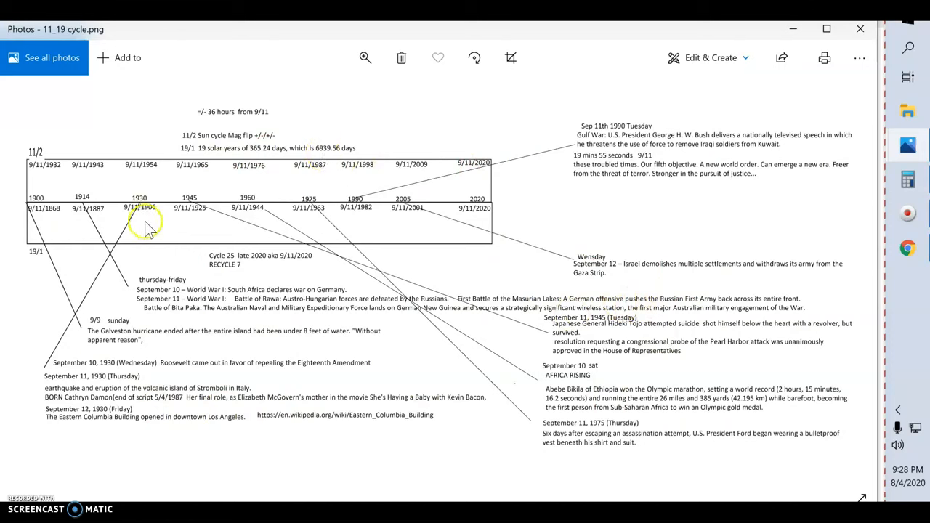
mouse_move(122, 251)
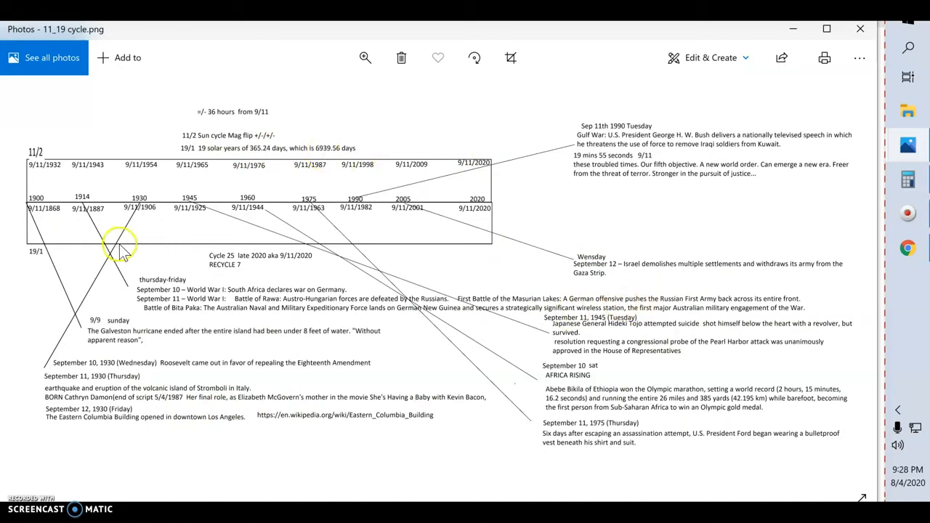
mouse_move(124, 255)
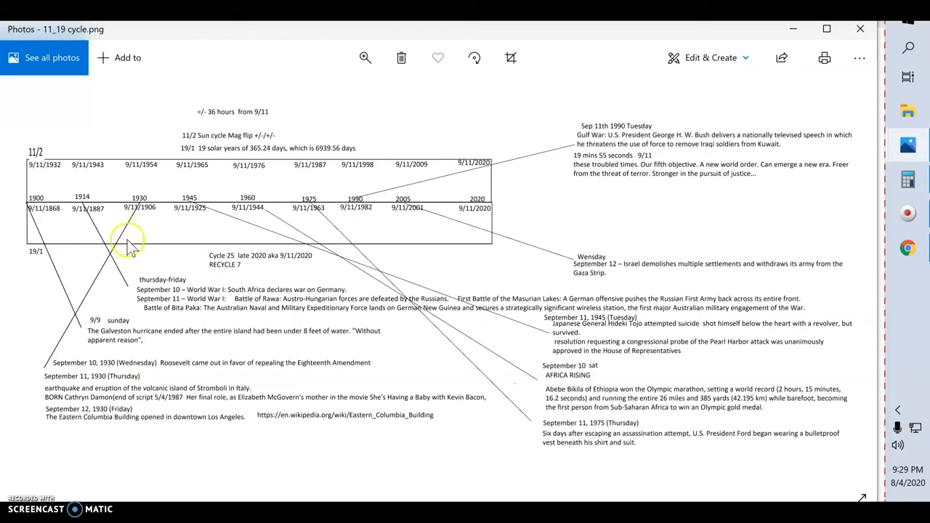
mouse_move(86, 301)
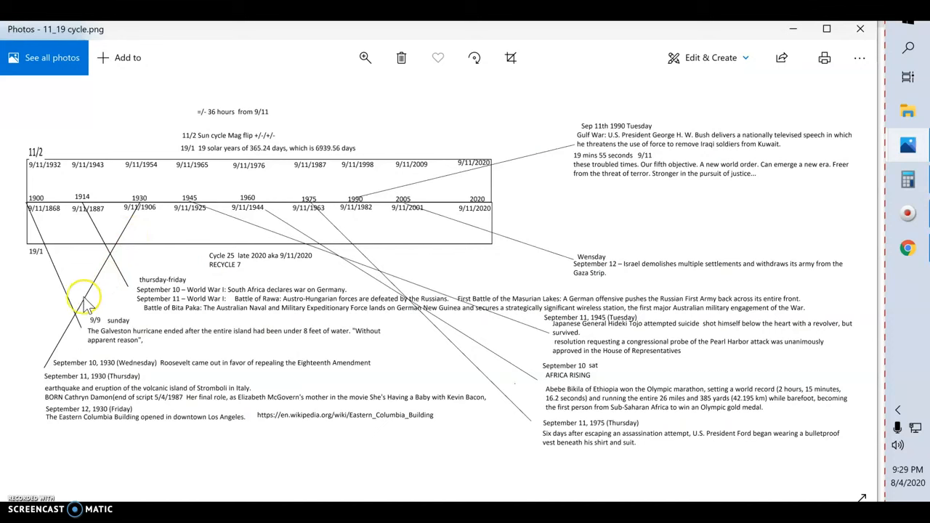
mouse_move(68, 341)
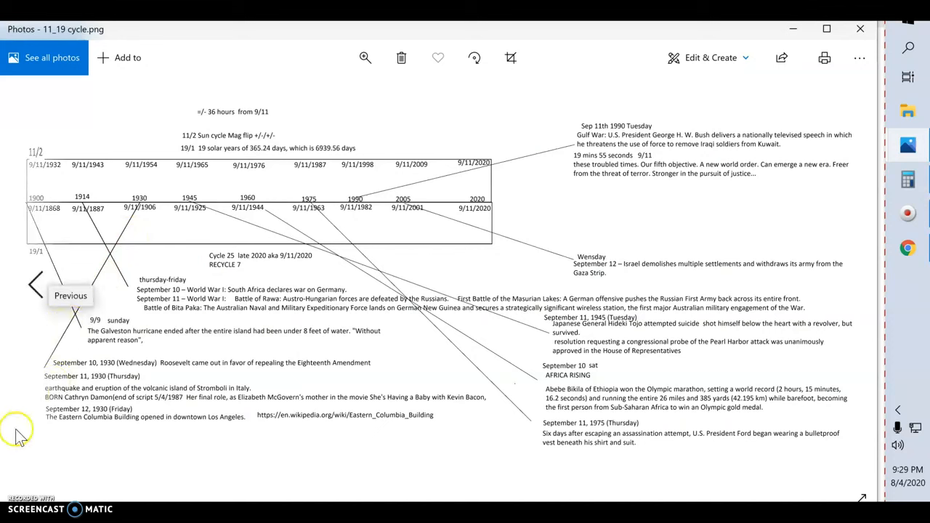
mouse_move(19, 428)
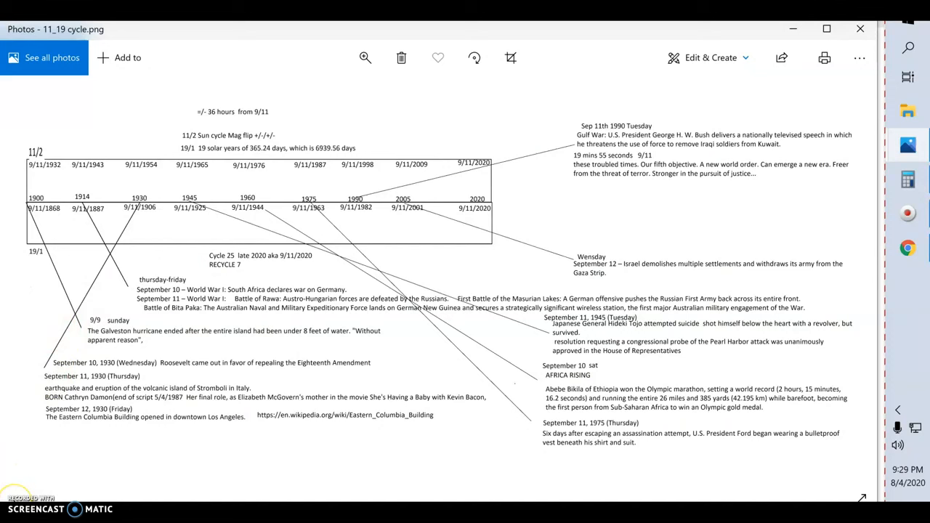